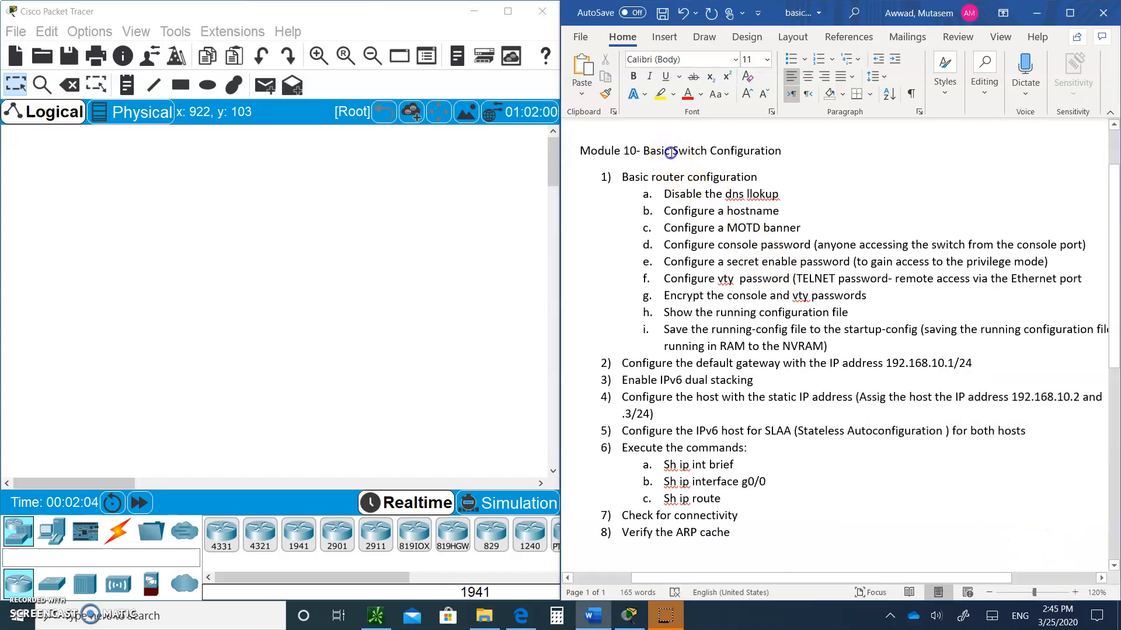
Step: Search the device list for a router to place Router1 on the workspace
type("router")
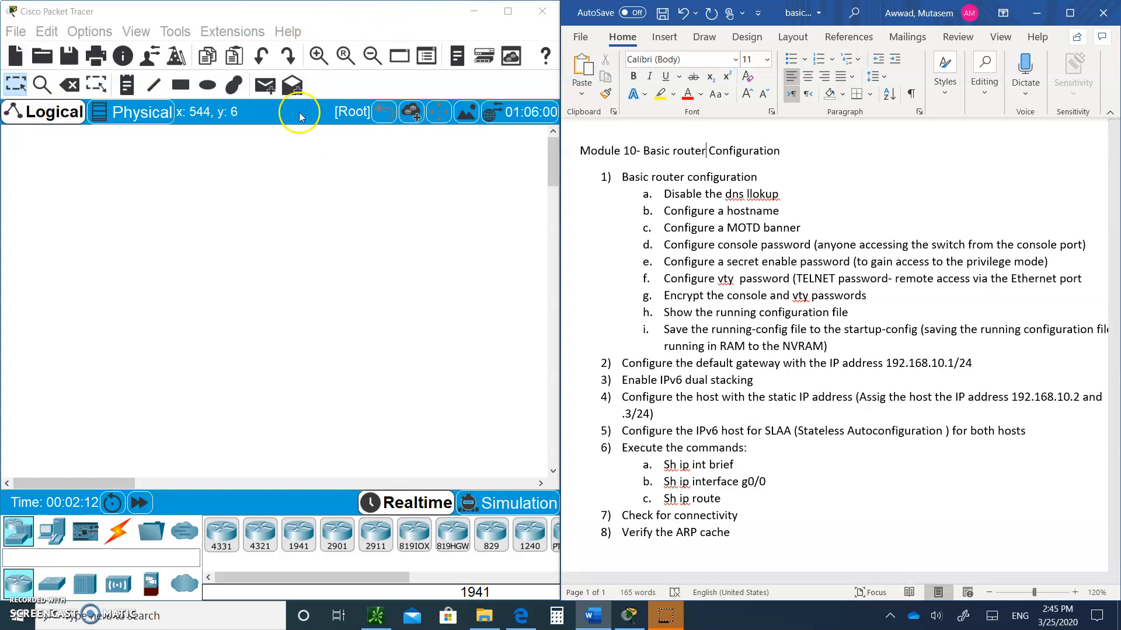
mouse_move(277, 281)
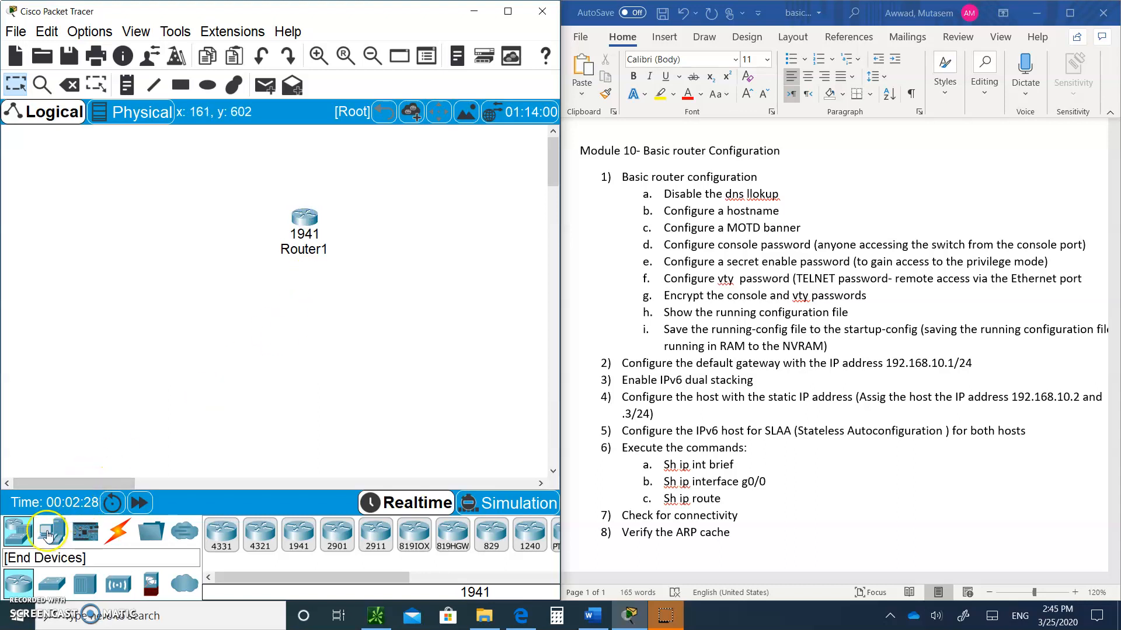
Step: Add PC0, PC1 and a 2960-24TT Switch0 from the End Devices and Switches categories
left_click(50, 530)
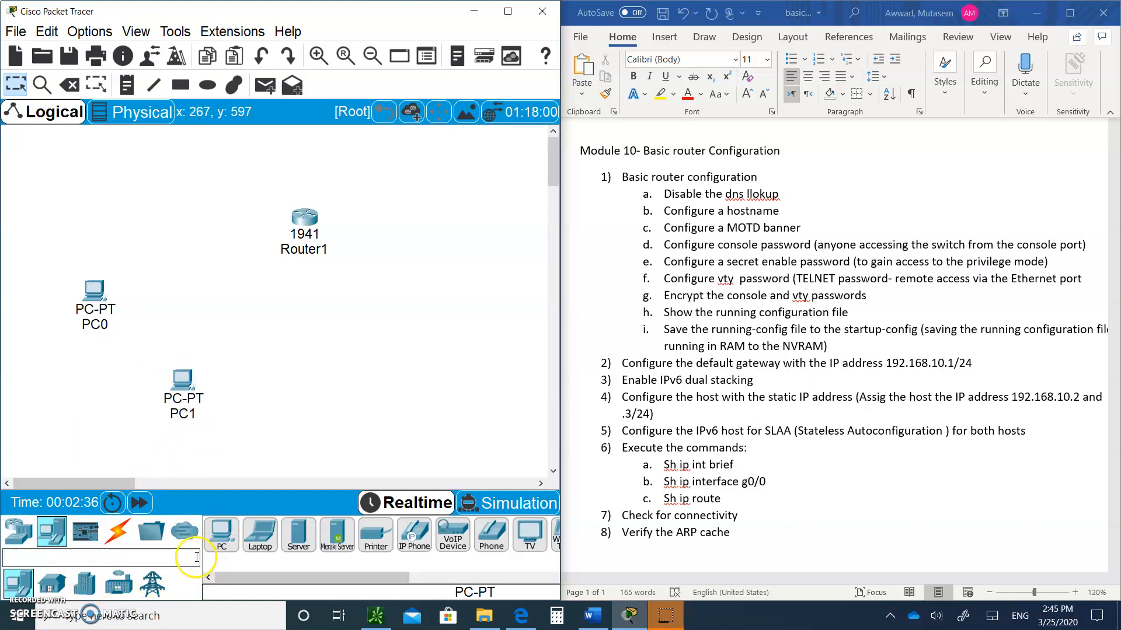
left_click(17, 533)
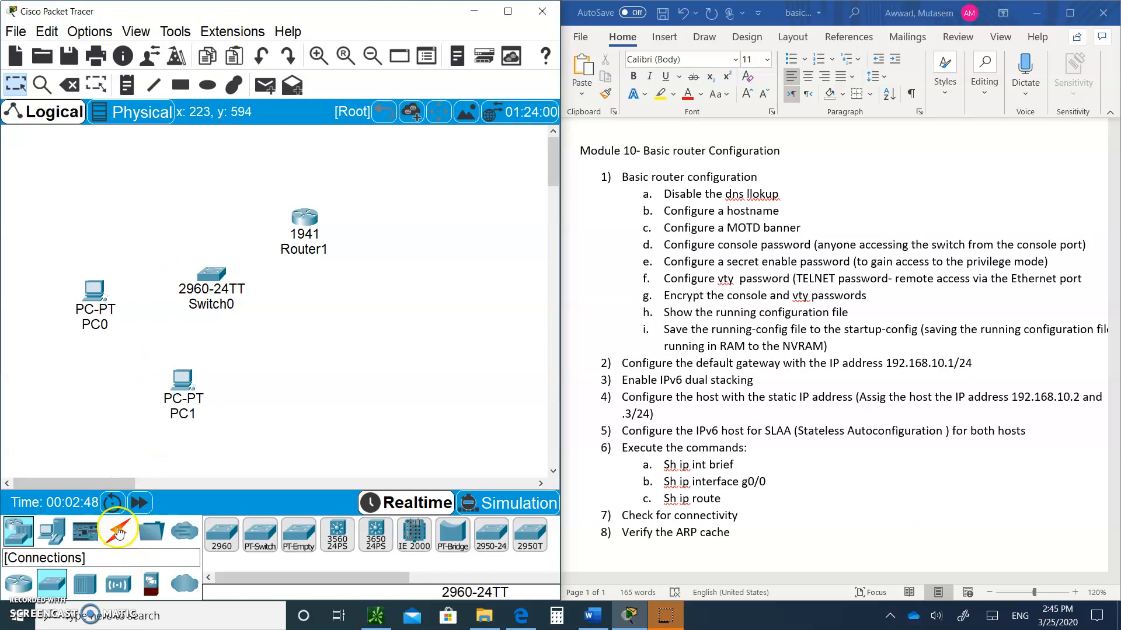
Step: Run copper straight-through cables from PC0 FastEthernet0 to Switch0 and from Switch0 to Router1 GigabitEthernet0/0
left_click(117, 531)
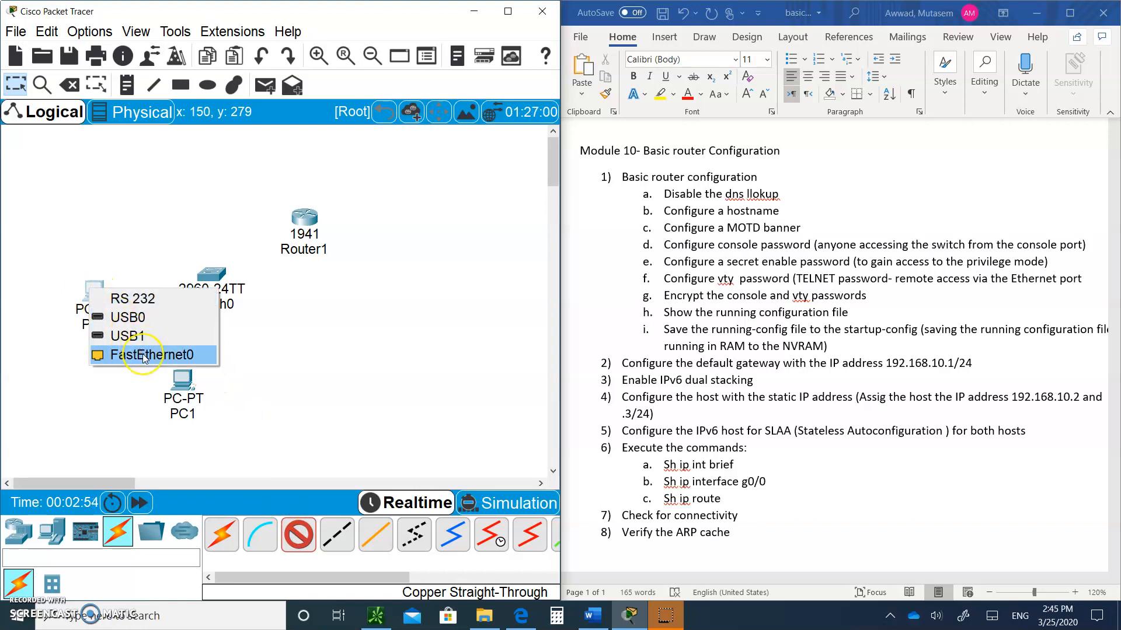
left_click(151, 354)
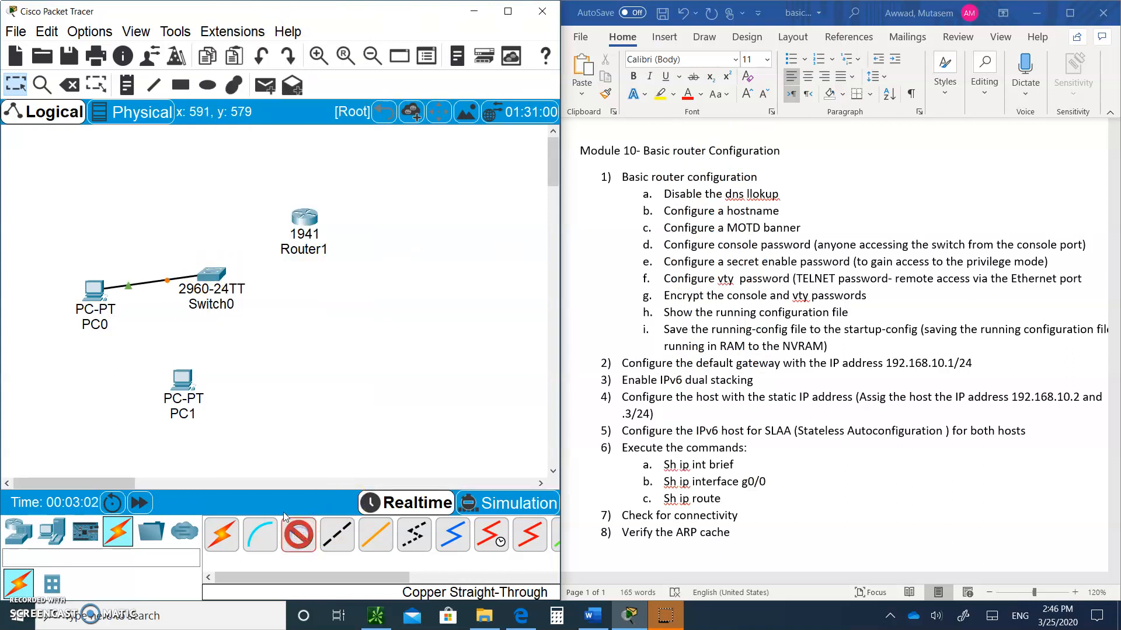
left_click(183, 377)
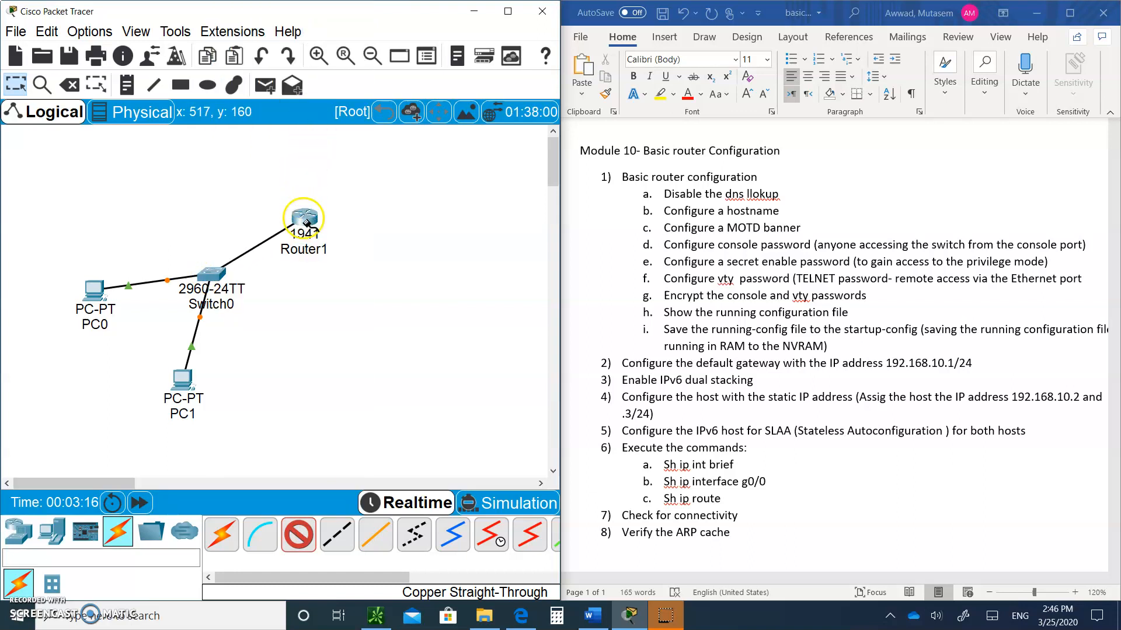
left_click(304, 219)
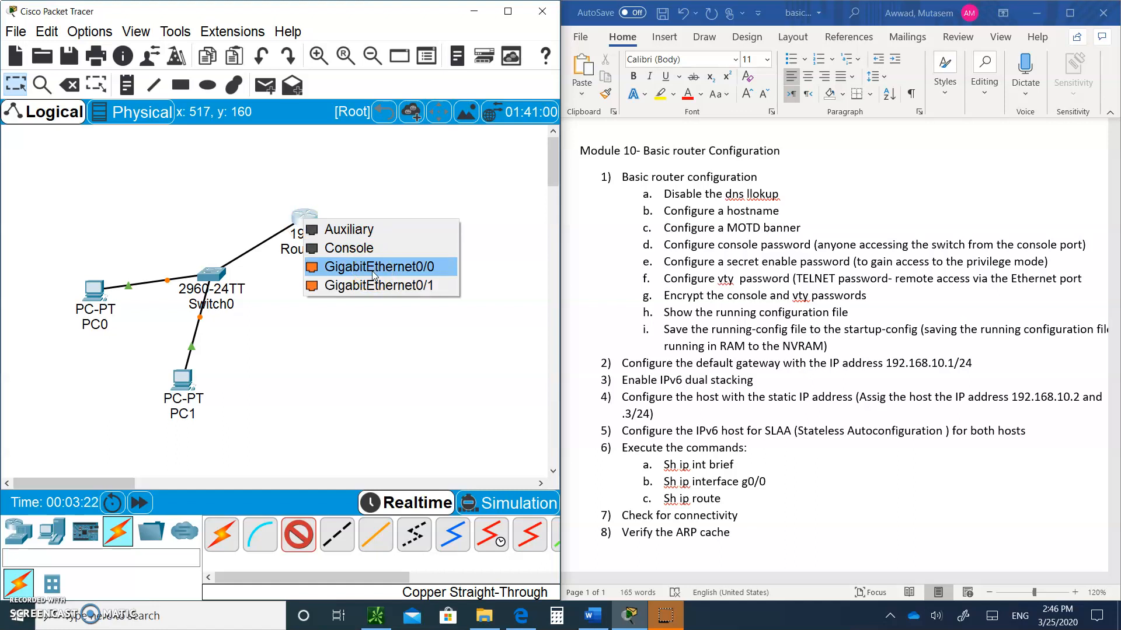
left_click(379, 266)
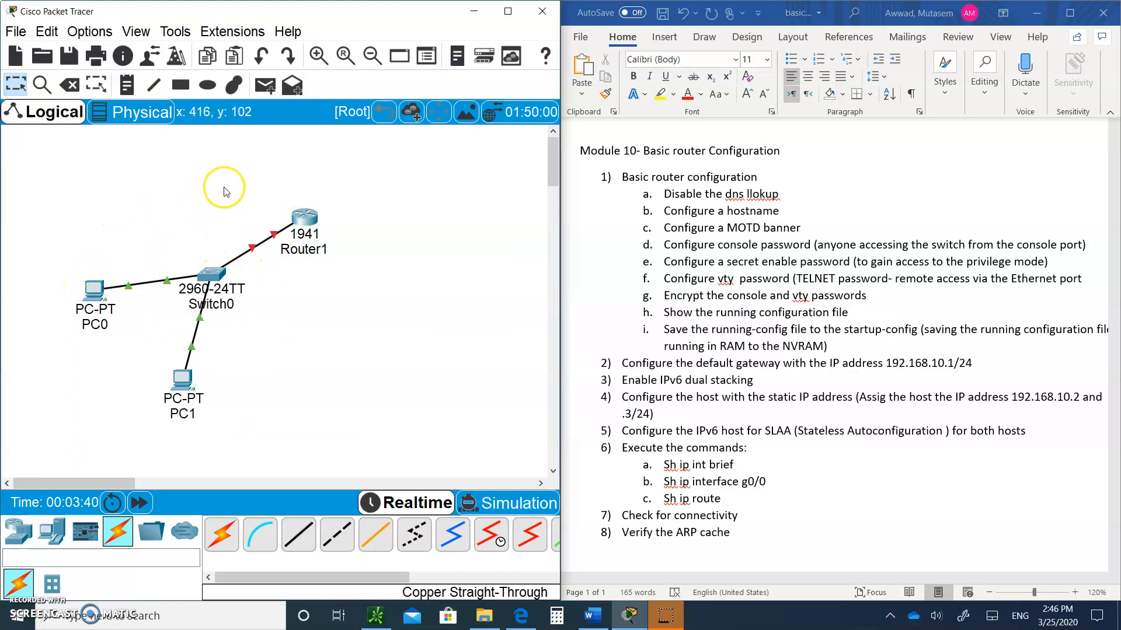
mouse_move(304, 218)
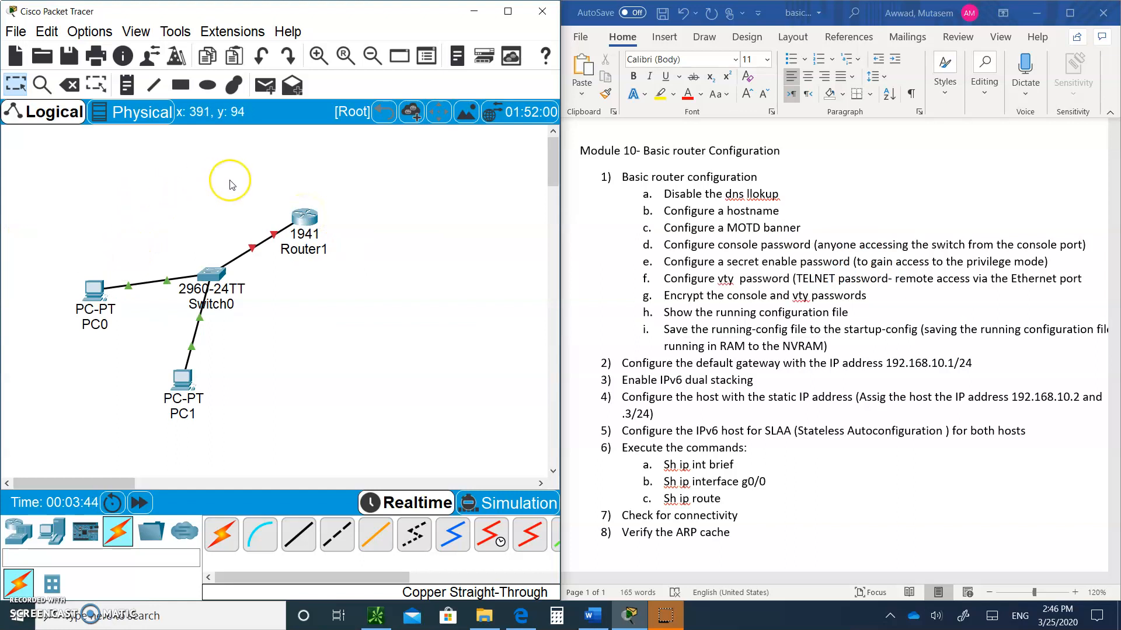
mouse_move(399, 199)
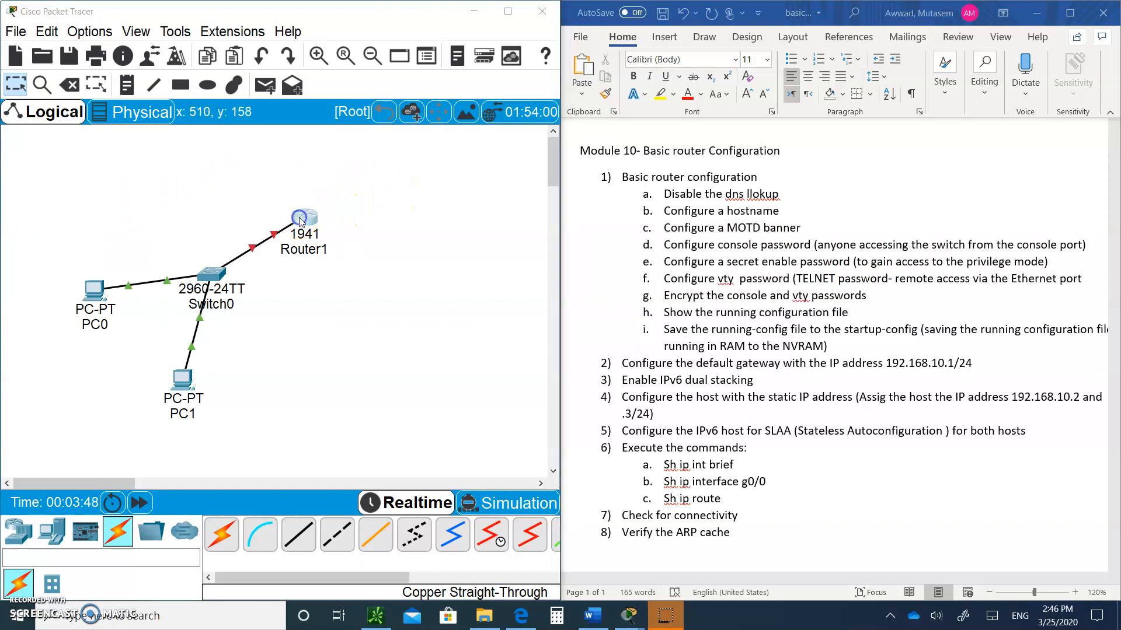
Step: Bring up Router1's CLI, move its window aside and answer no to the initial configuration dialog
double_click(304, 218)
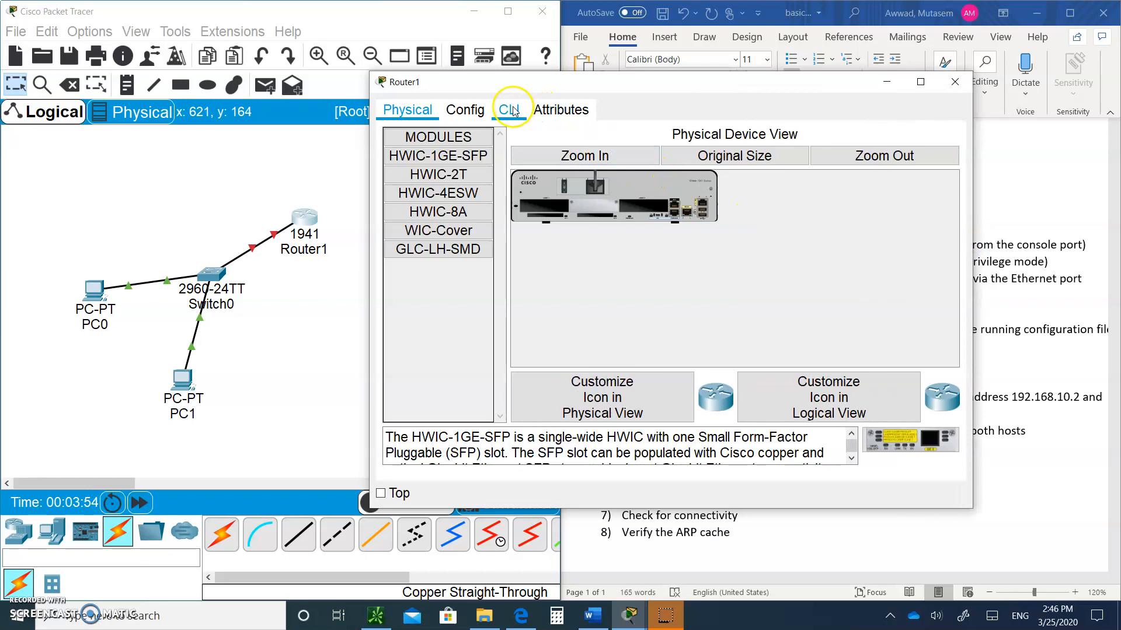
left_click(508, 110)
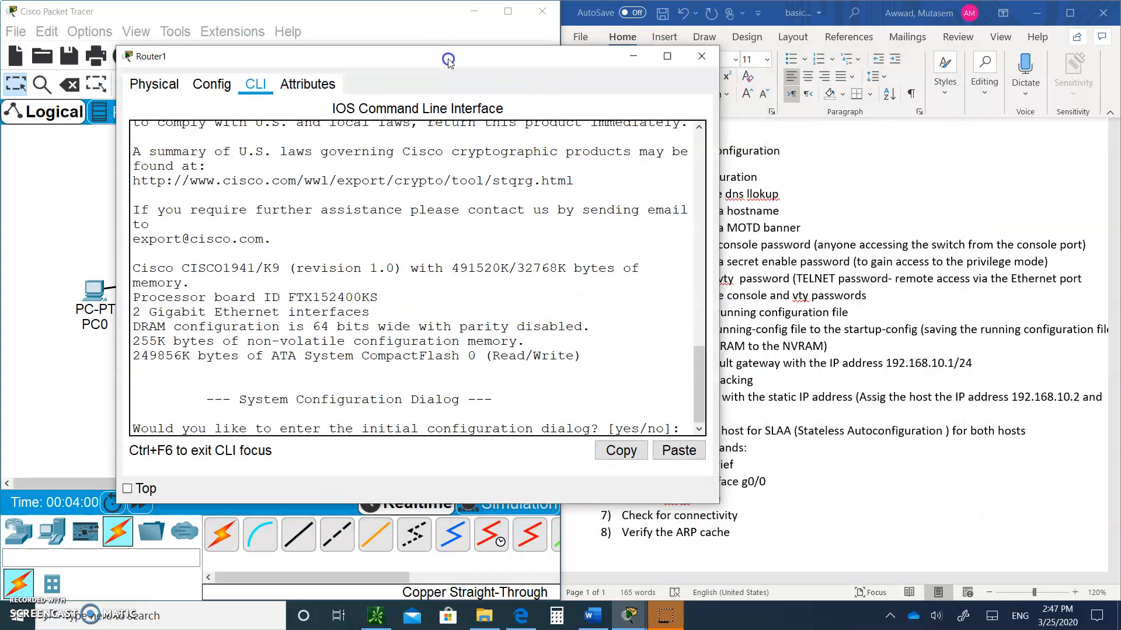
left_click_drag(447, 60, 549, 65)
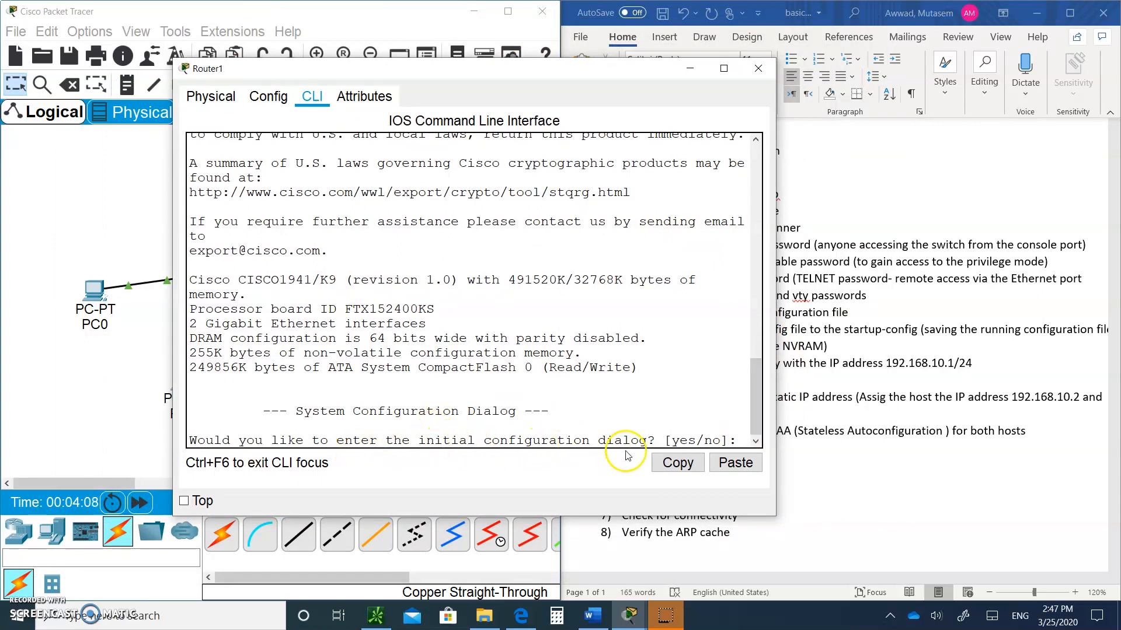
type("no")
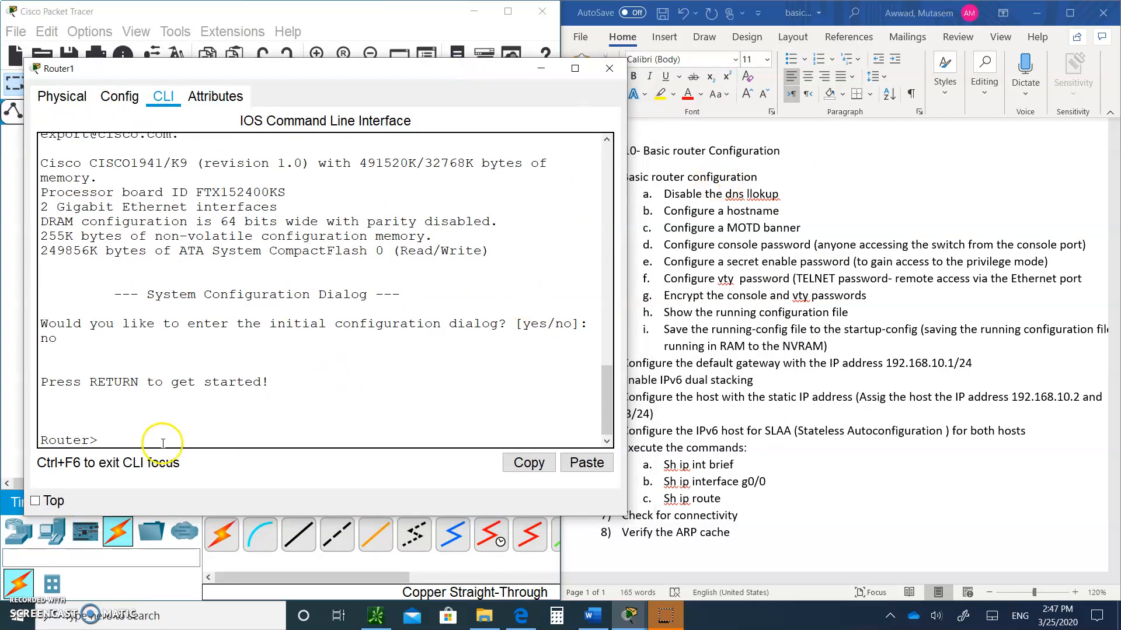
Step: Enter enable and configure terminal, disable ip domain lookup, and start the hostname command
type("en")
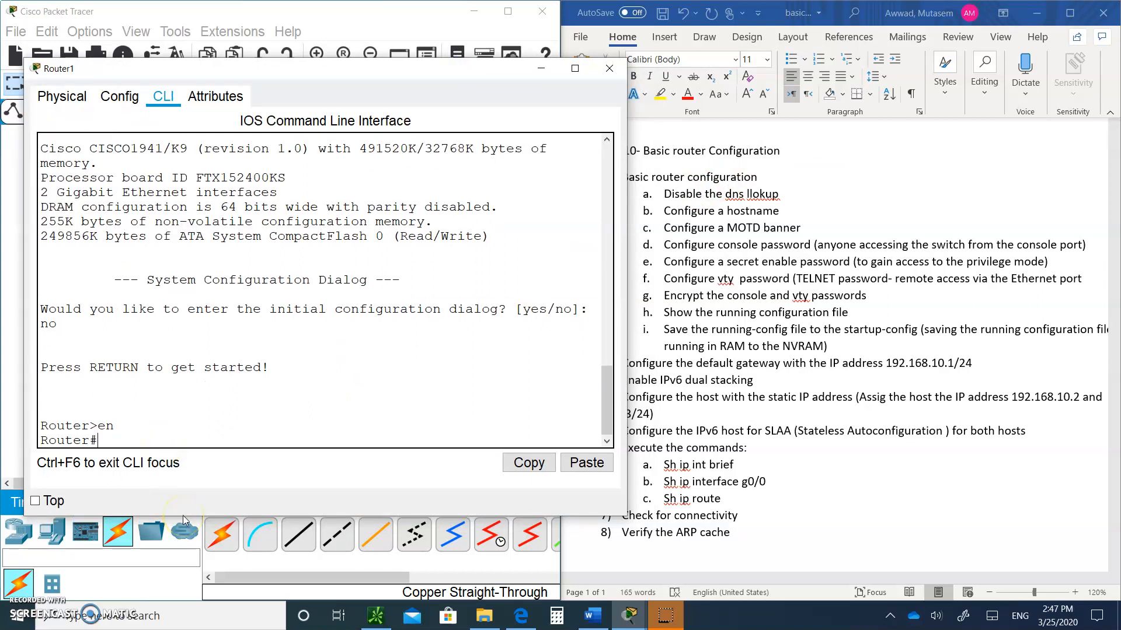
type("config t")
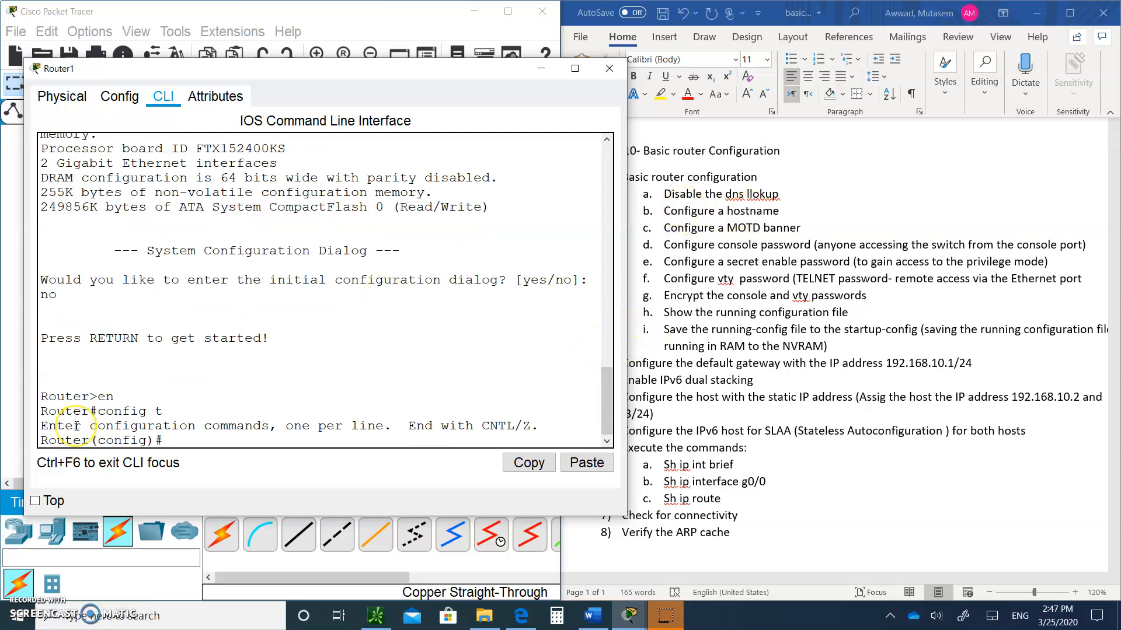
type("no ip")
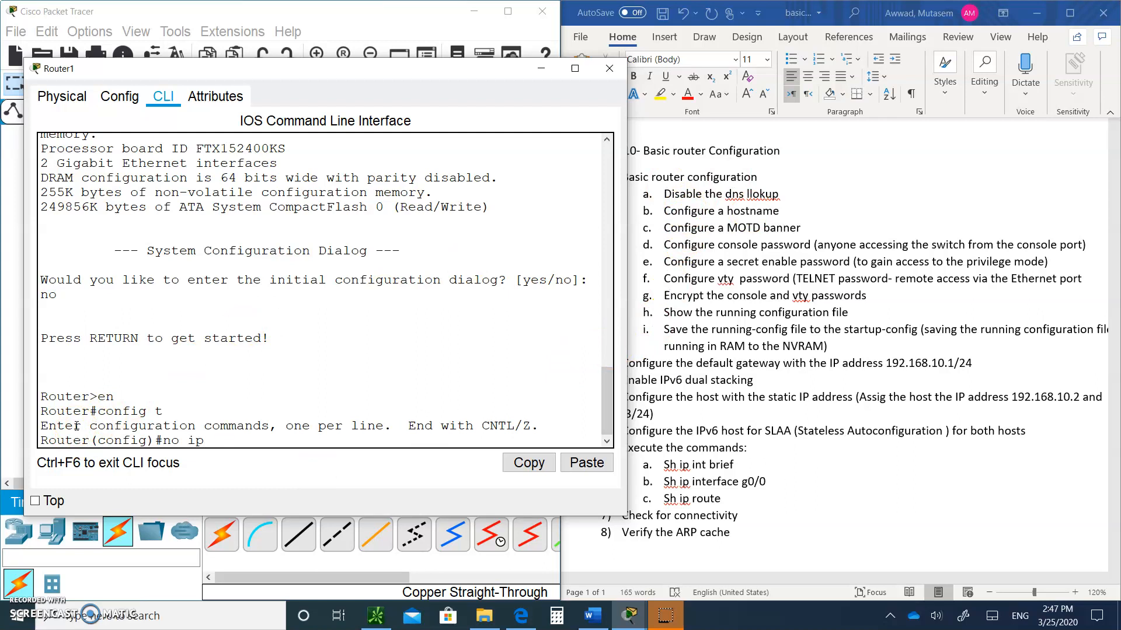
type("domain l")
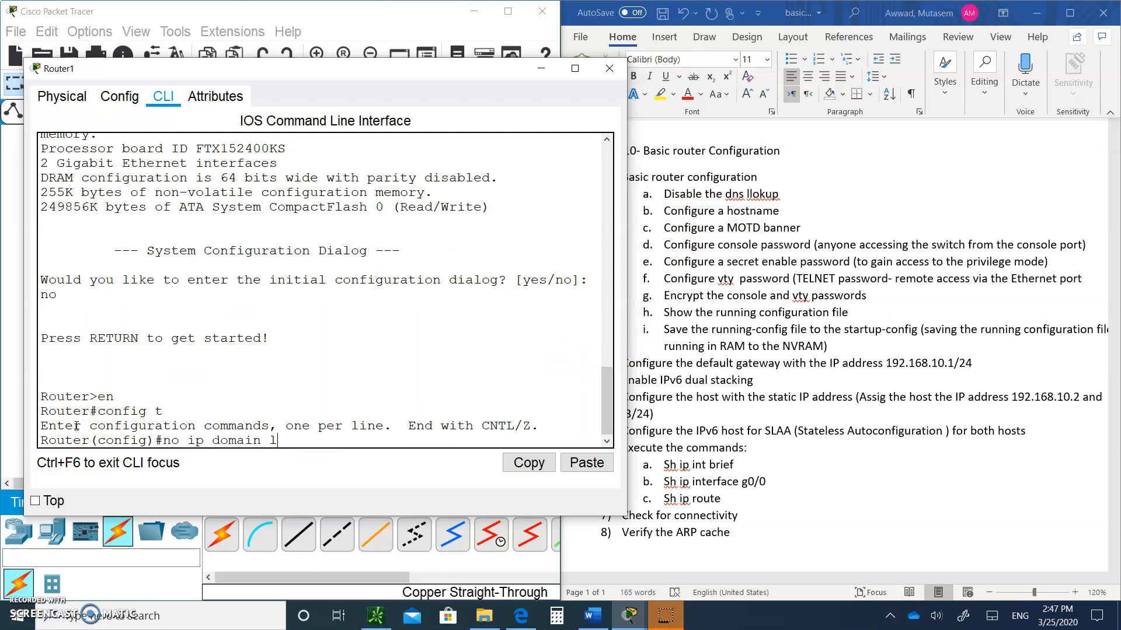
type("ookup")
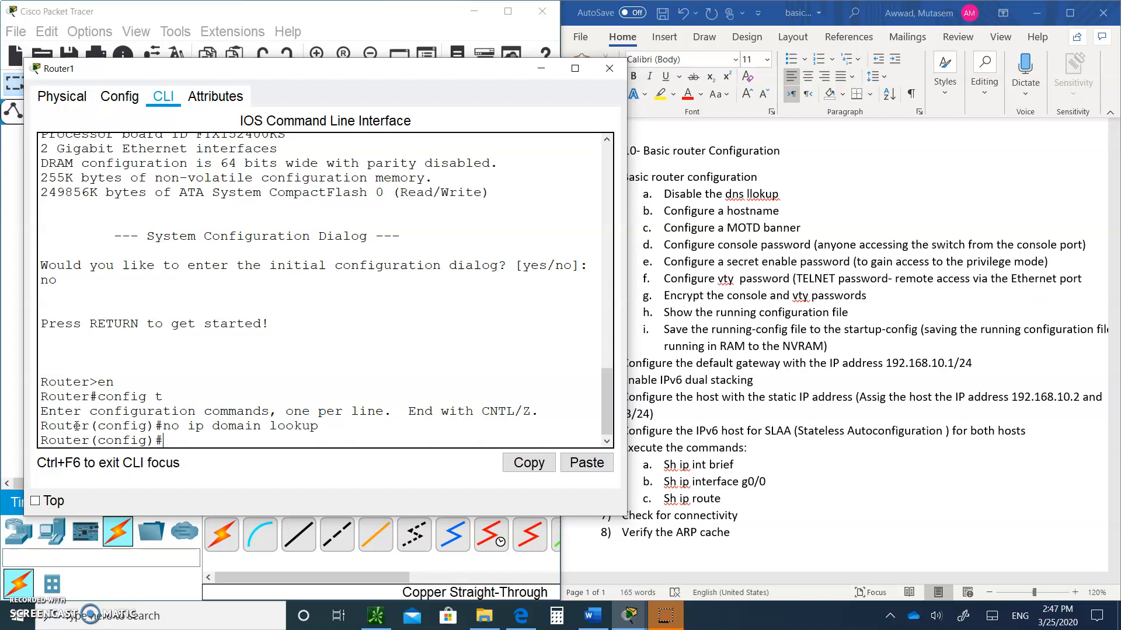
type("hostname")
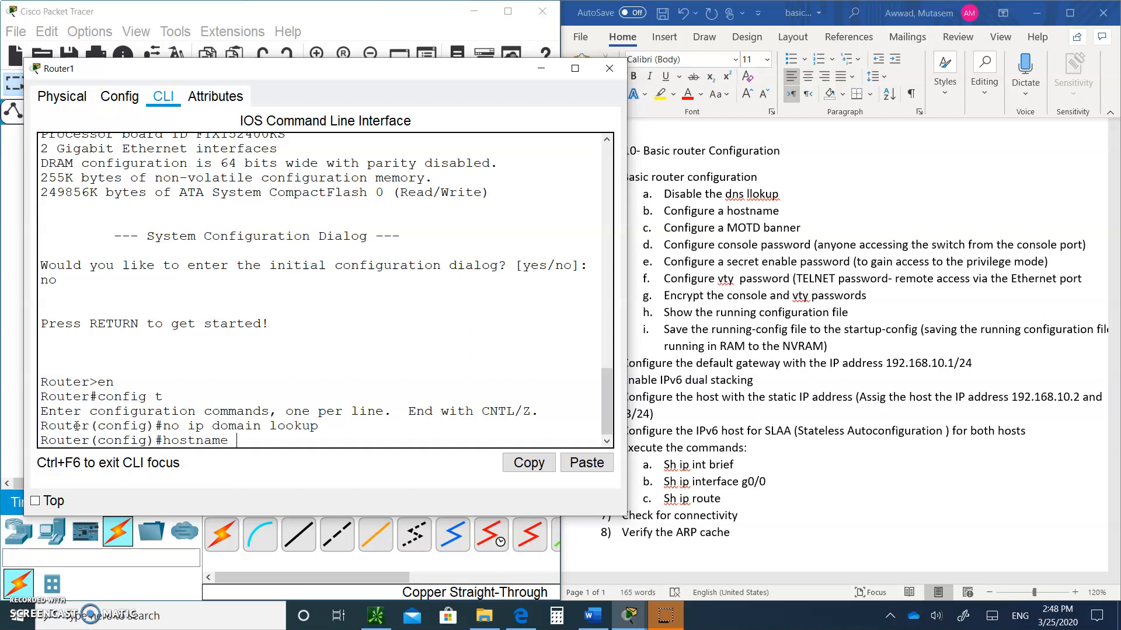
Step: Name the router R1 and set the login banner "Authorized Users Only!!!"
type("R1")
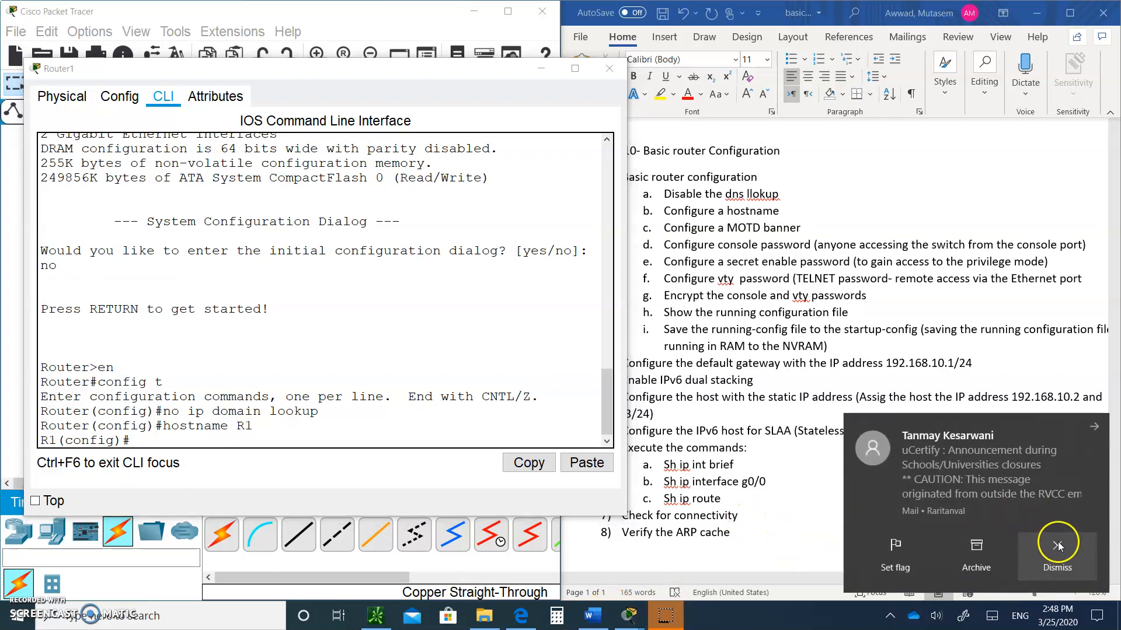
type("banner")
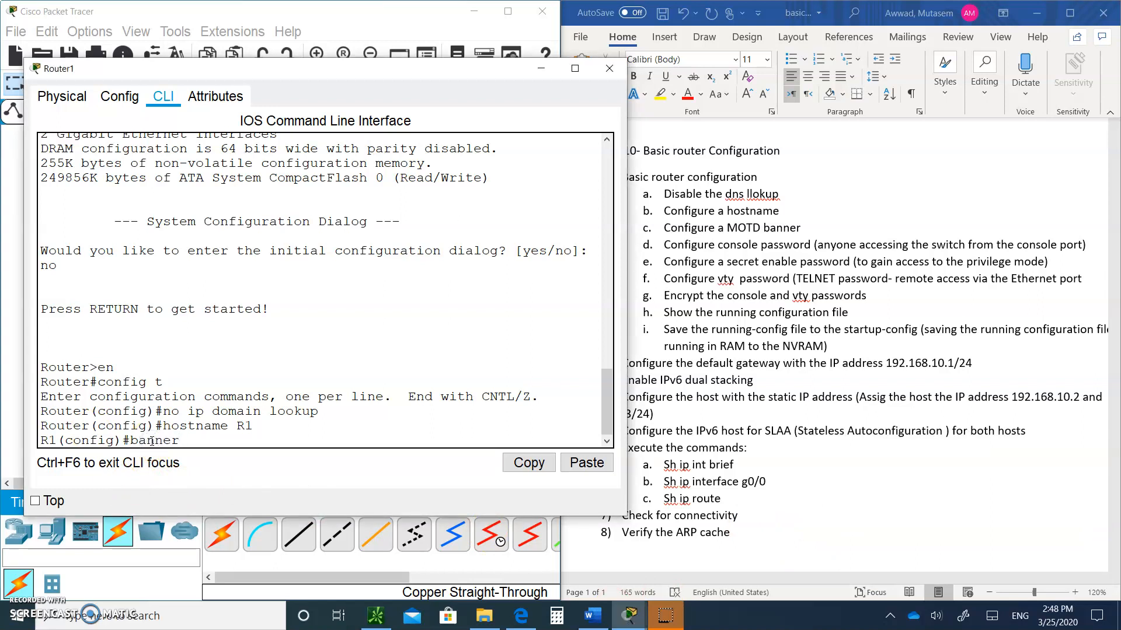
type("login")
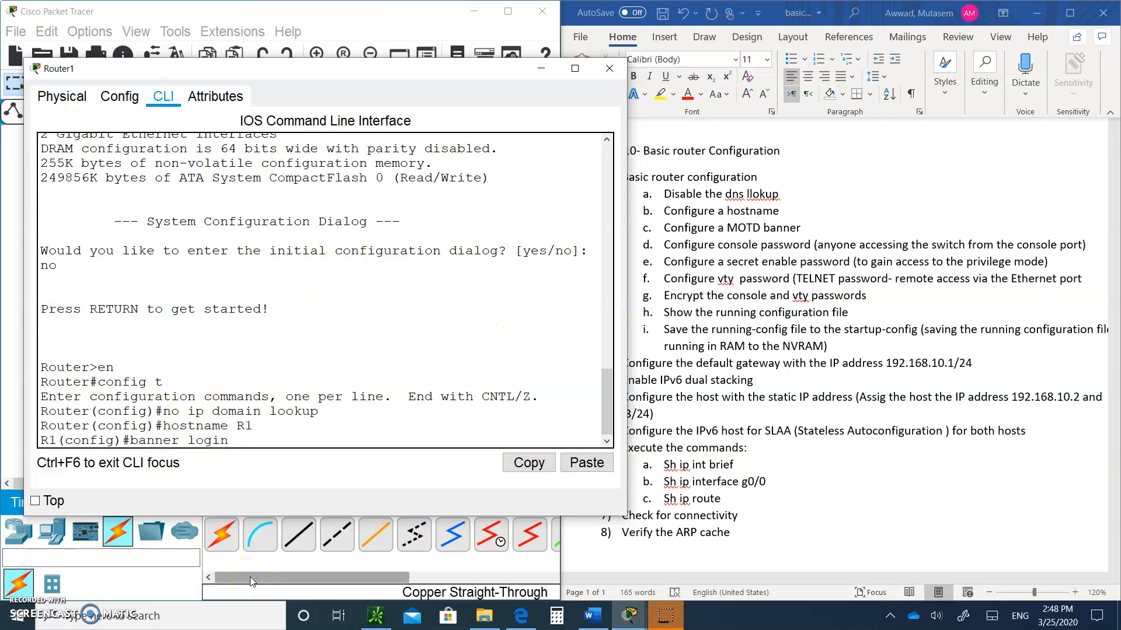
type("\"")
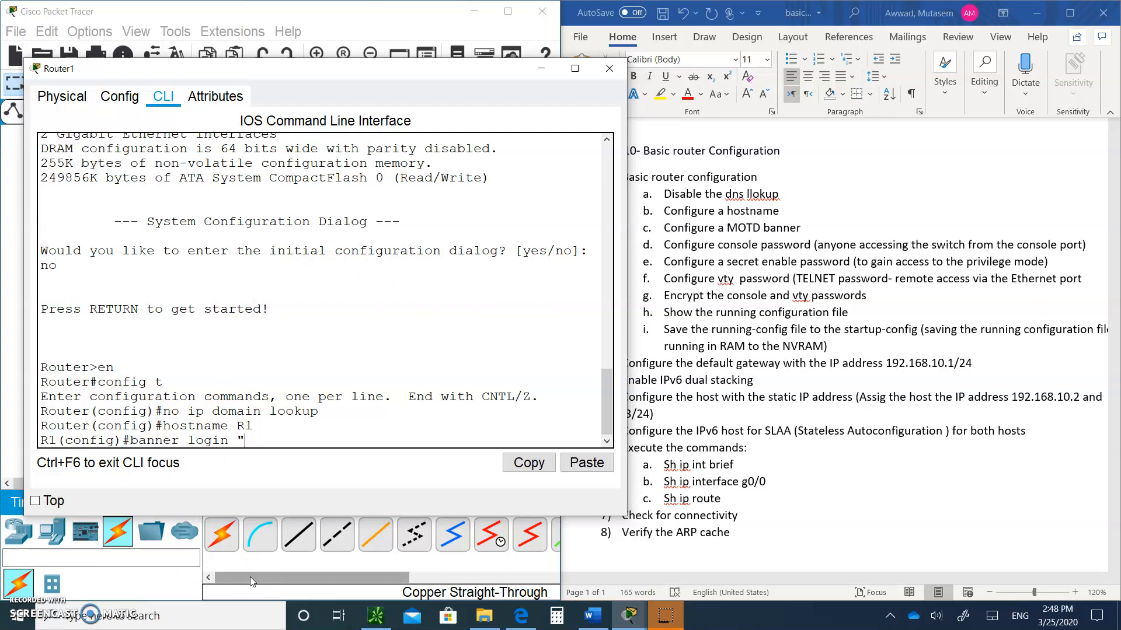
type("A")
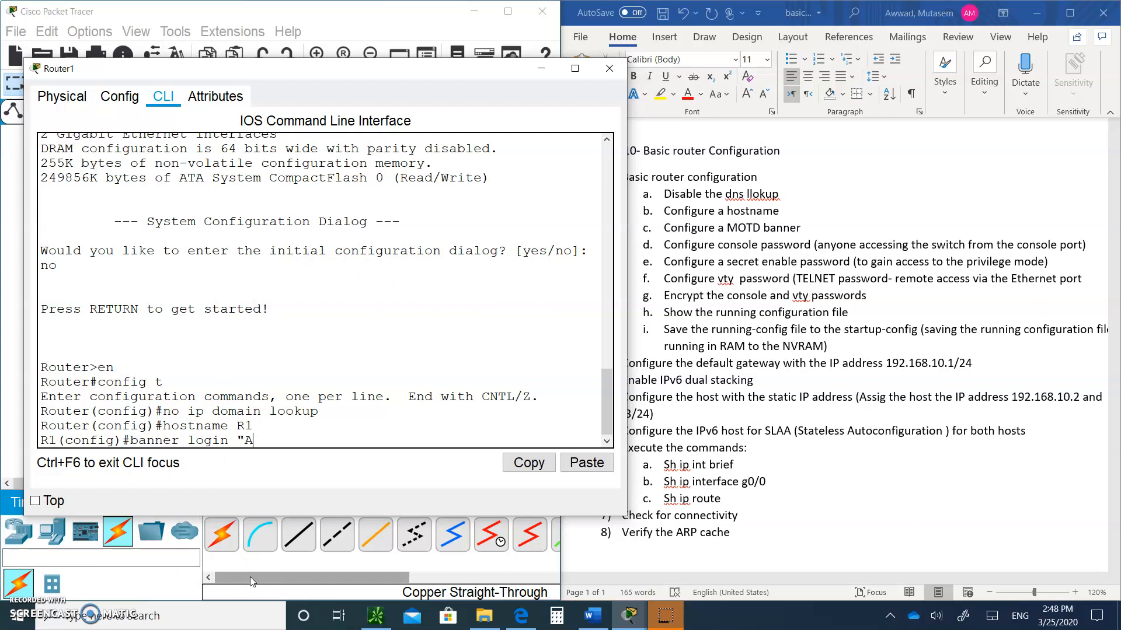
type("uthori")
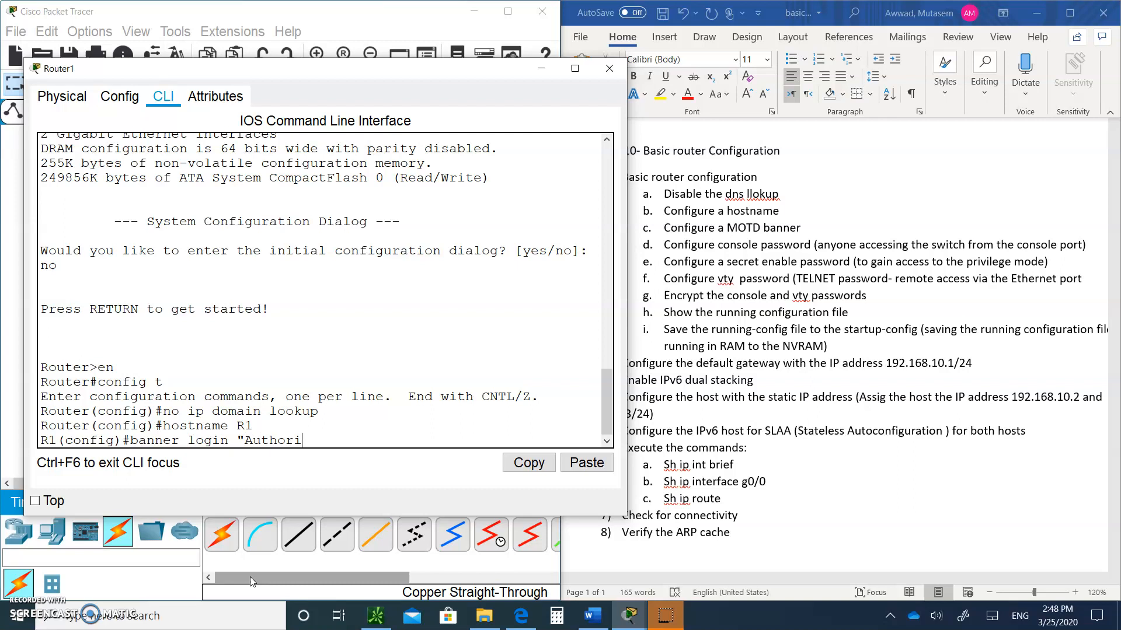
type("zed User")
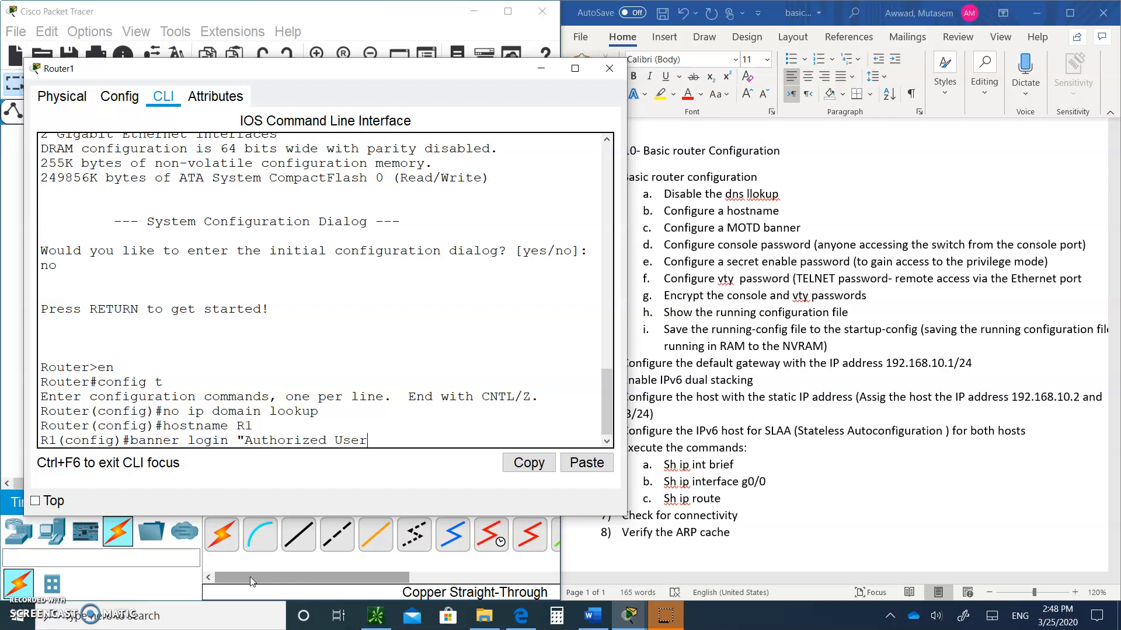
type("s Only")
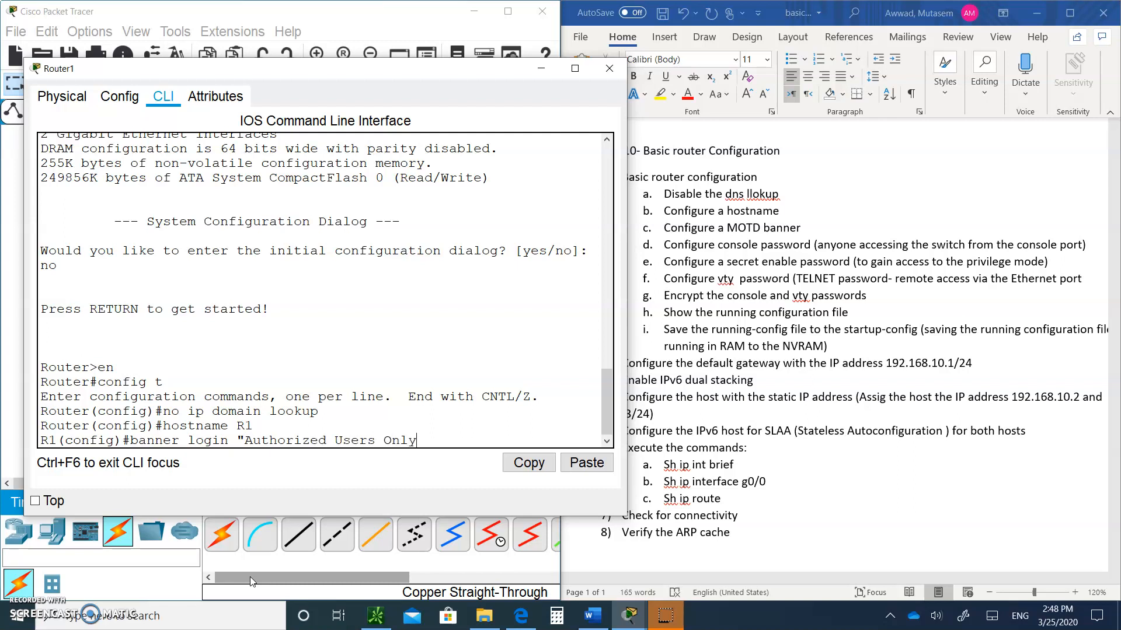
type("\"")
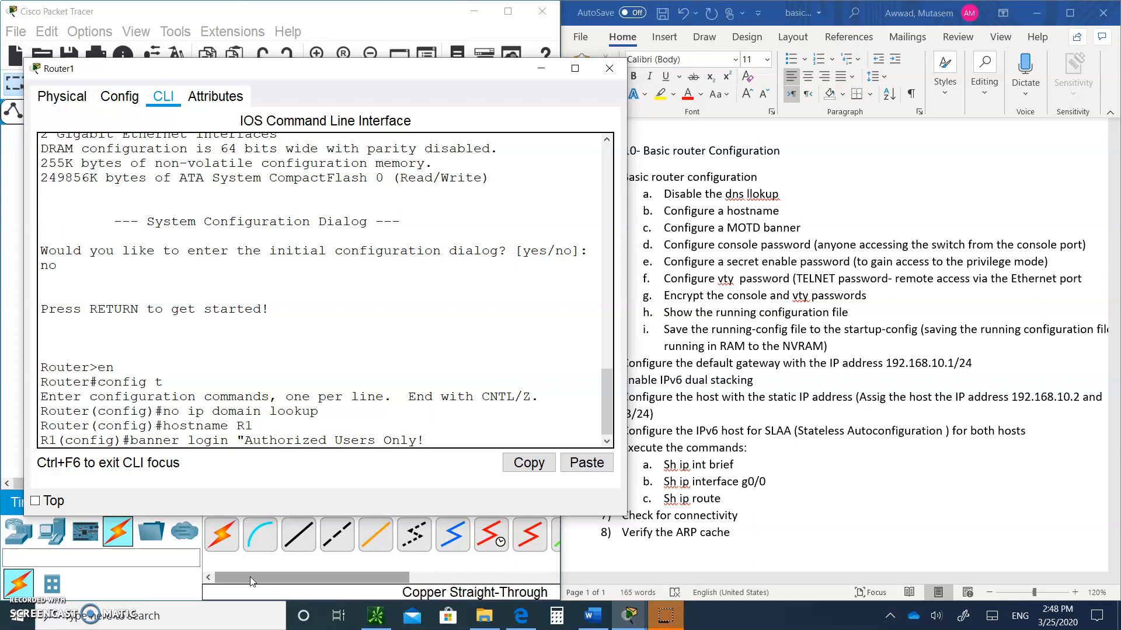
type("!!")
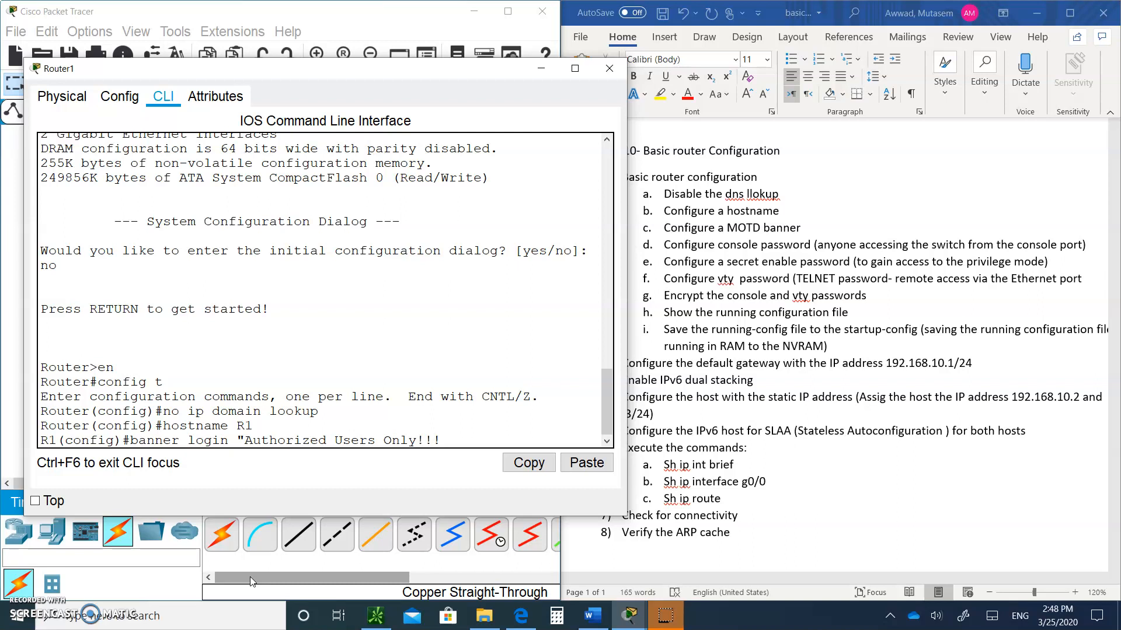
type("\"")
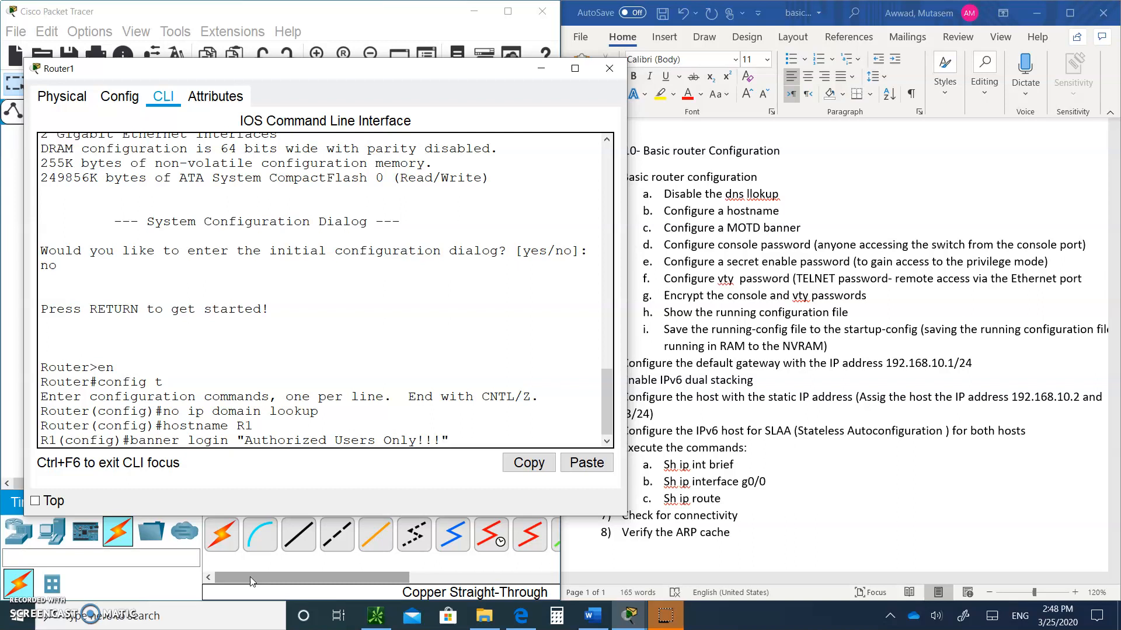
key("enter")
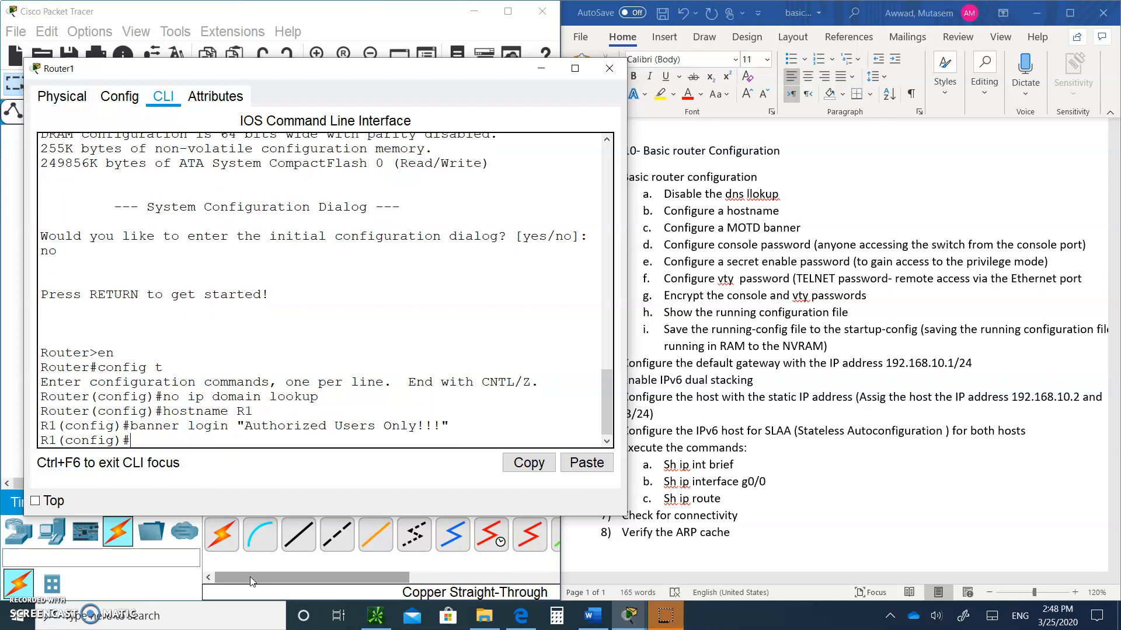
type("line console 0")
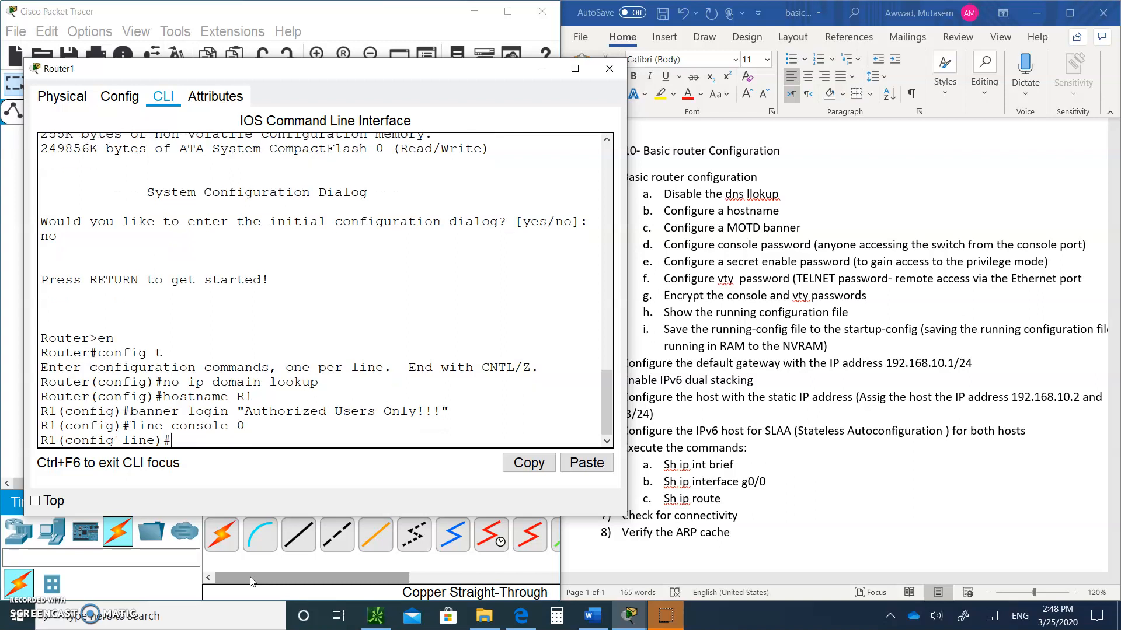
type("password c")
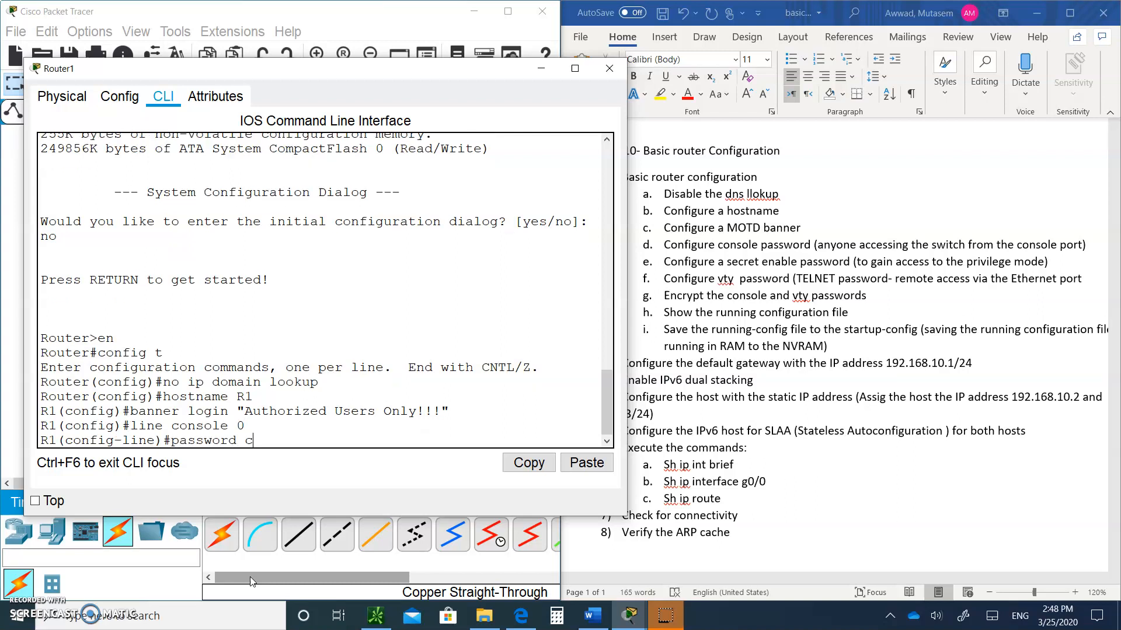
type("isco")
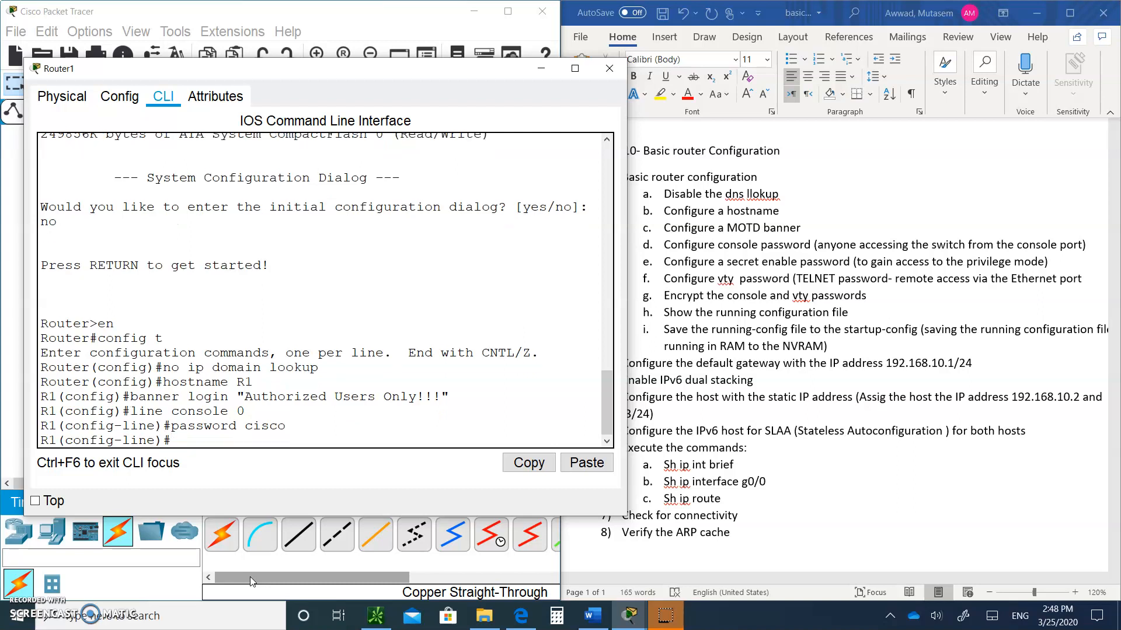
type("login")
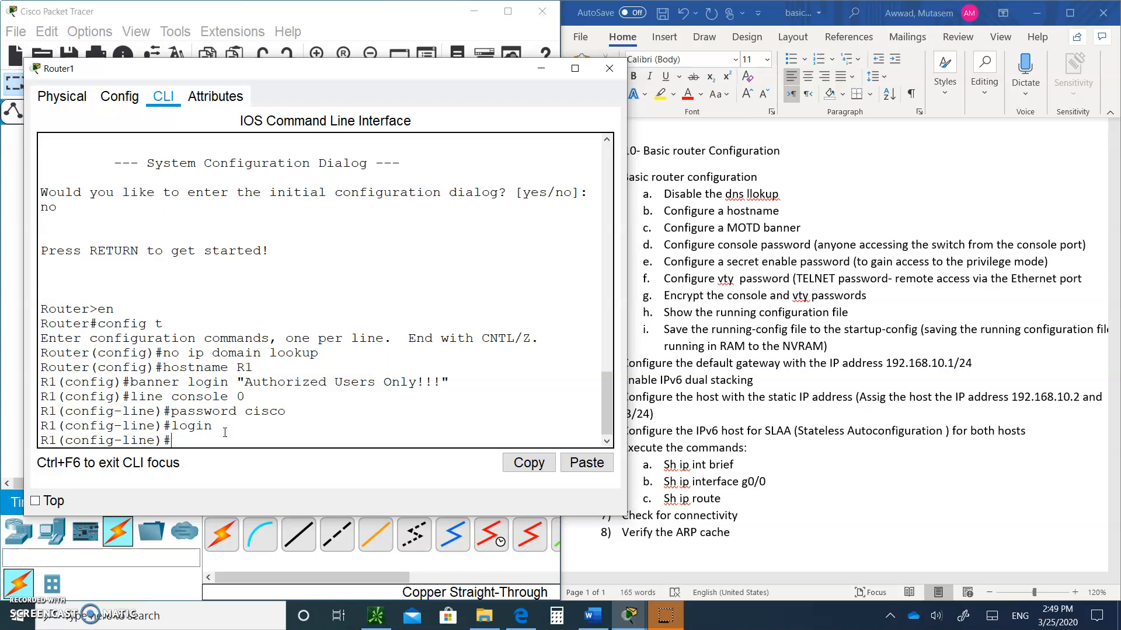
type("enable secrwet")
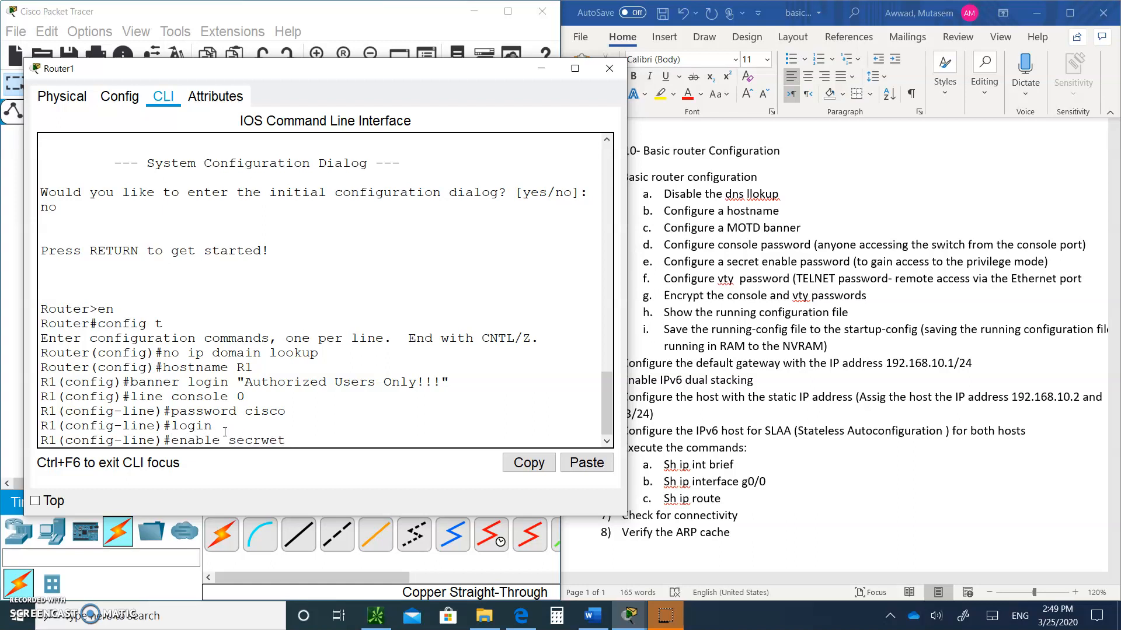
type("cisco1")
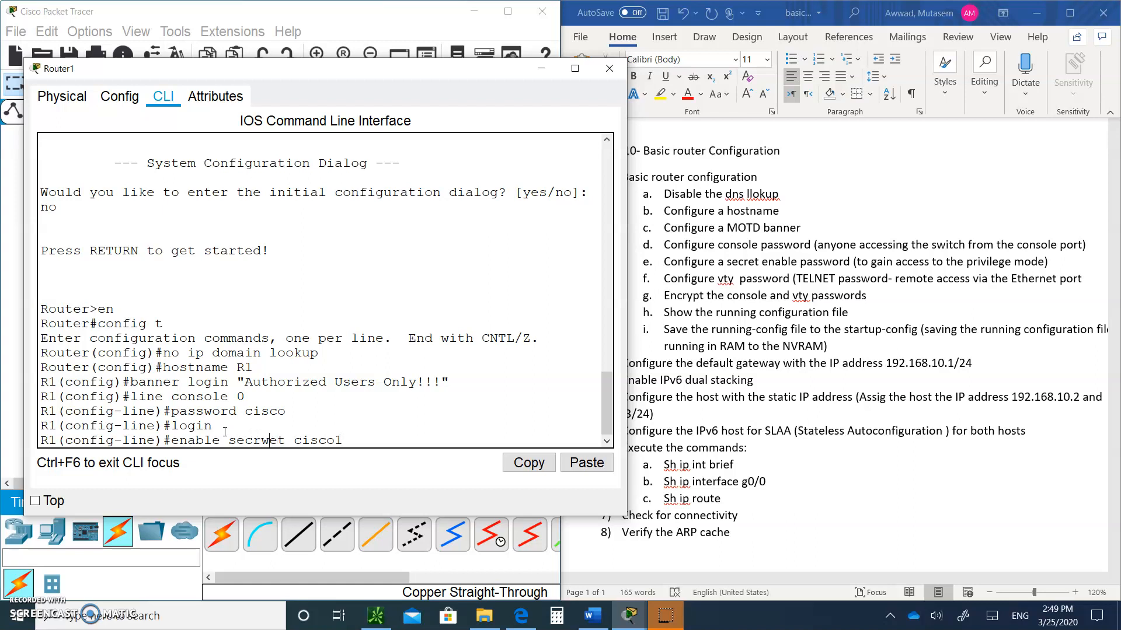
key("enter")
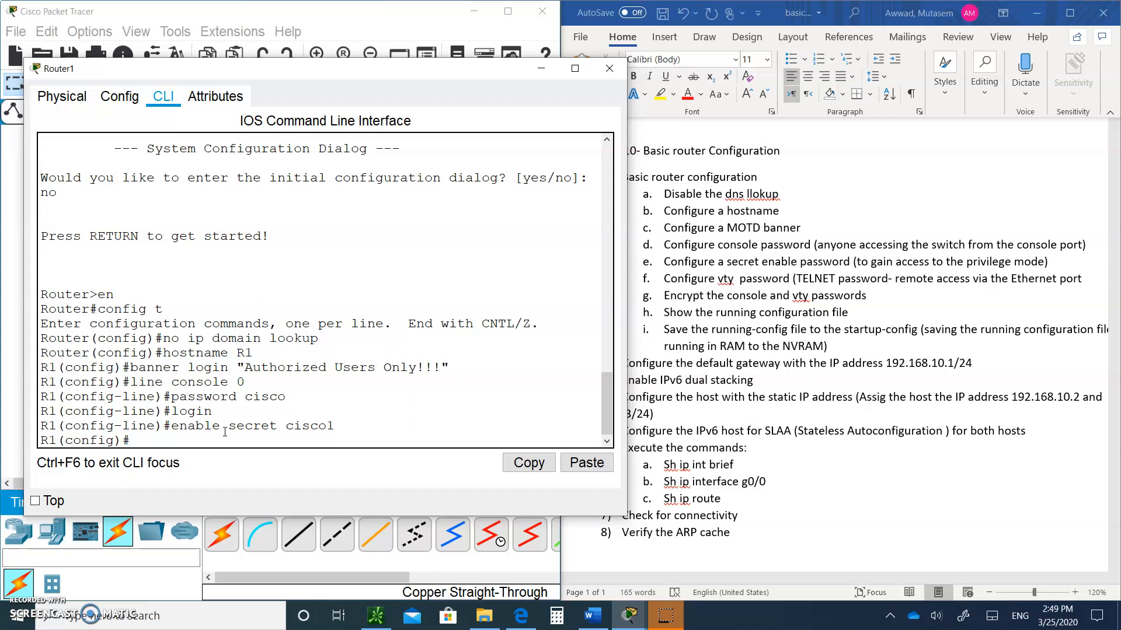
type("line vty 0")
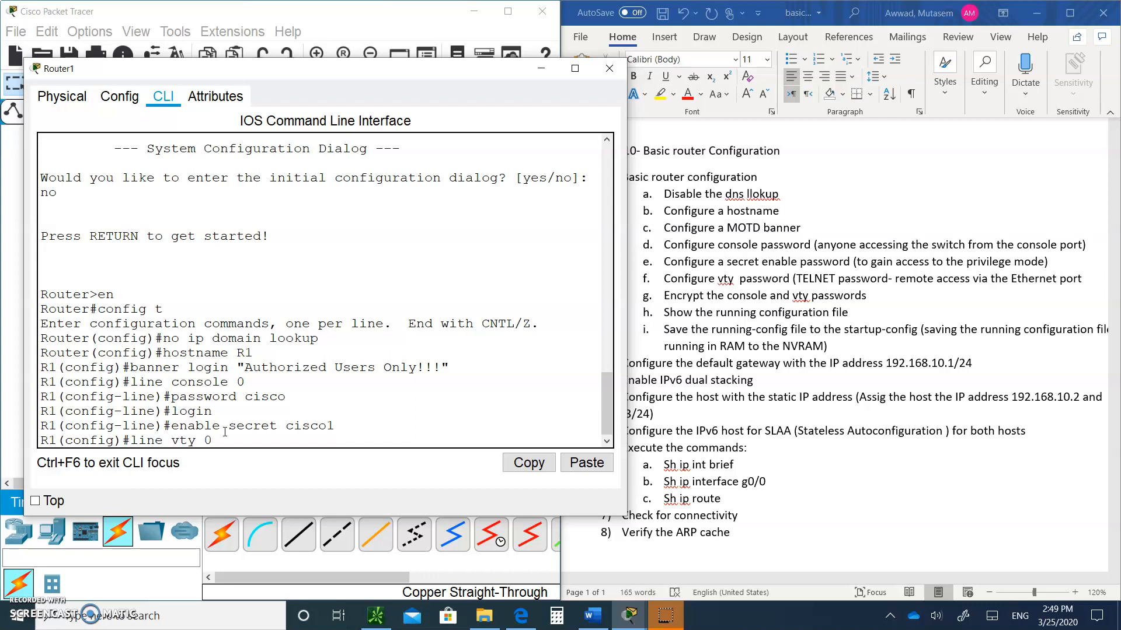
type("4")
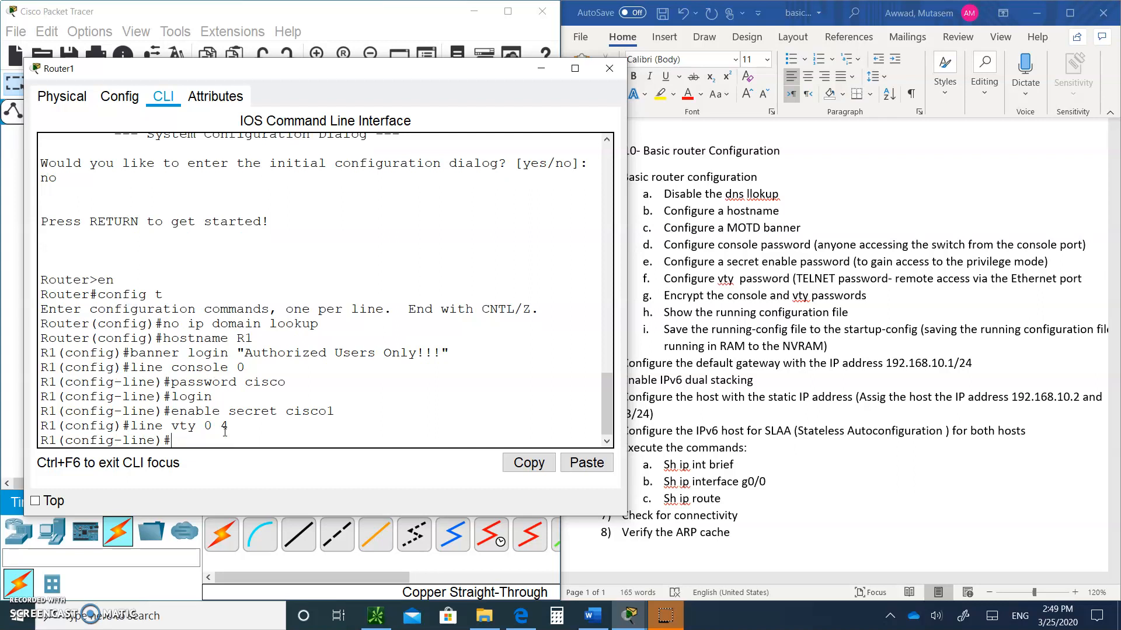
type("pa")
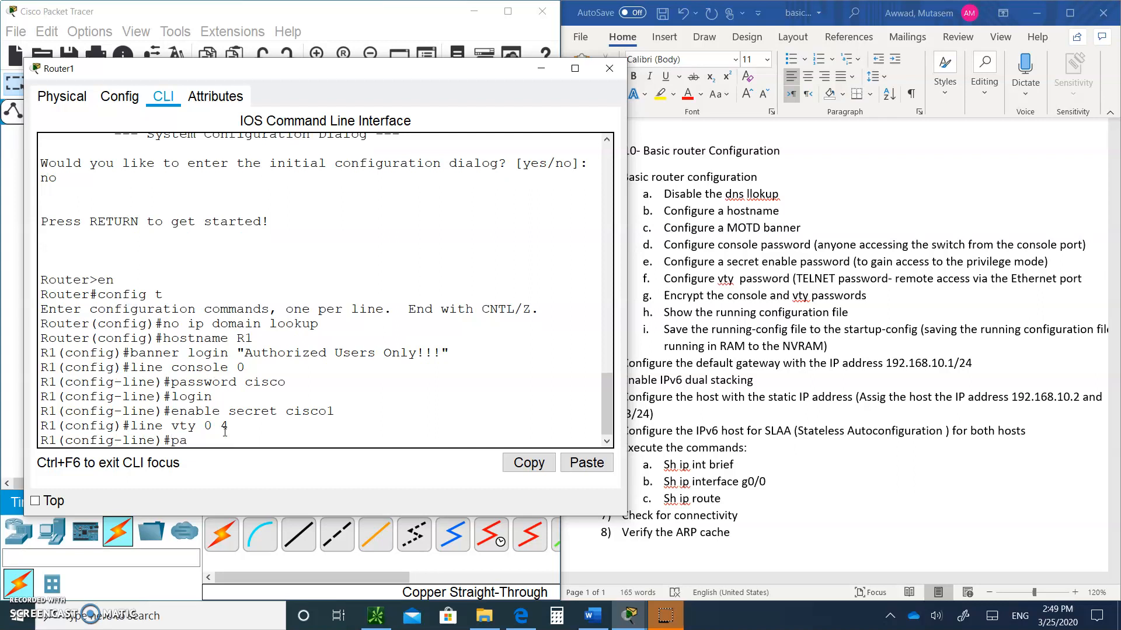
type("ssword")
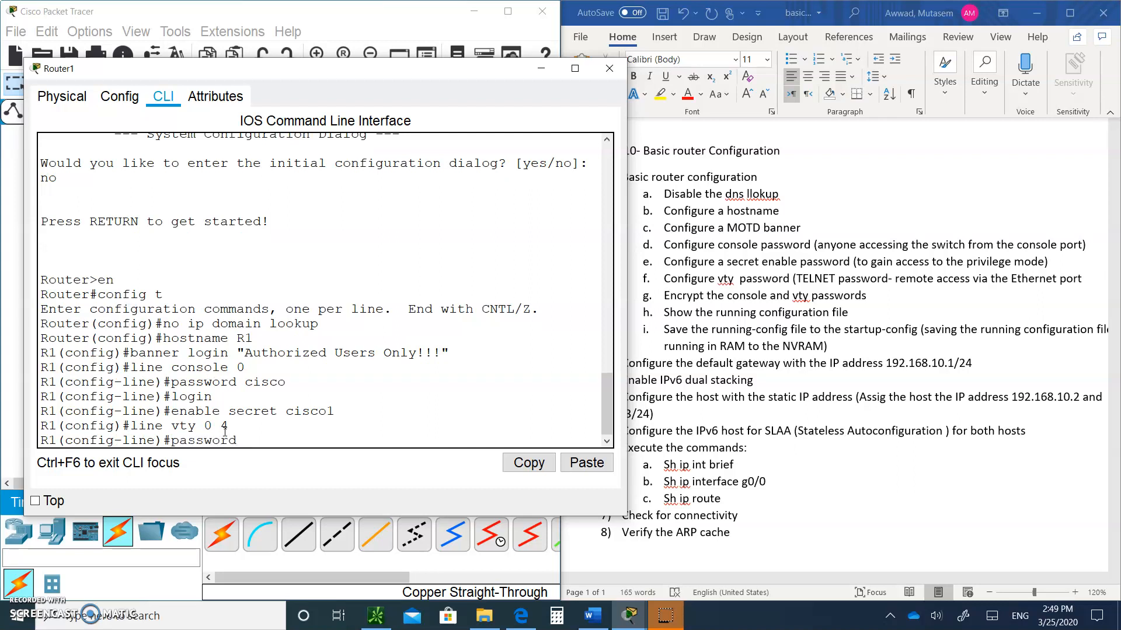
type("cisco2")
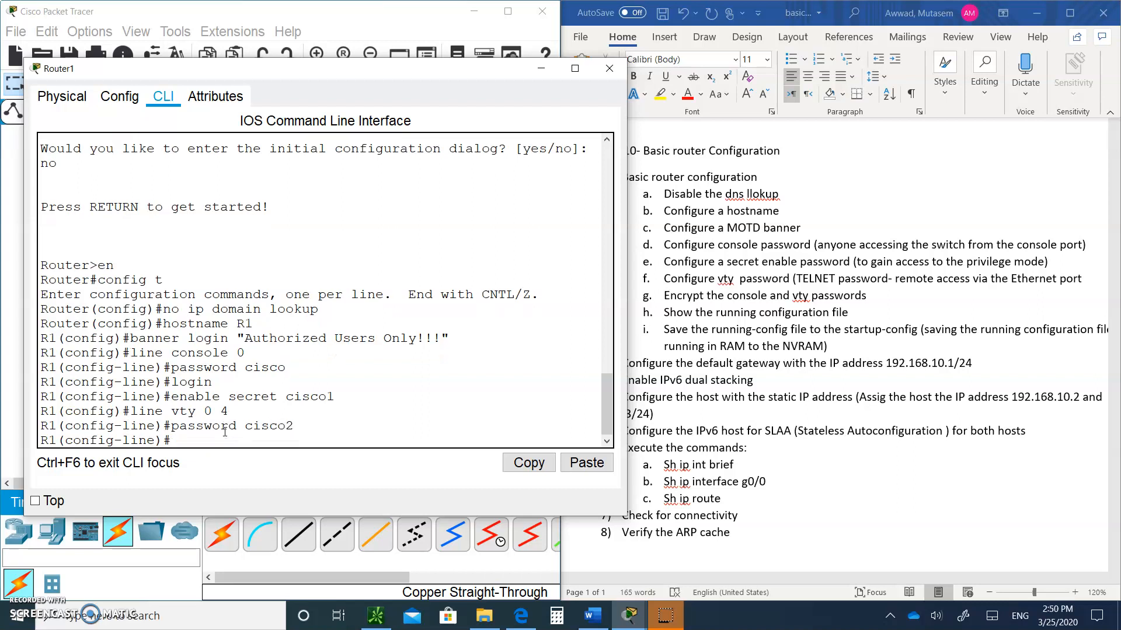
type("login")
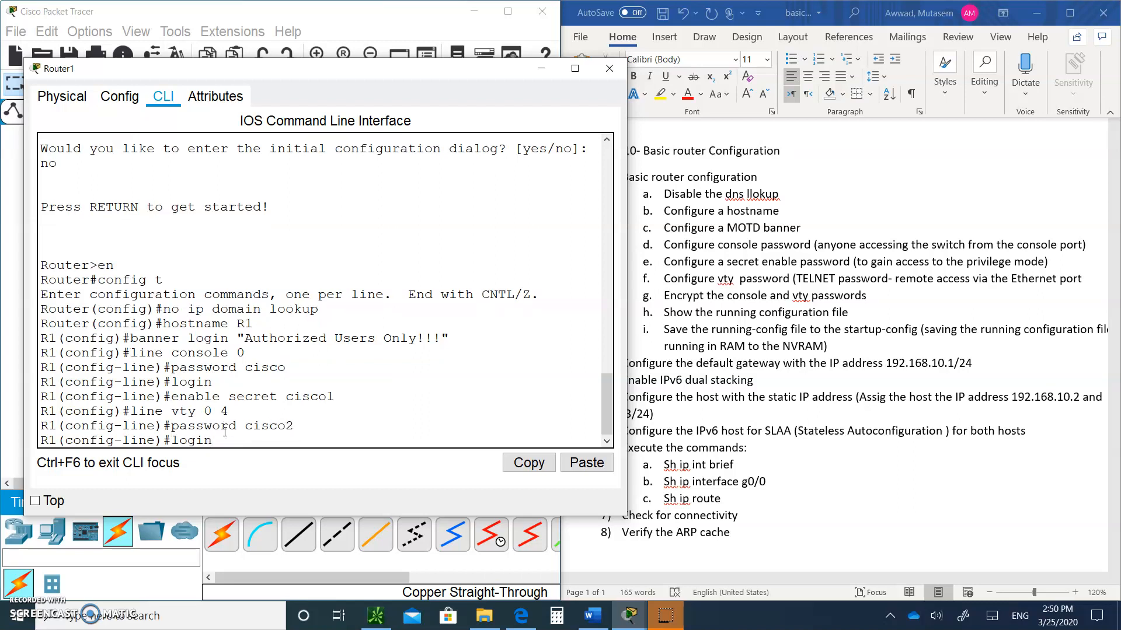
key("enter")
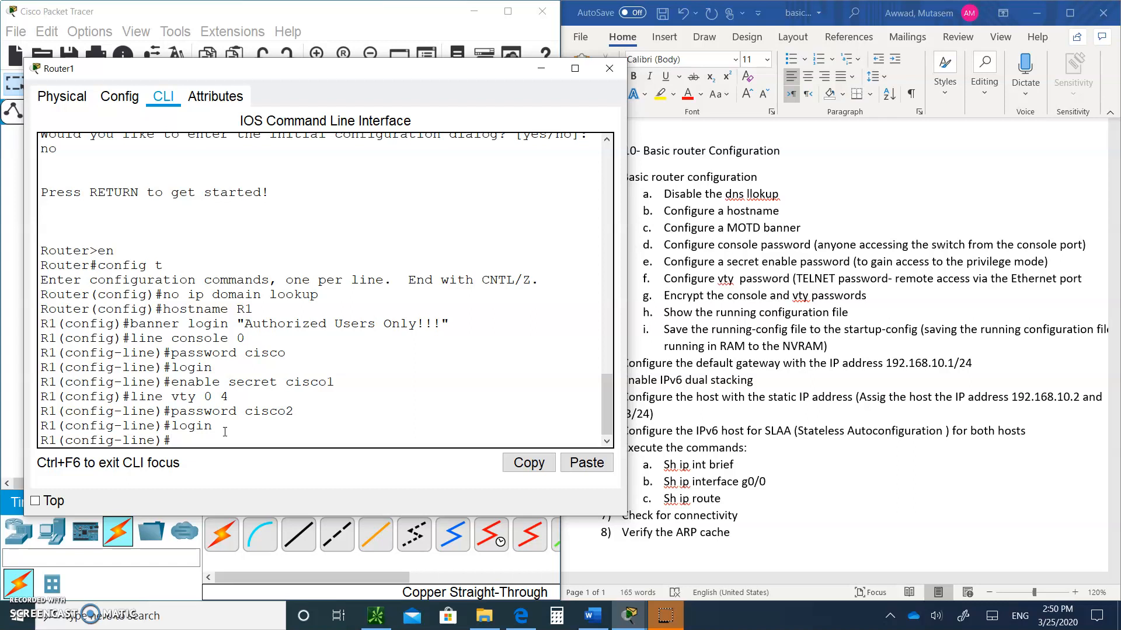
Step: Exit to global config, check service options with ?, and enable service password-encryption
type("service")
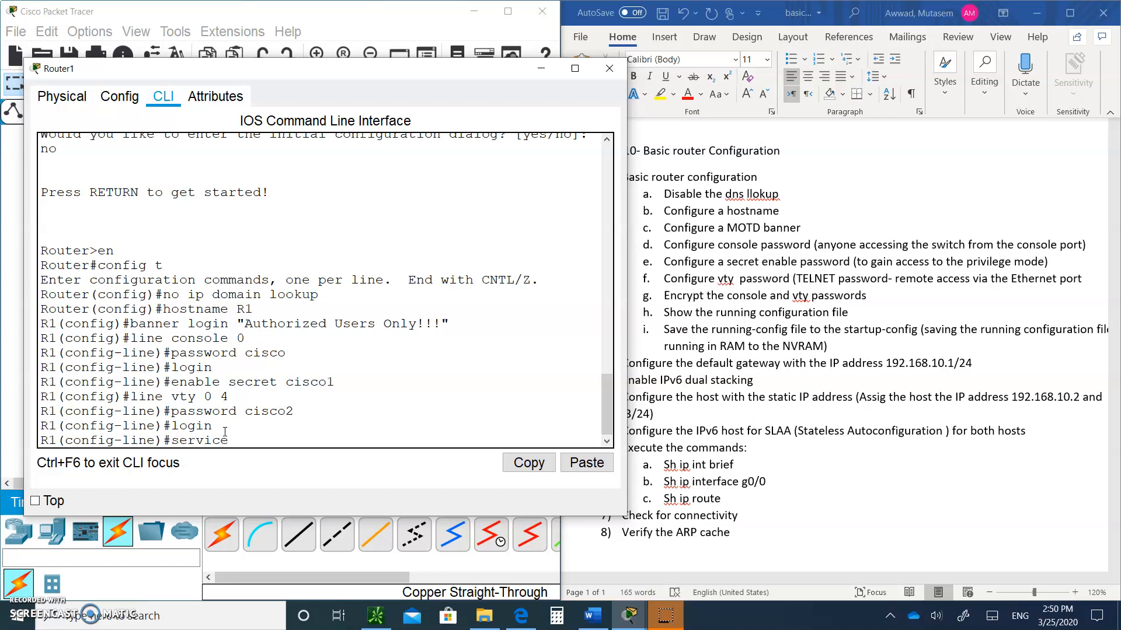
type("pass")
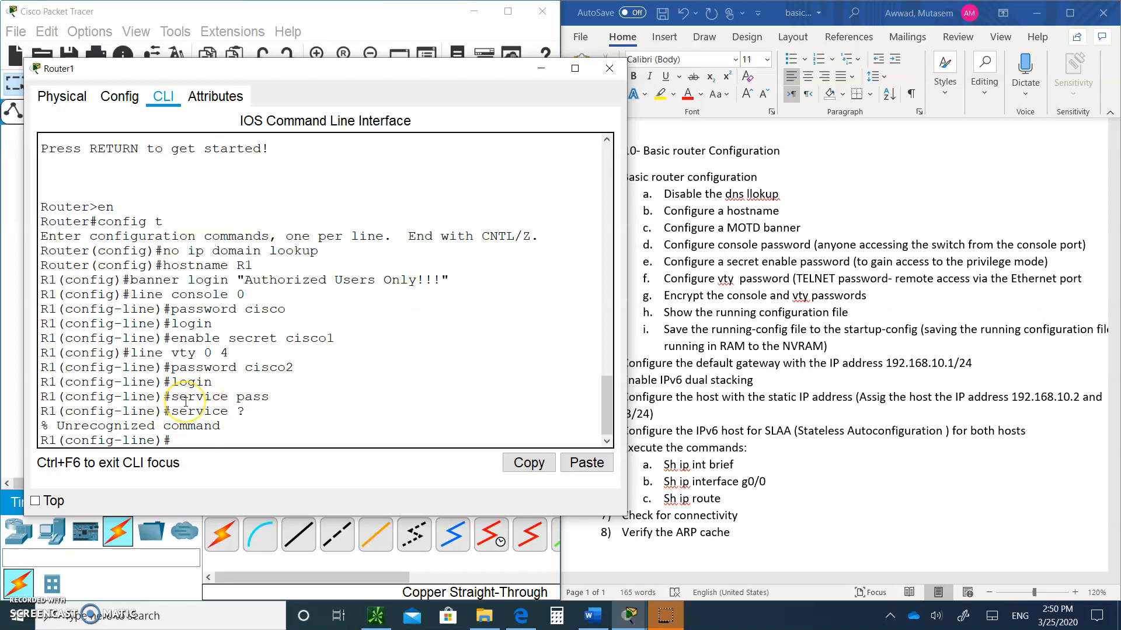
type("exit")
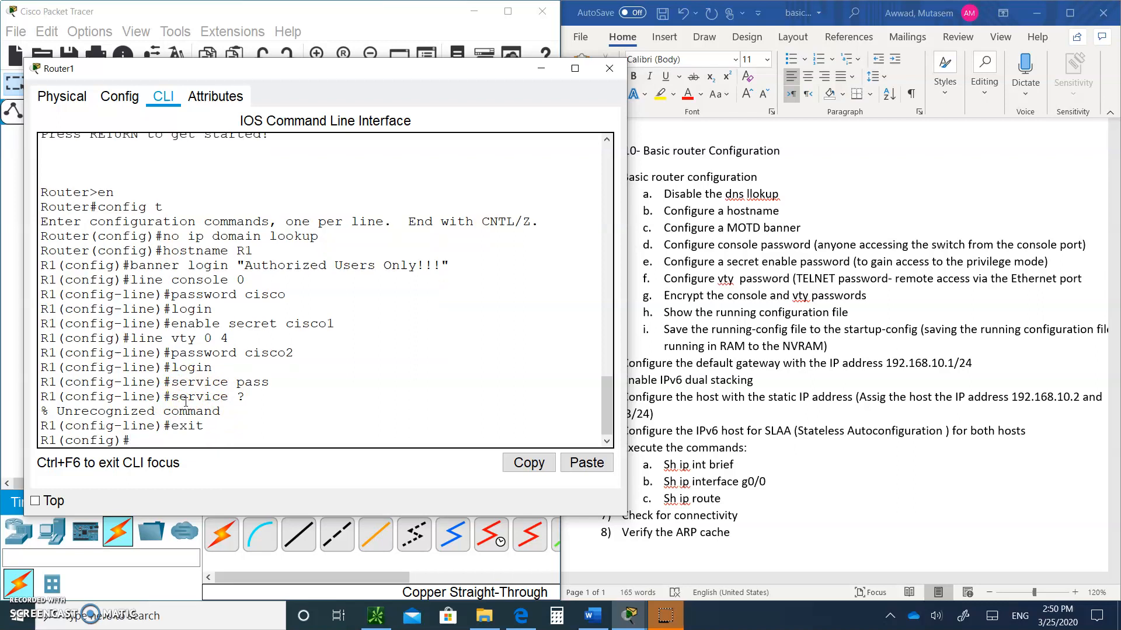
type("service")
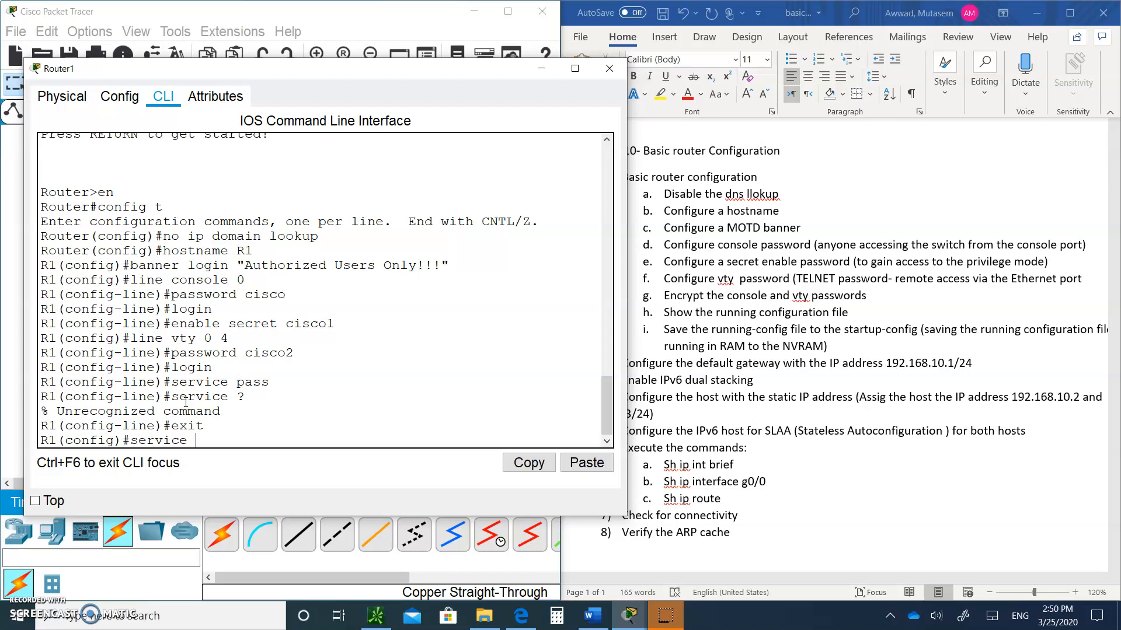
type("?")
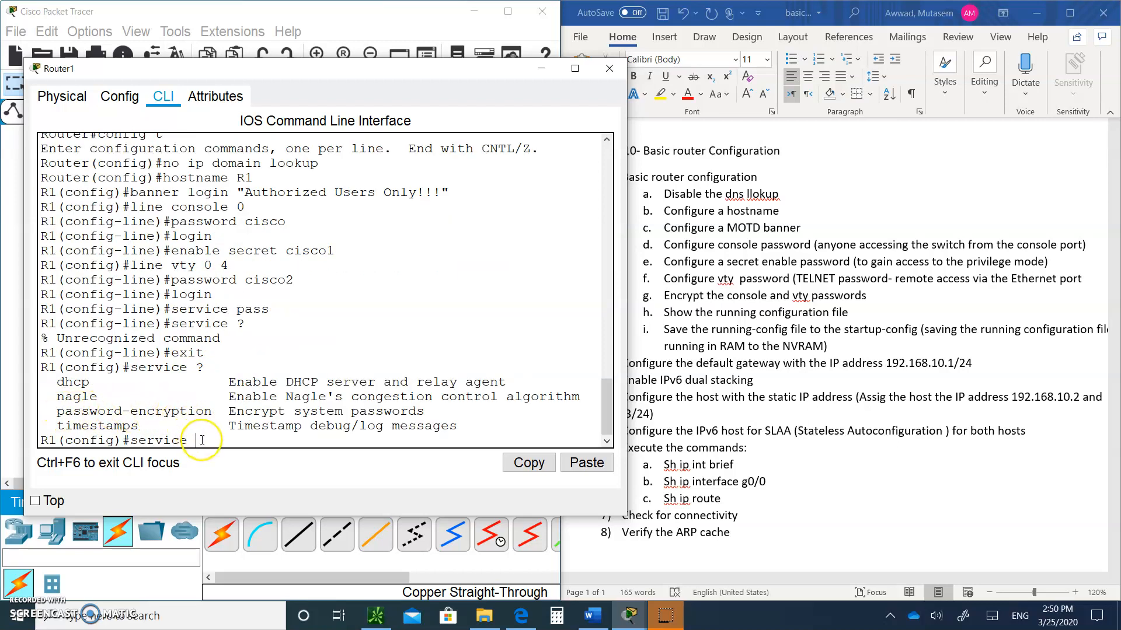
type("p")
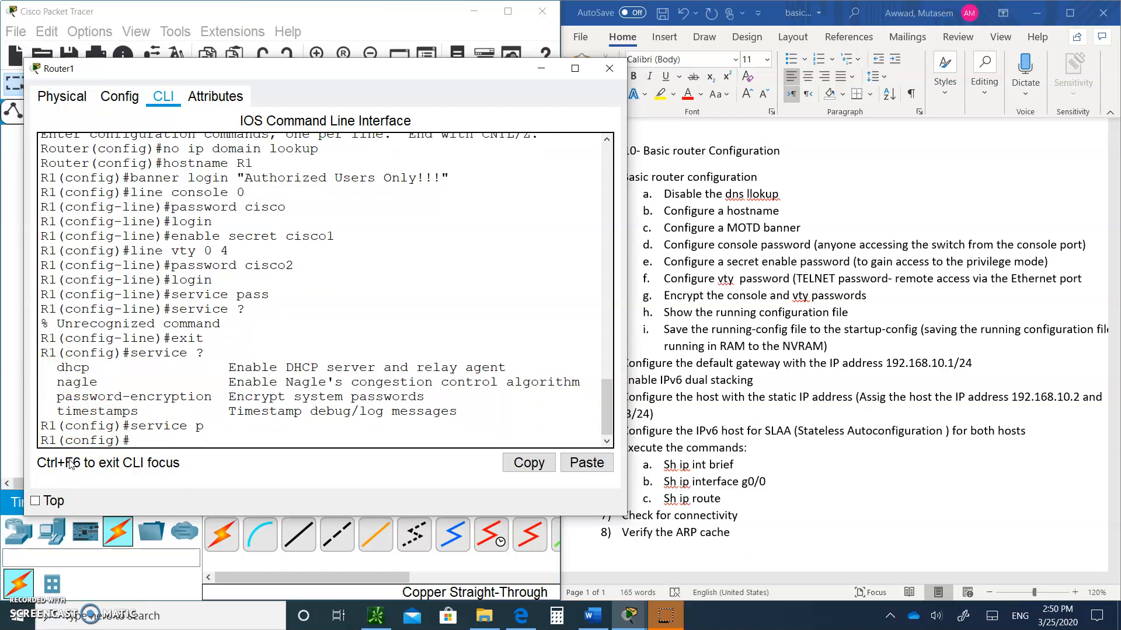
mouse_move(475, 341)
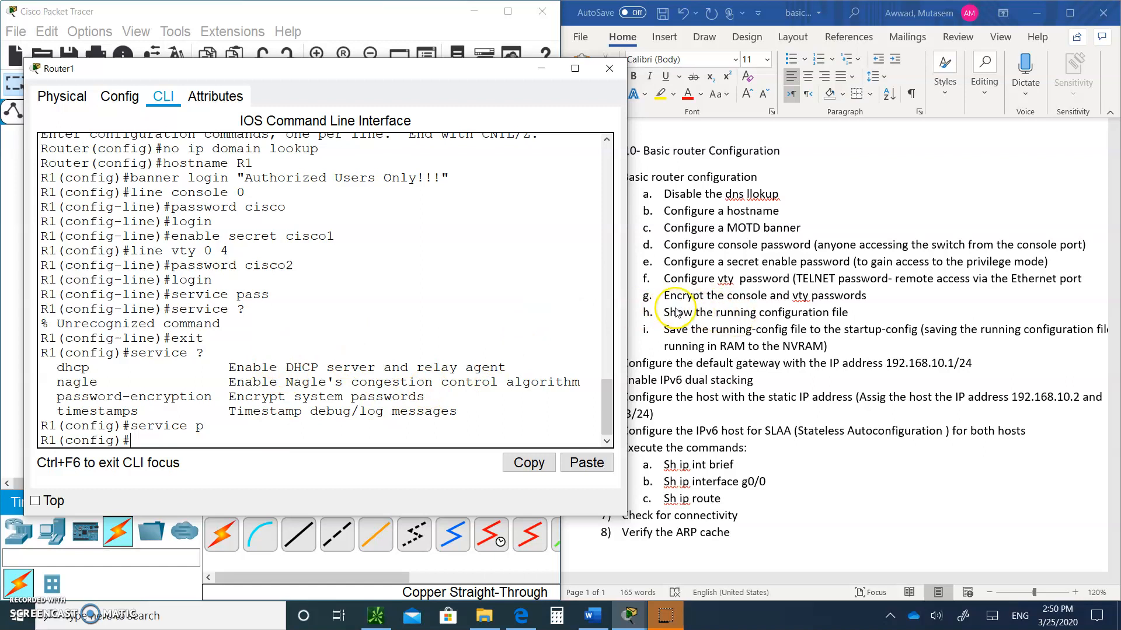
mouse_move(791, 307)
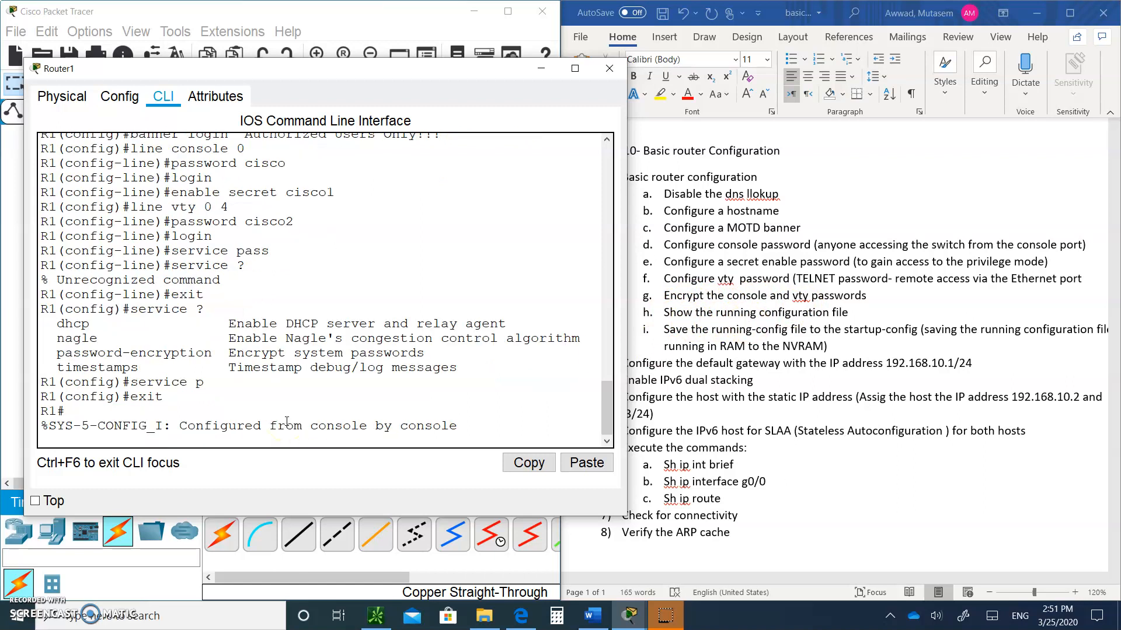
Step: Display R1's running configuration with 'show running-config' to see the type 7 encrypted line passwords
type("sh")
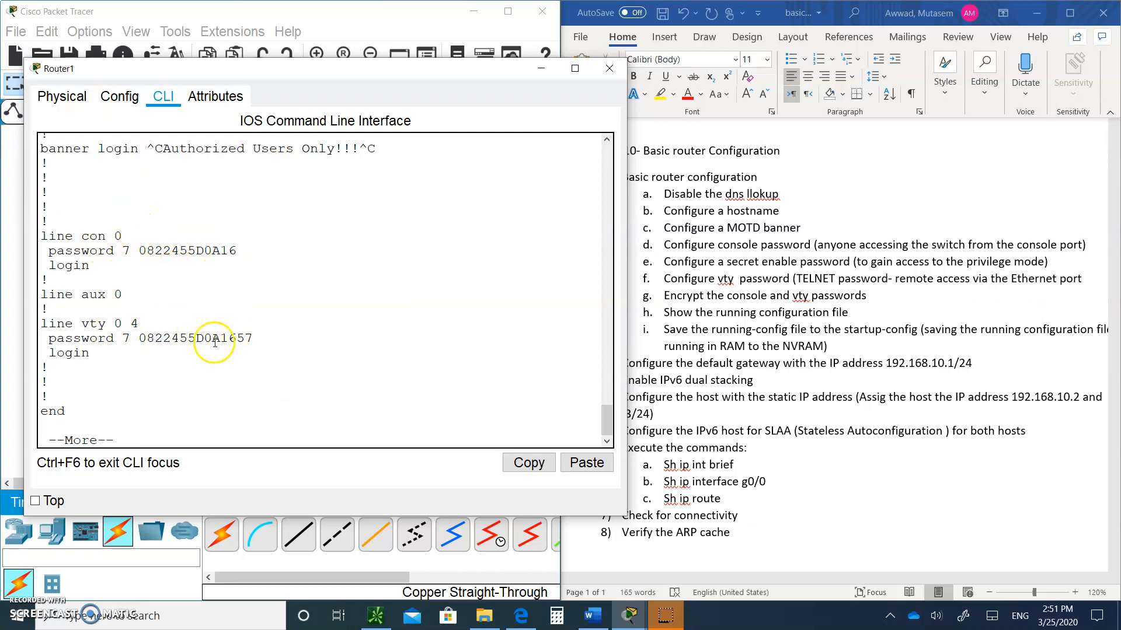
mouse_move(697, 289)
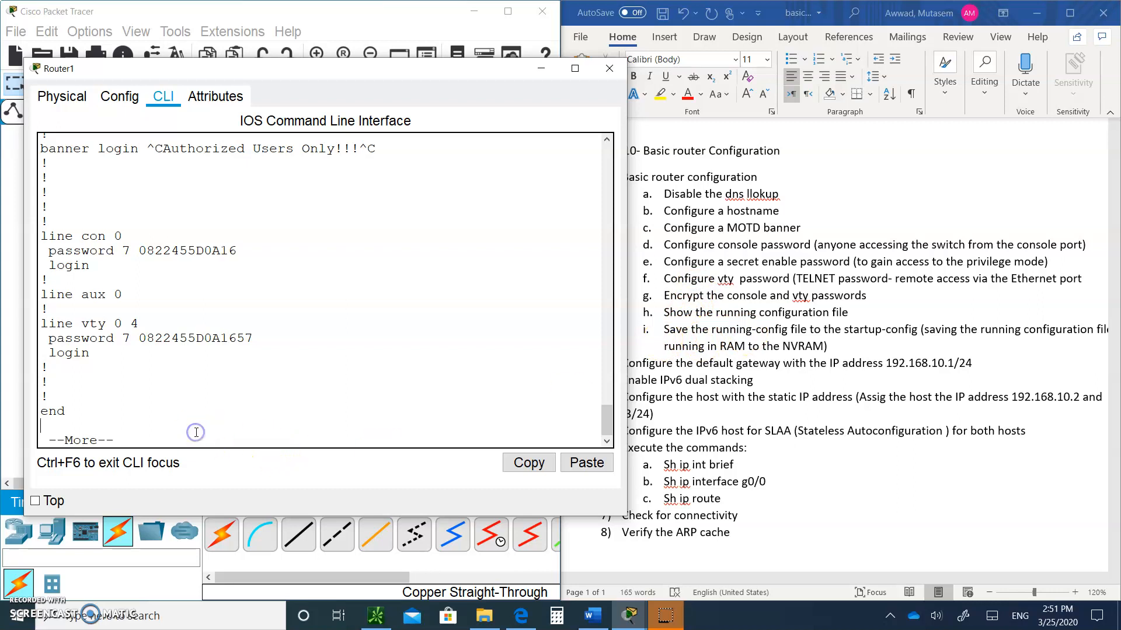
Step: Save R1's running configuration to startup-config with 'copy run start', then re-enter global configuration
type("cop")
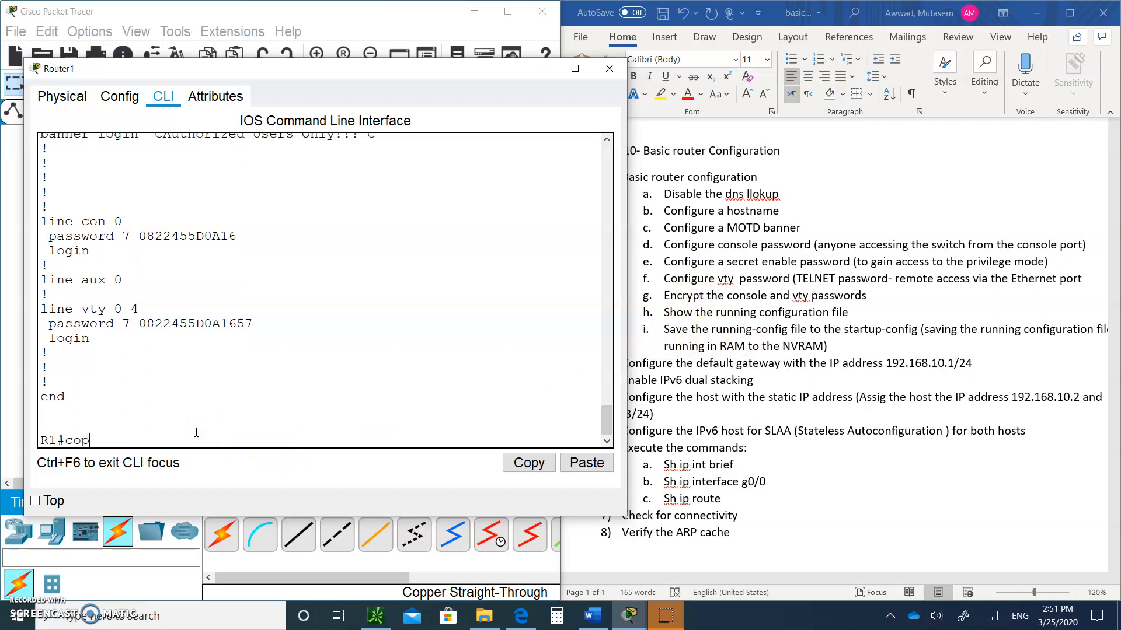
type("y run sts")
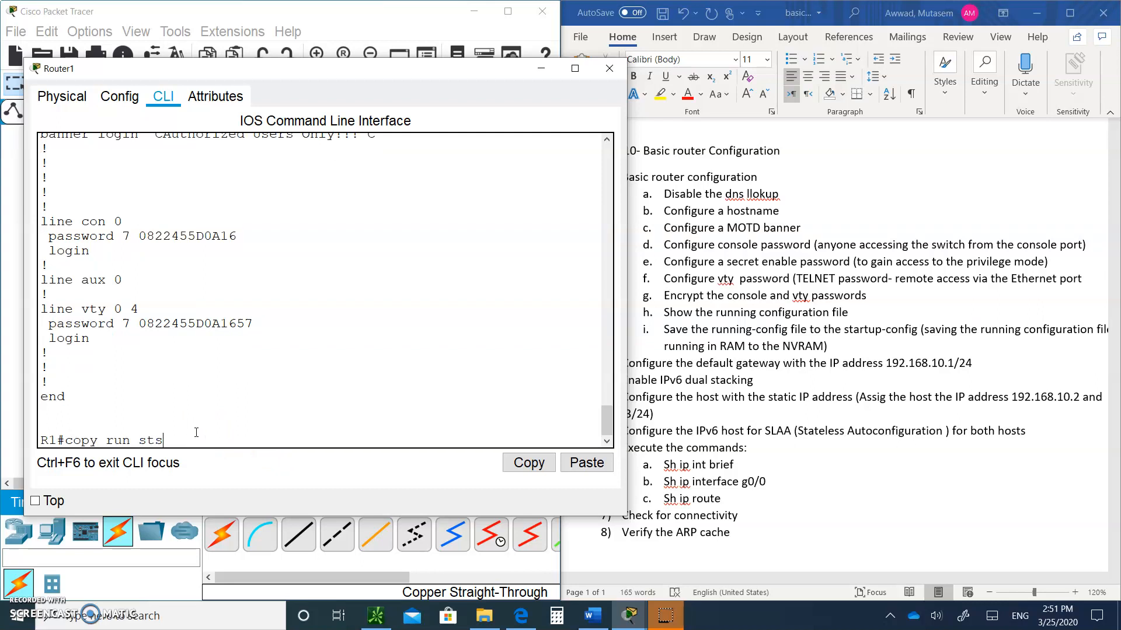
key("Backspace")
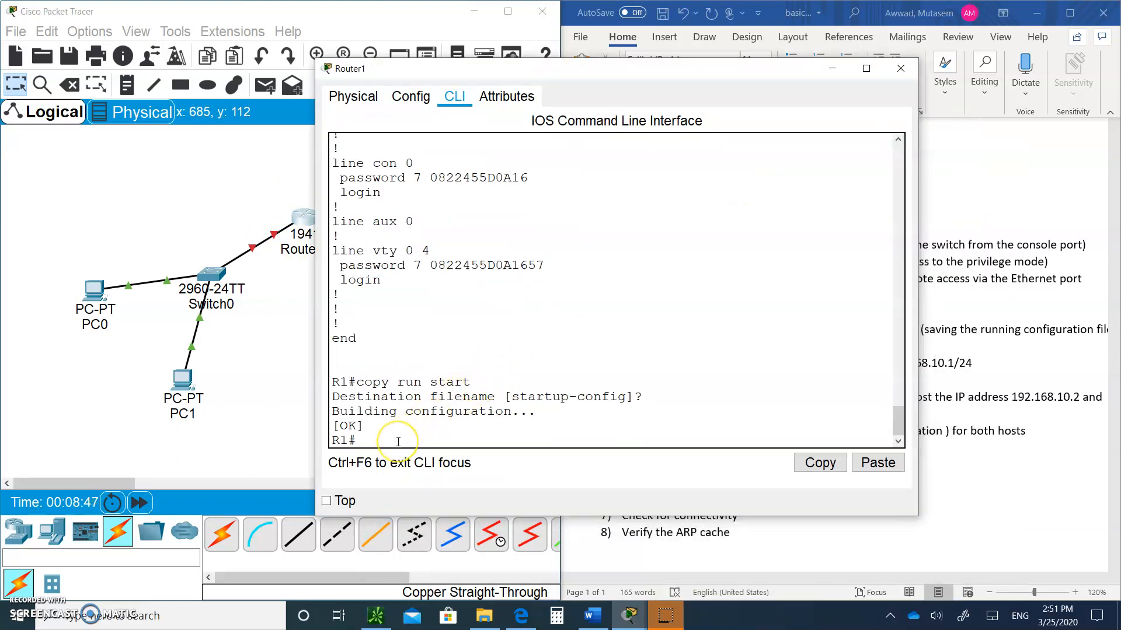
type("config t")
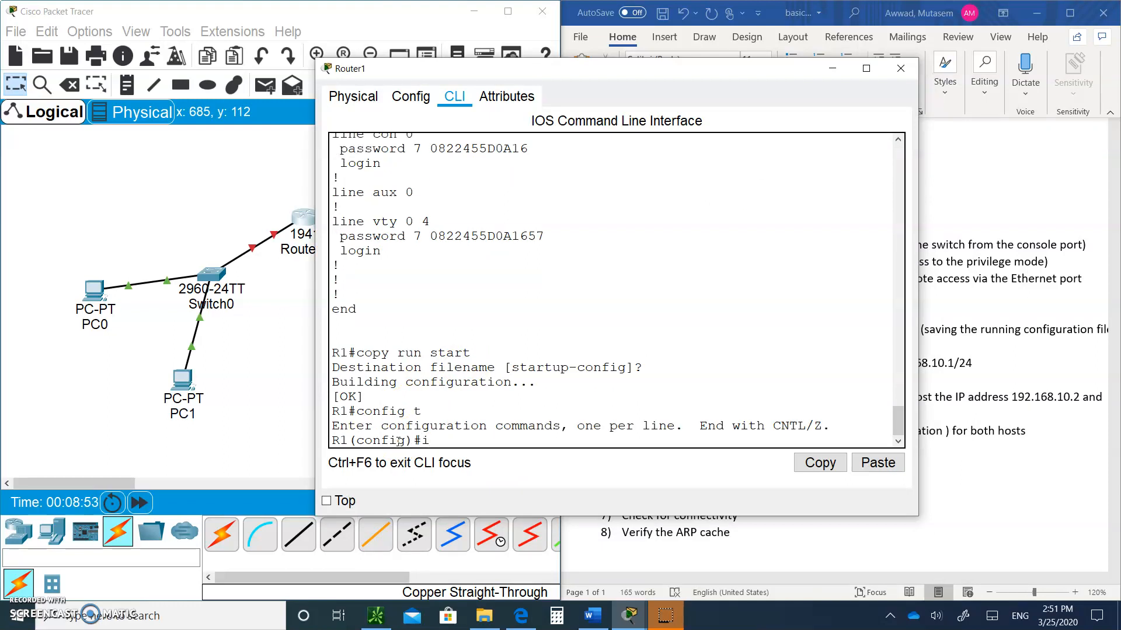
Step: Assign 192.168.10.1 255.255.255.0 to R1's GigabitEthernet0/0
type("nt g")
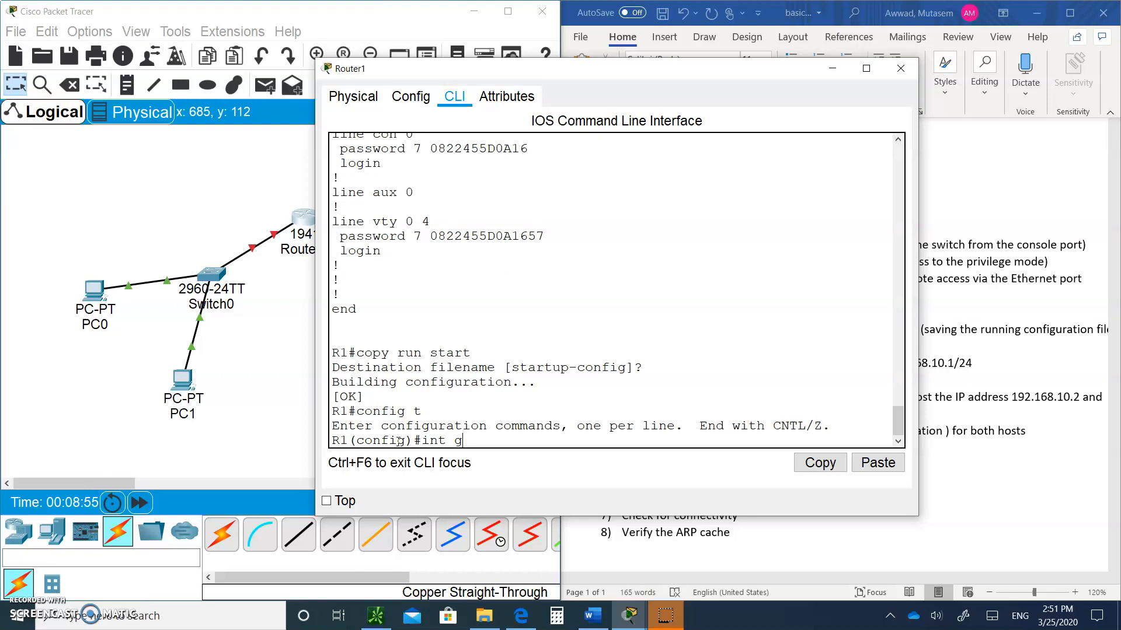
type("0/0")
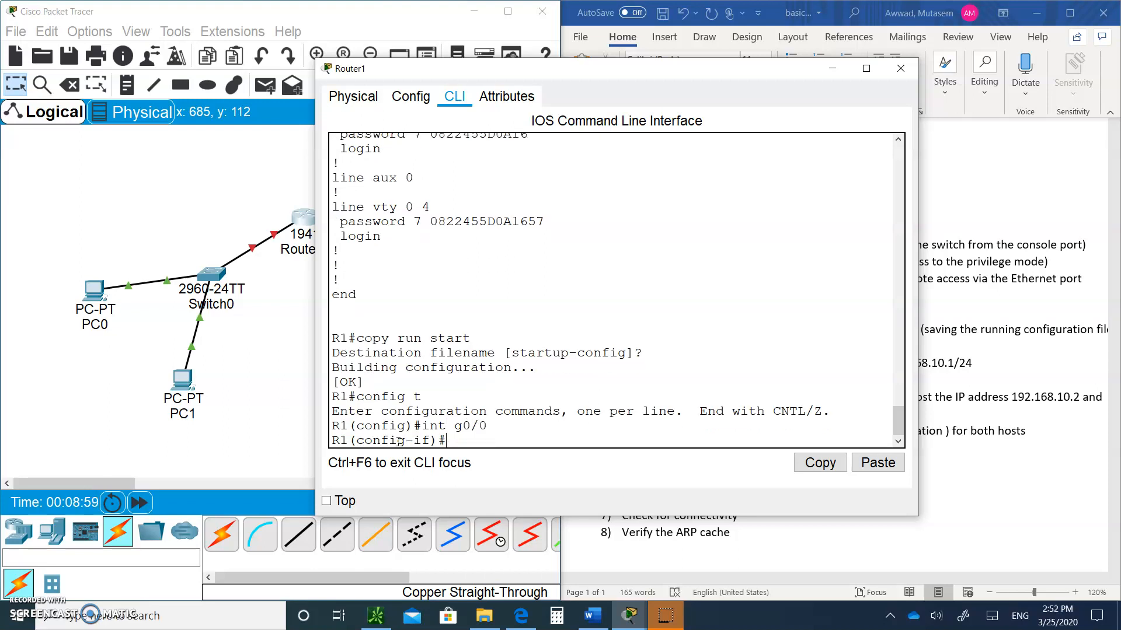
type("ip add")
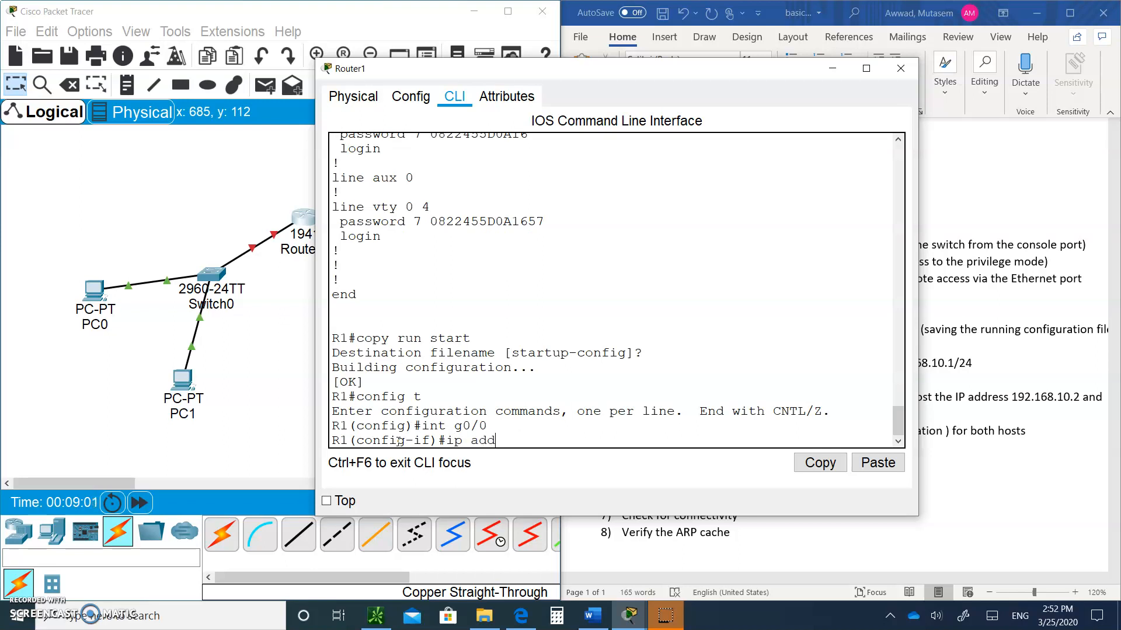
type("1")
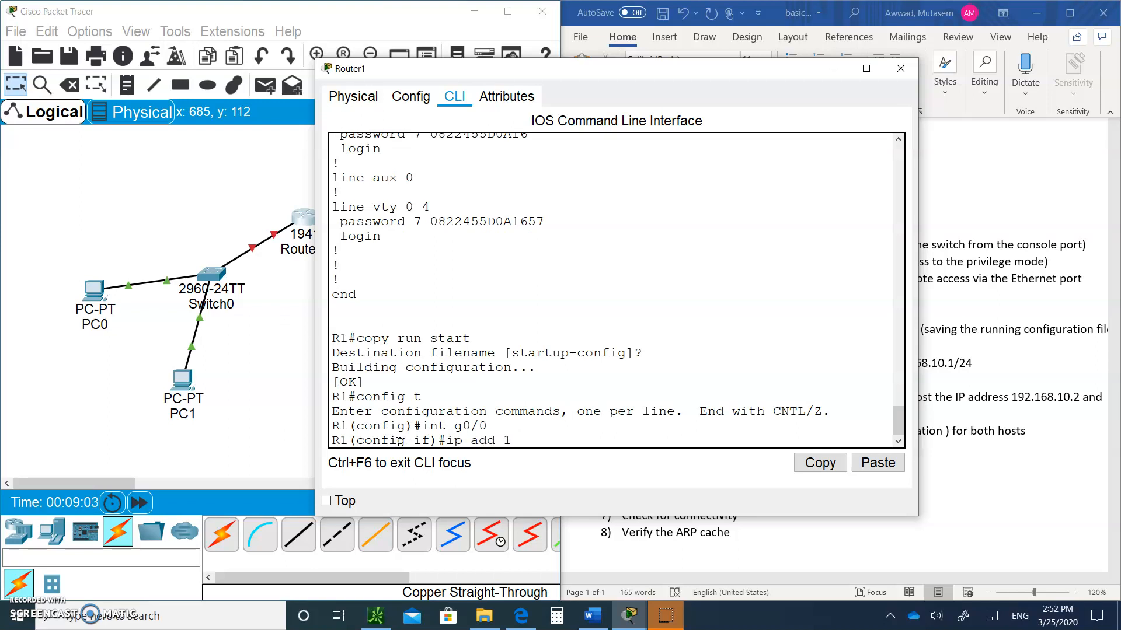
type("92.168.10.1")
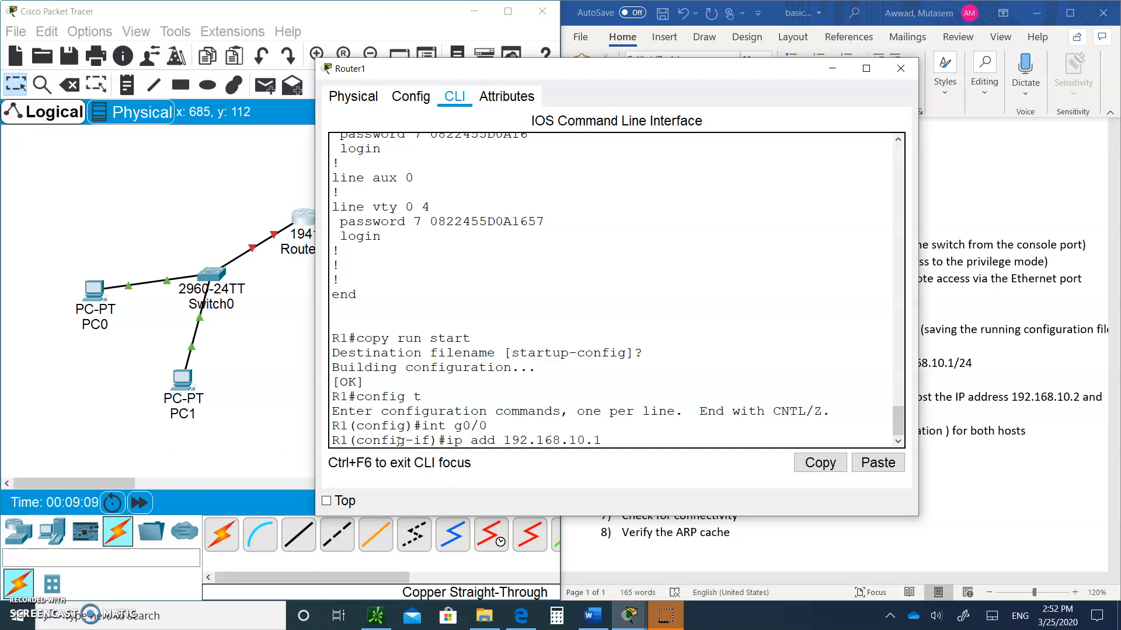
type("255.2")
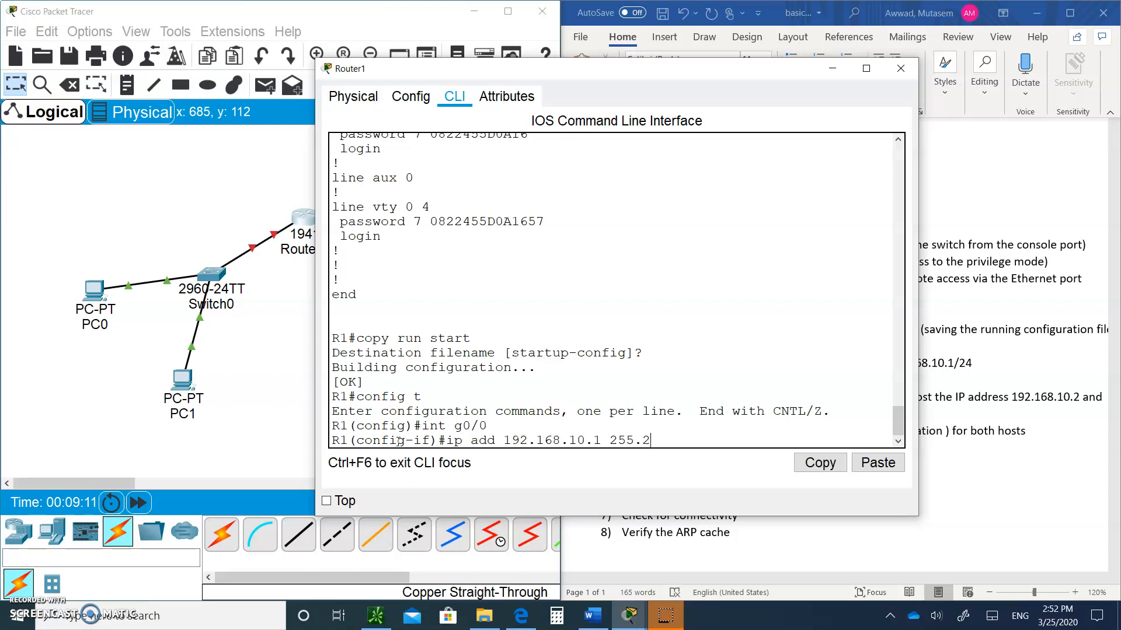
type("55.255.0")
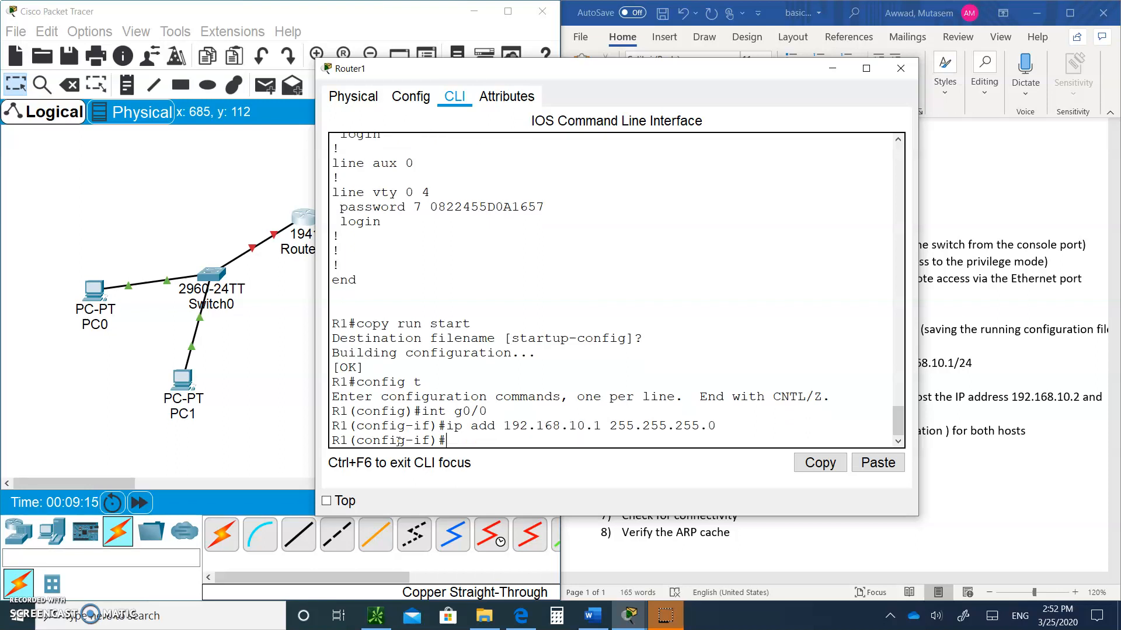
Step: Bring GigabitEthernet0/0 up with 'no shut' and return to global configuration
type("no")
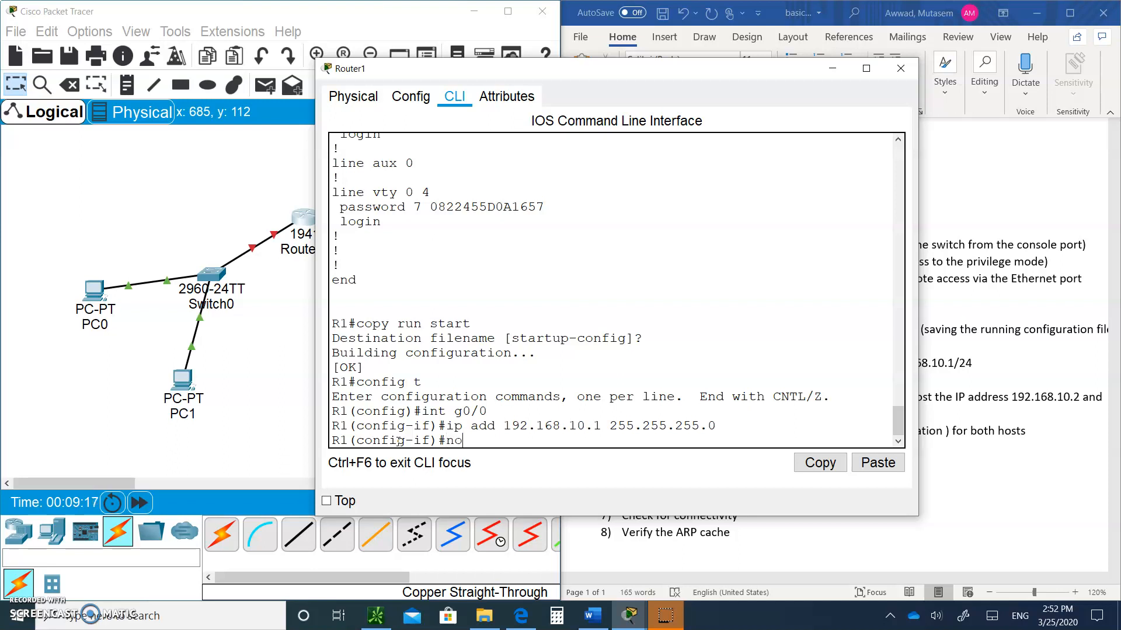
type("shut")
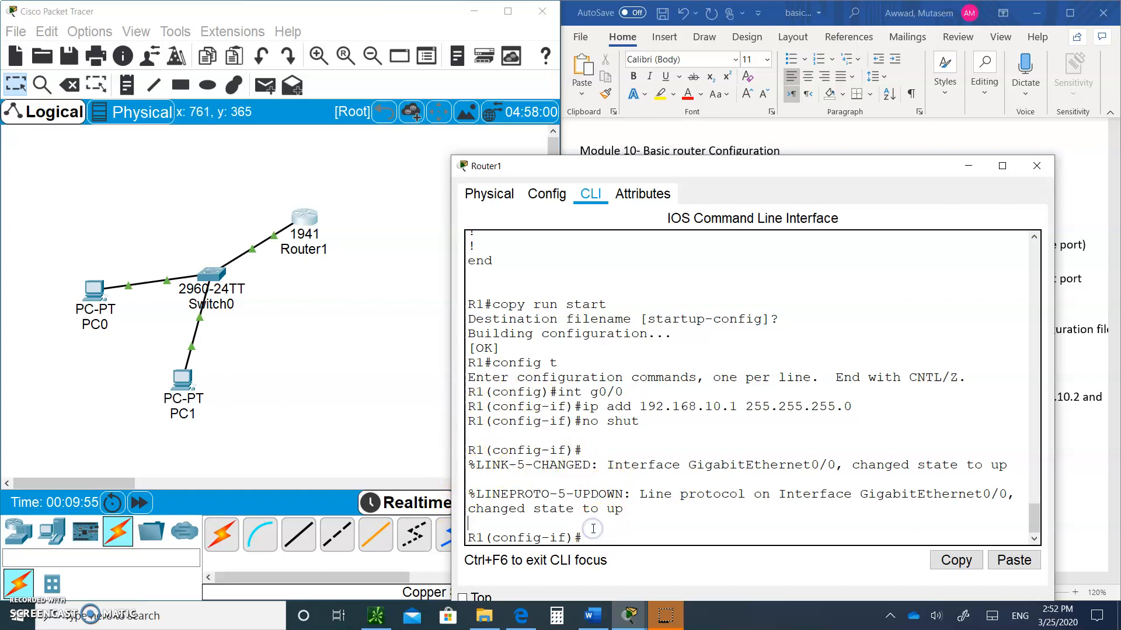
type("exit")
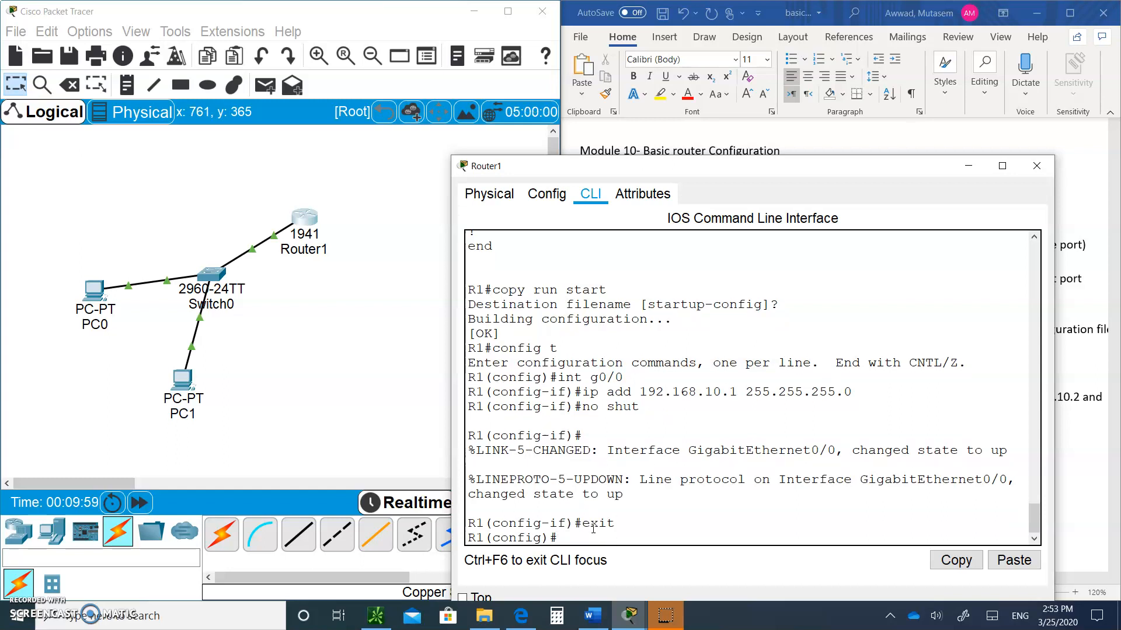
Step: Enable 'ipv6 unicast-routing' on R1 in global configuration
type("ipv6")
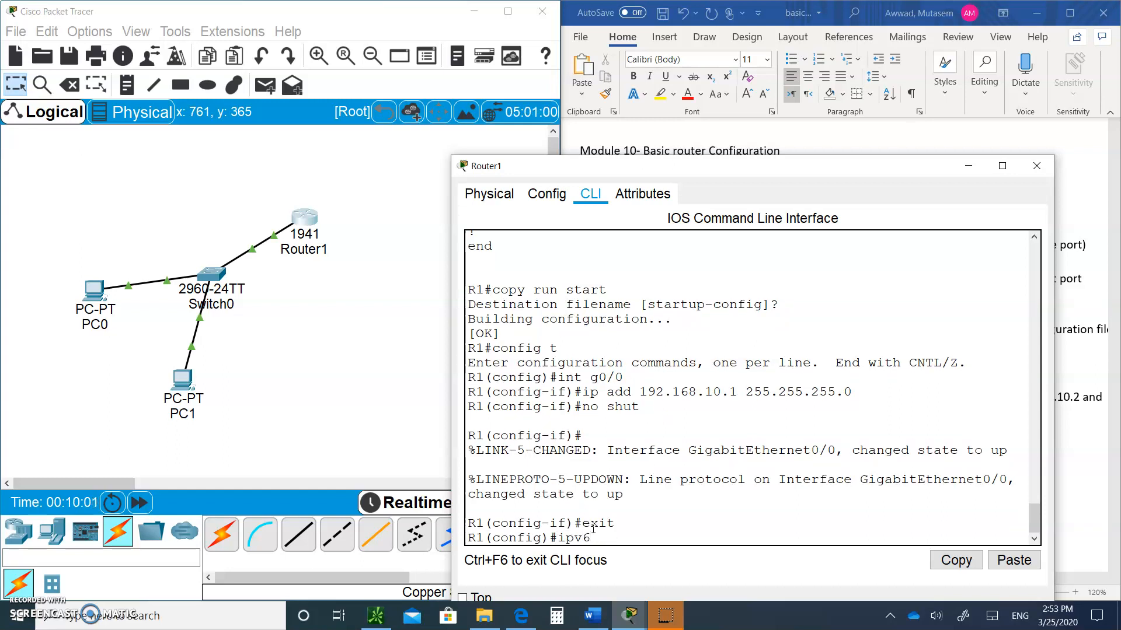
type("uni")
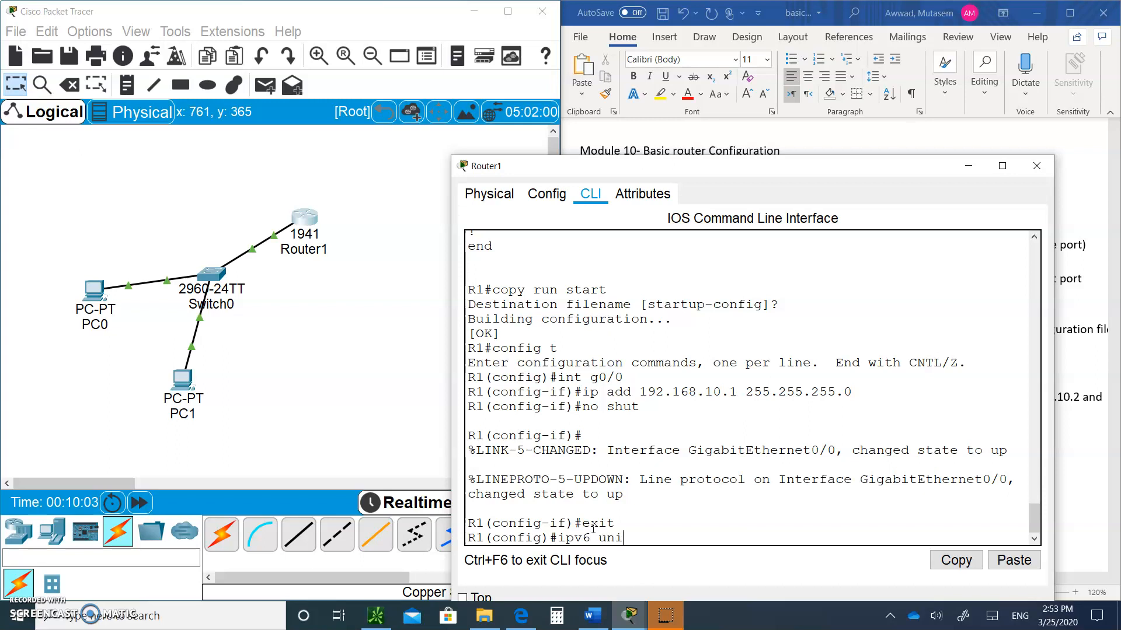
type("cast-")
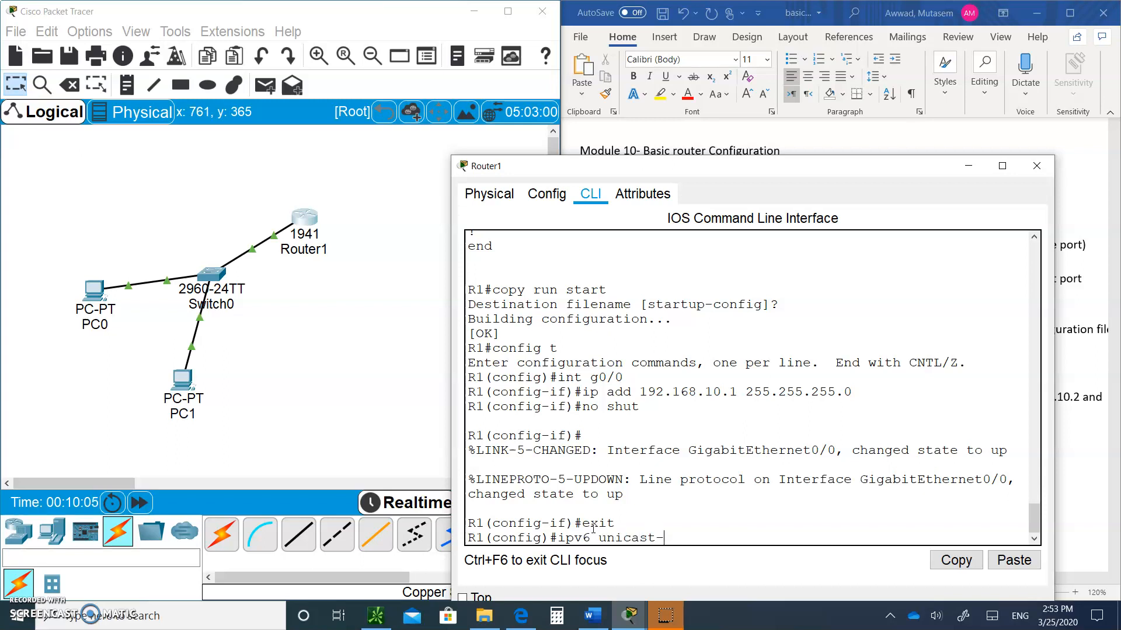
type("routing")
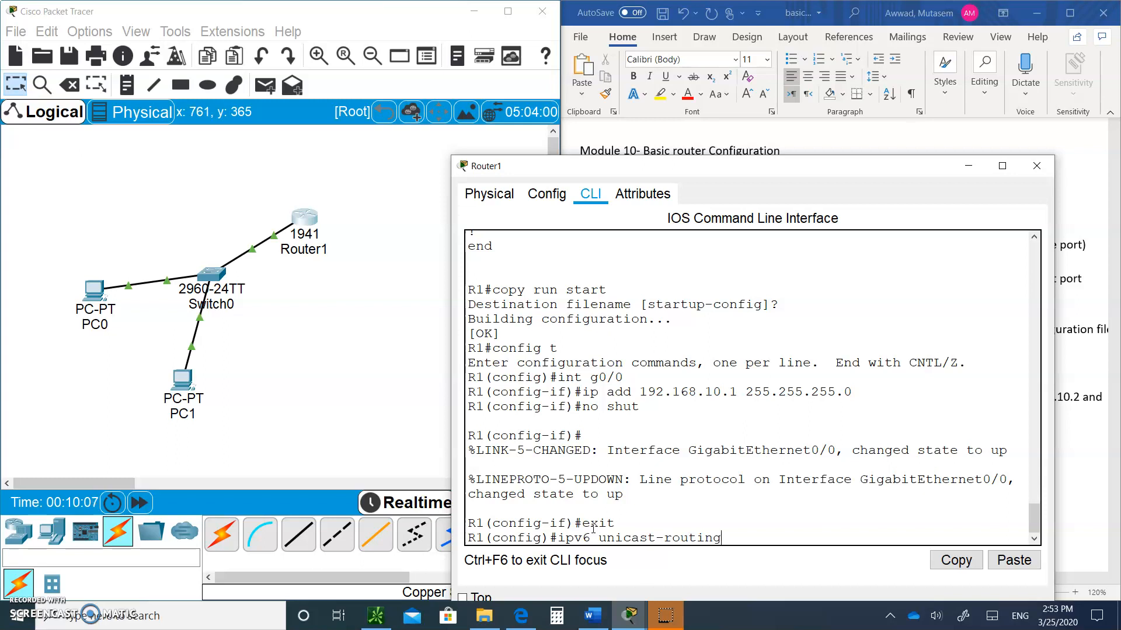
key("enter")
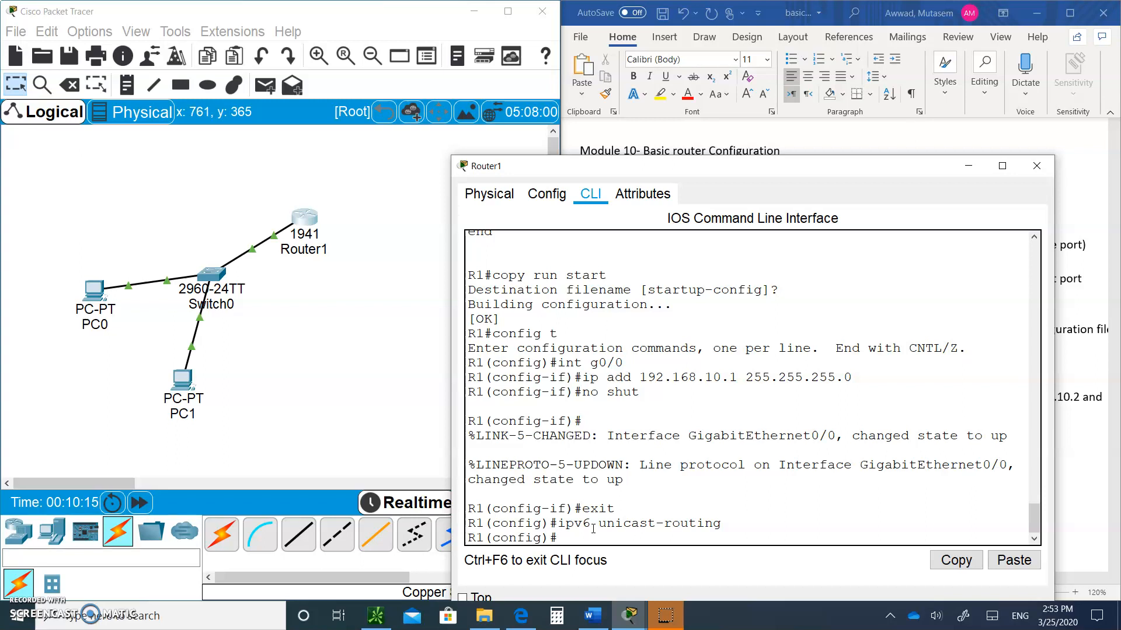
type("i")
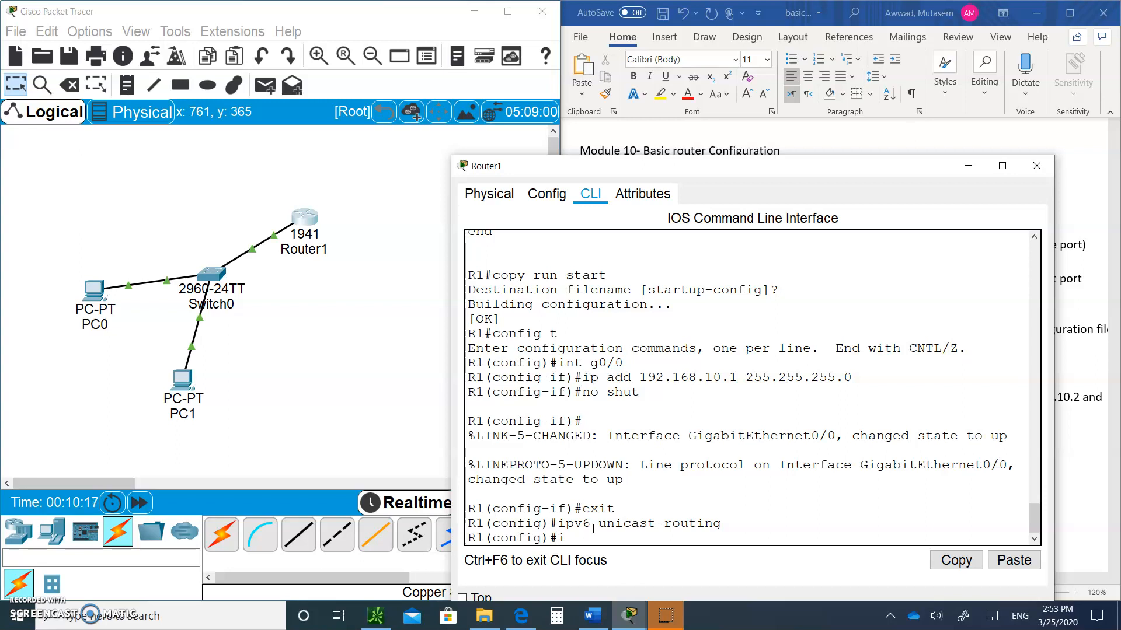
Step: Assign IPv6 address 2001:8db:acad:3::1/64 to R1's interface g0/0
type("nt")
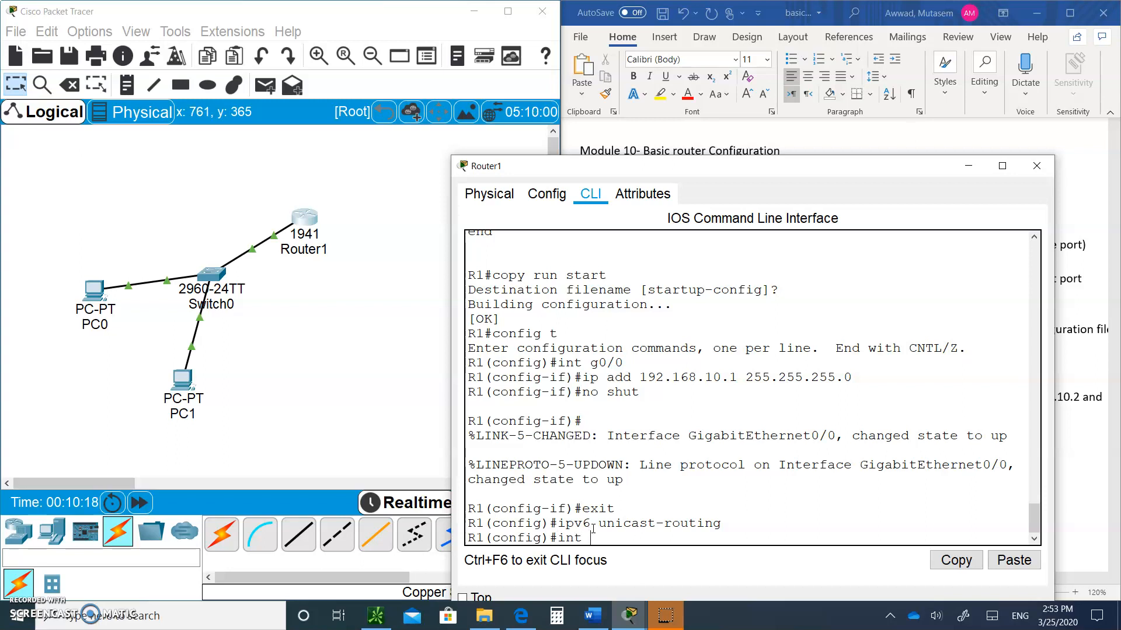
type("g0/0")
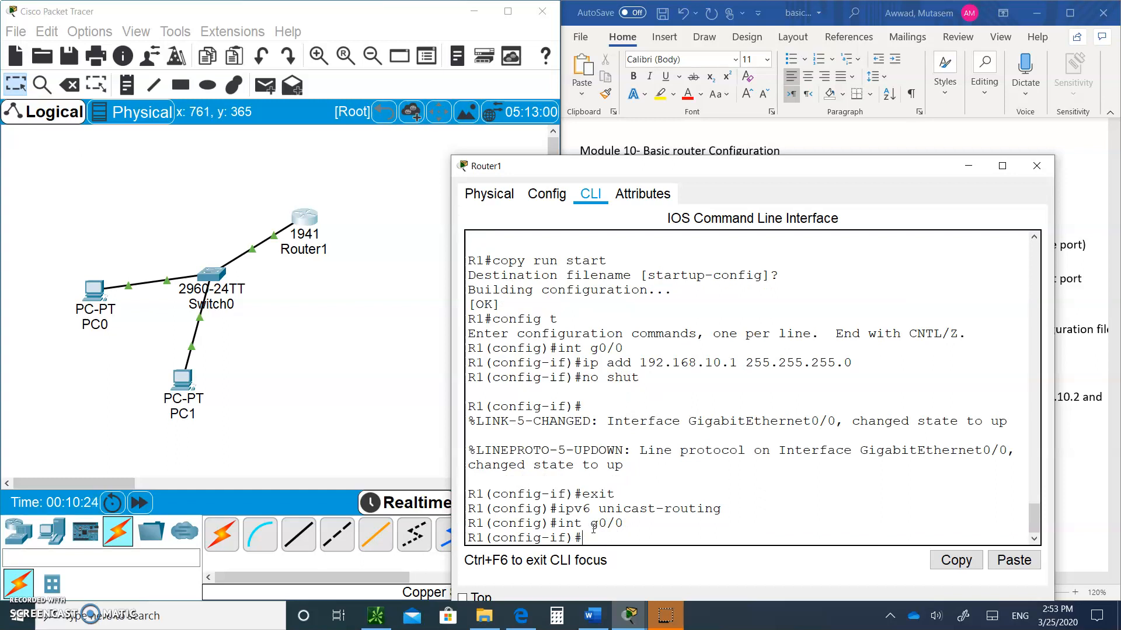
type("ipv6 add")
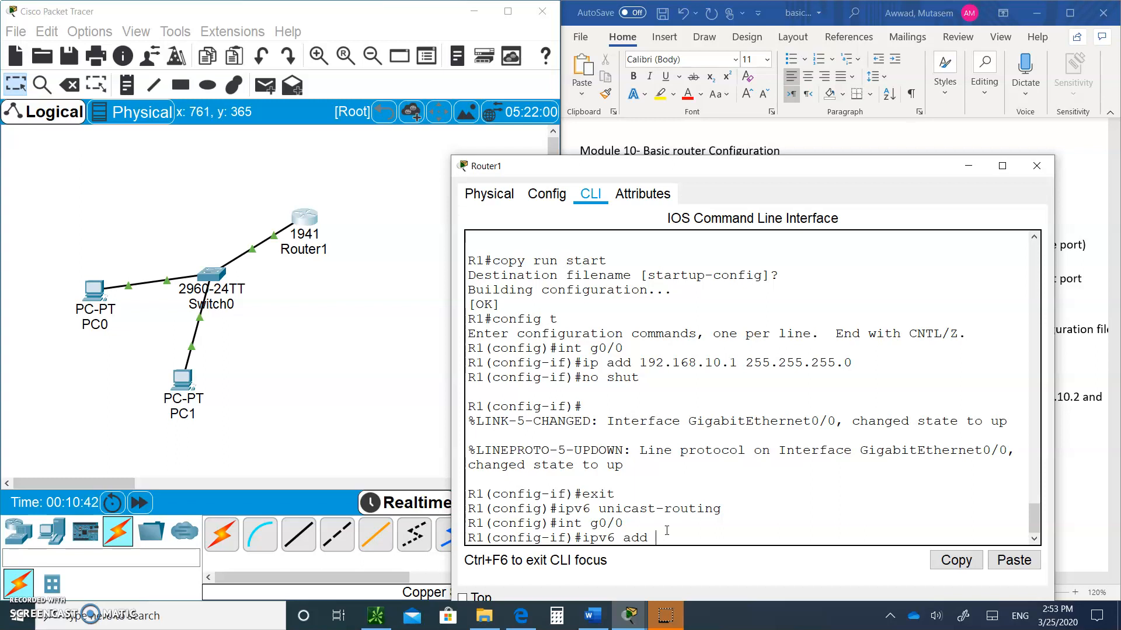
type("2001")
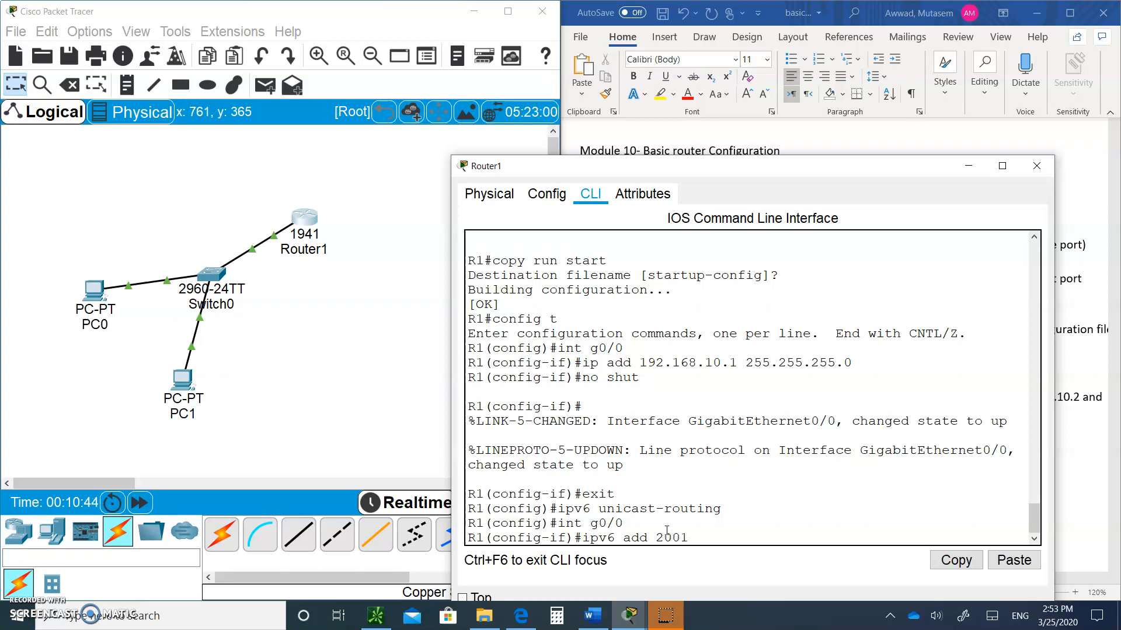
type(":")
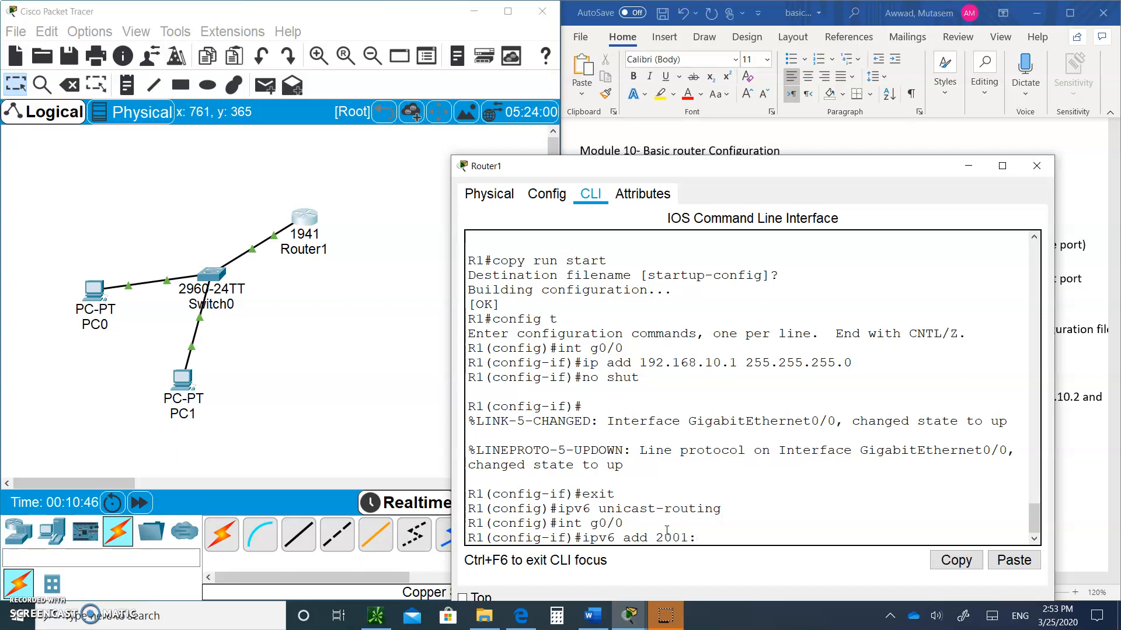
type("8d")
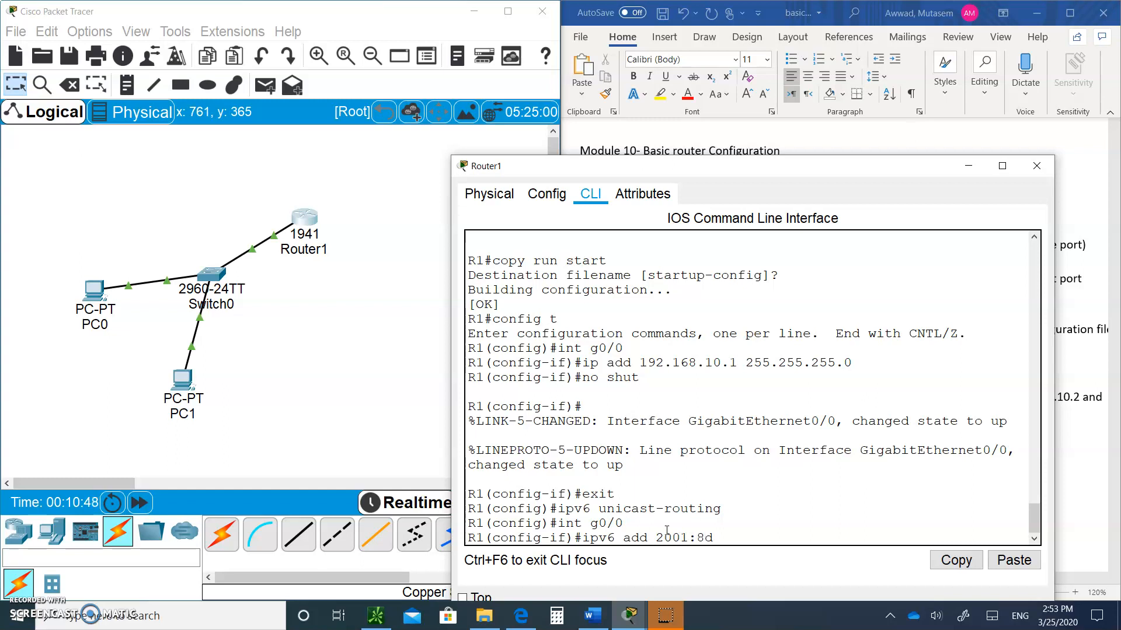
type("b:")
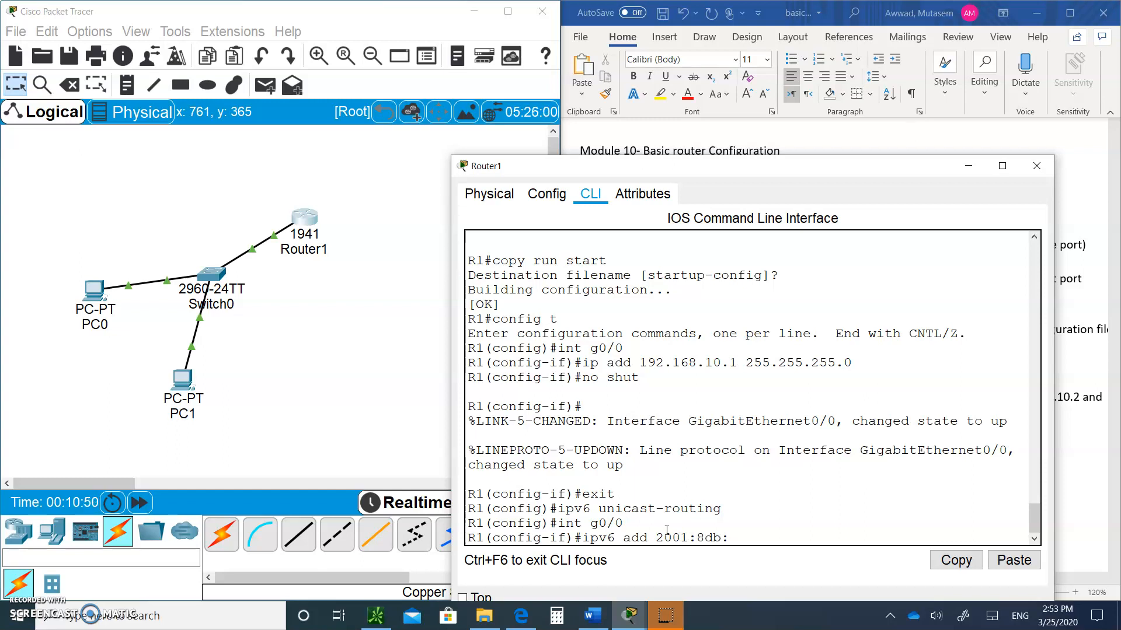
type("acad:")
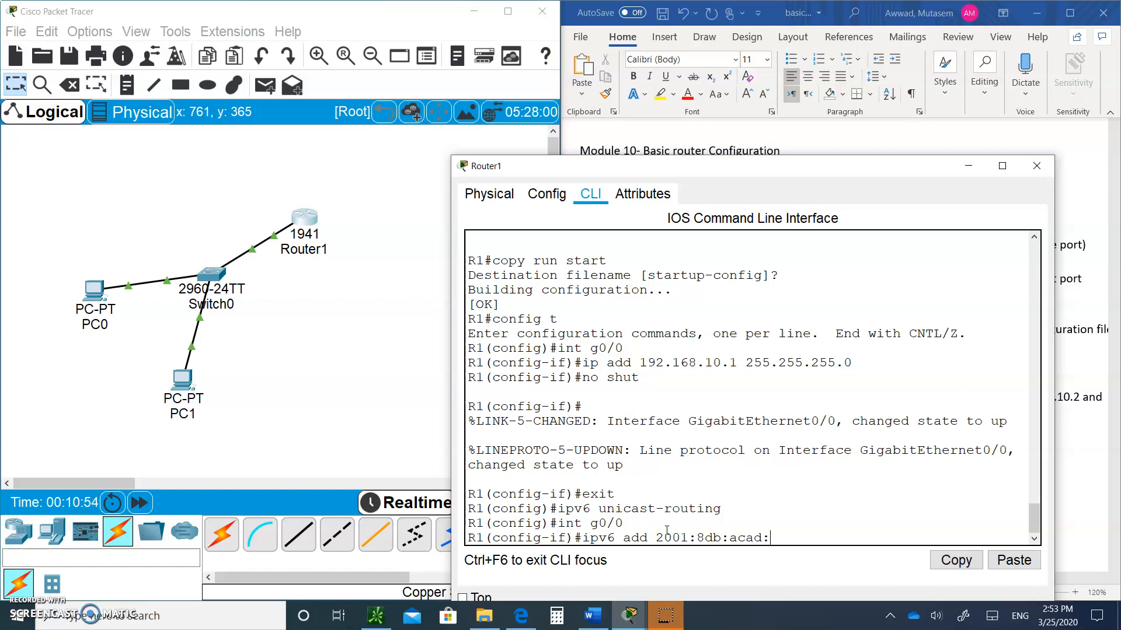
type("3:")
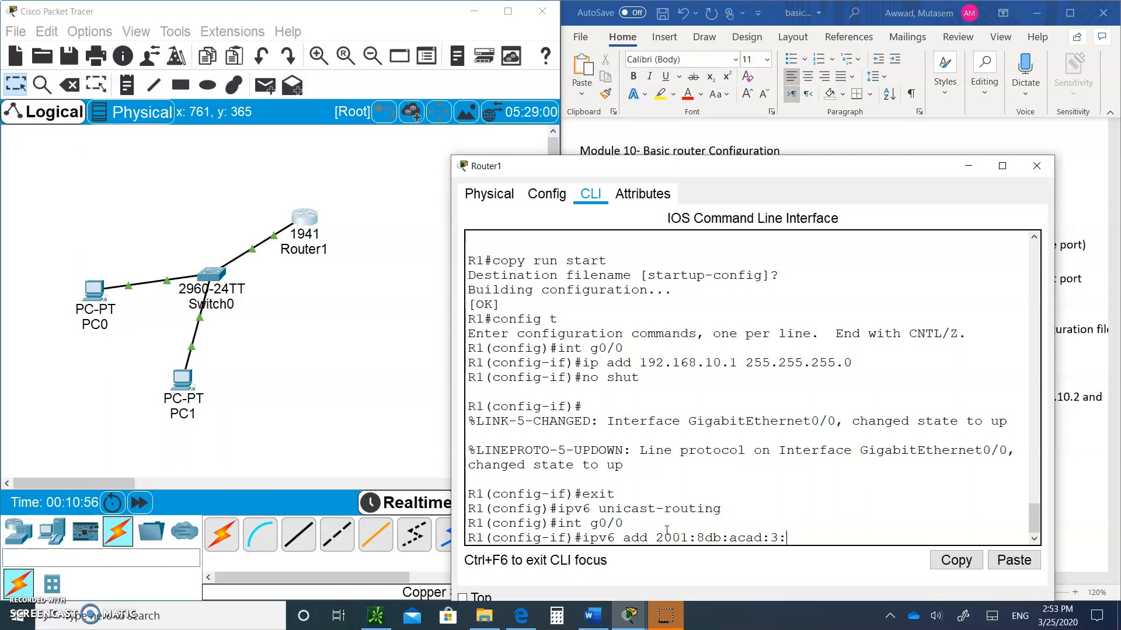
type("::1")
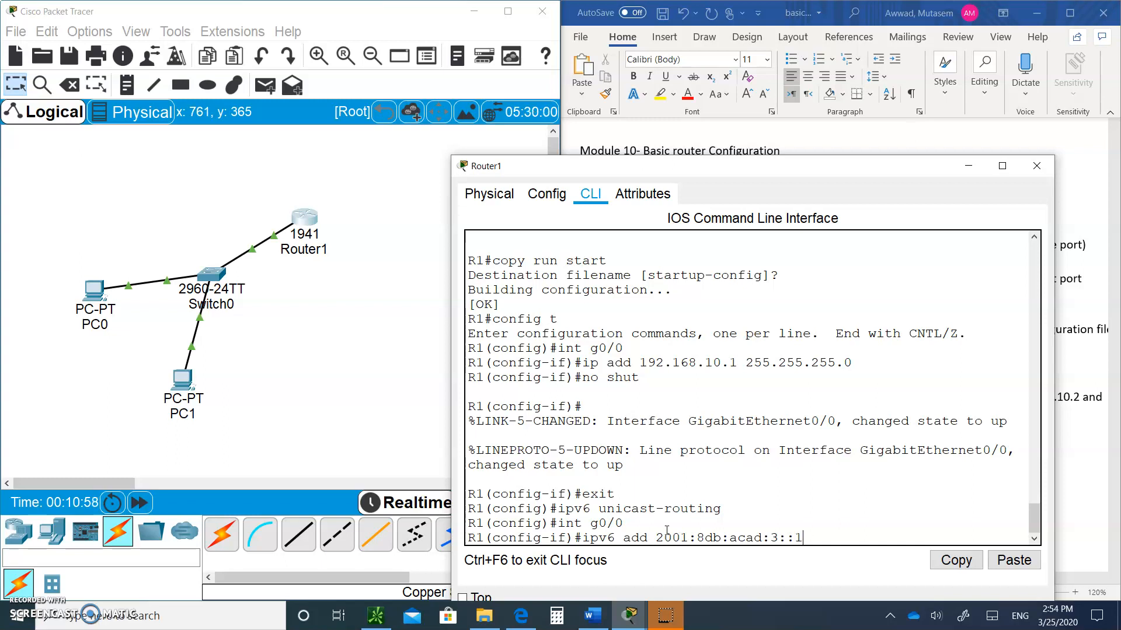
type("/64")
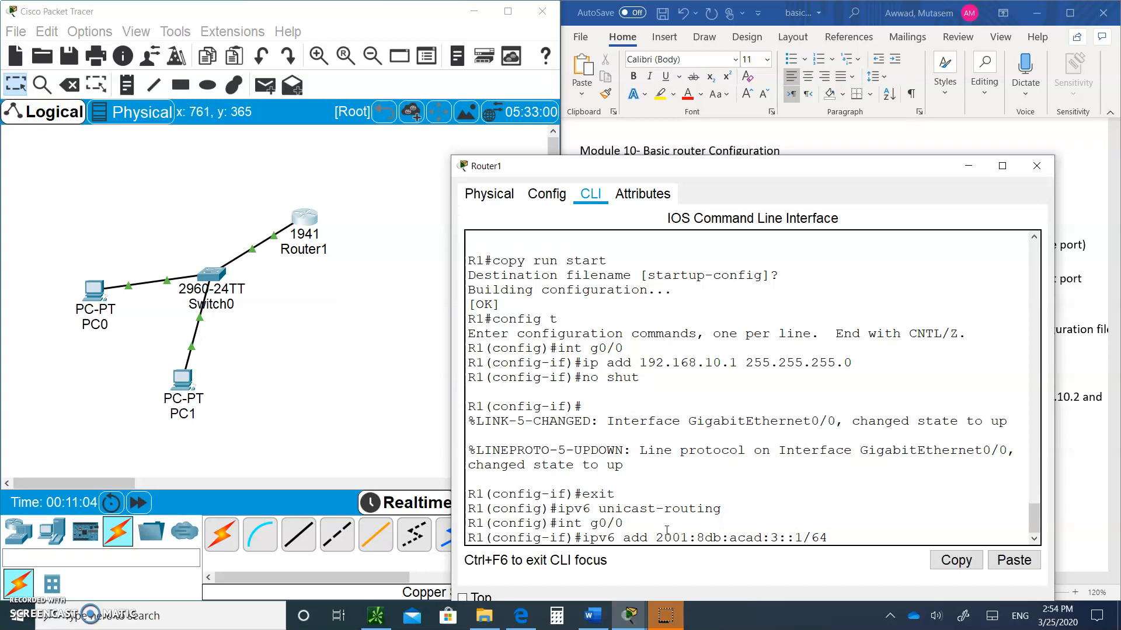
key("enter")
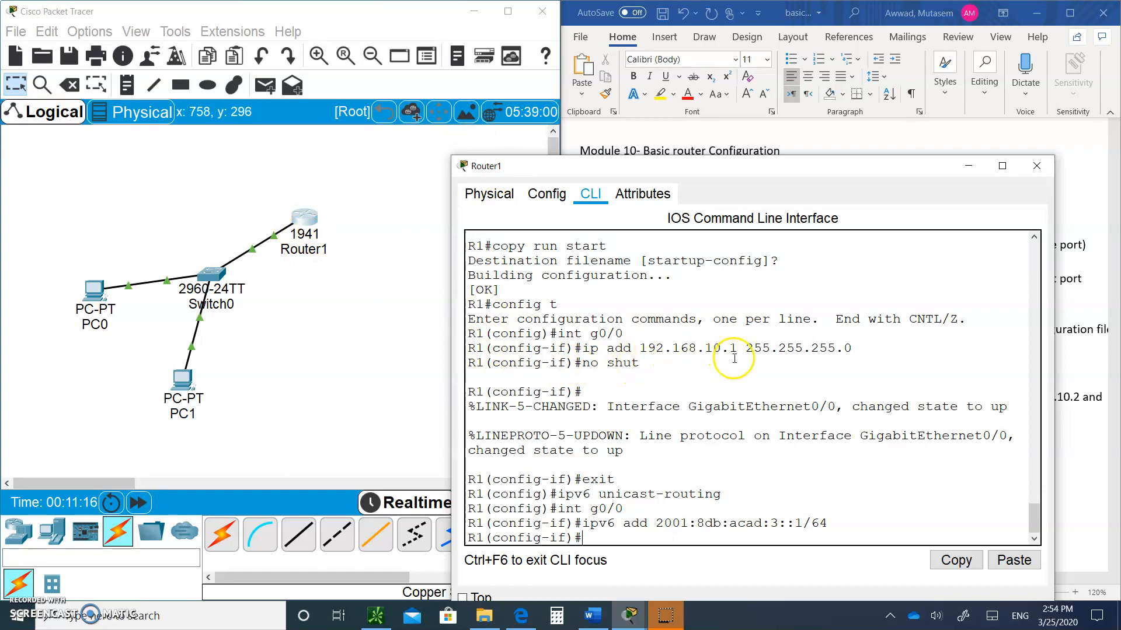
mouse_move(532, 480)
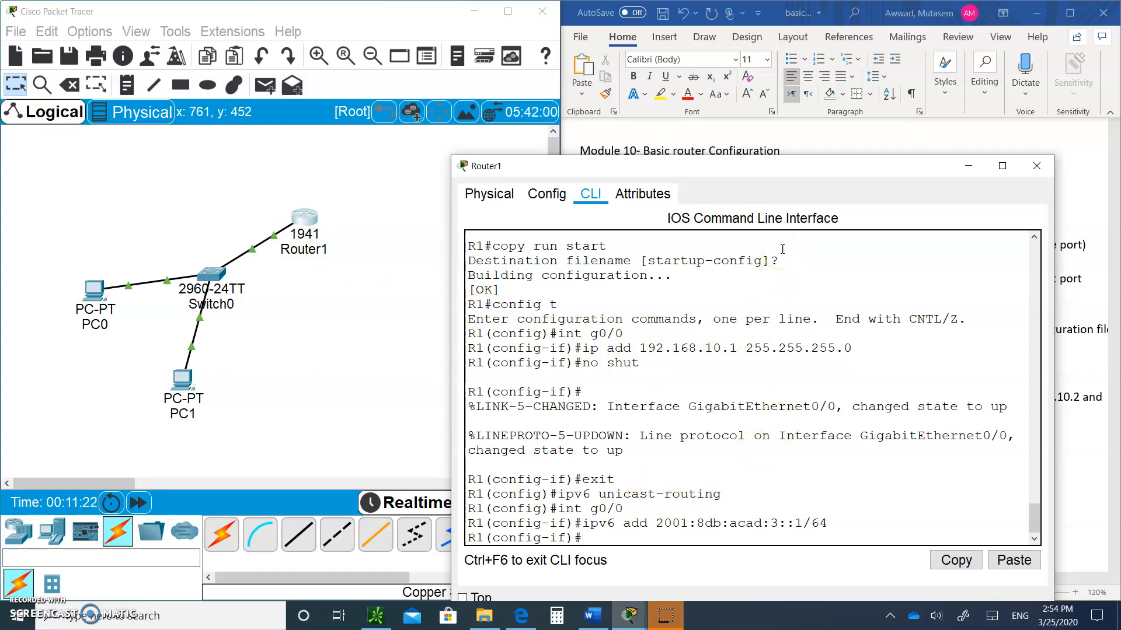
left_click_drag(484, 166, 141, 107)
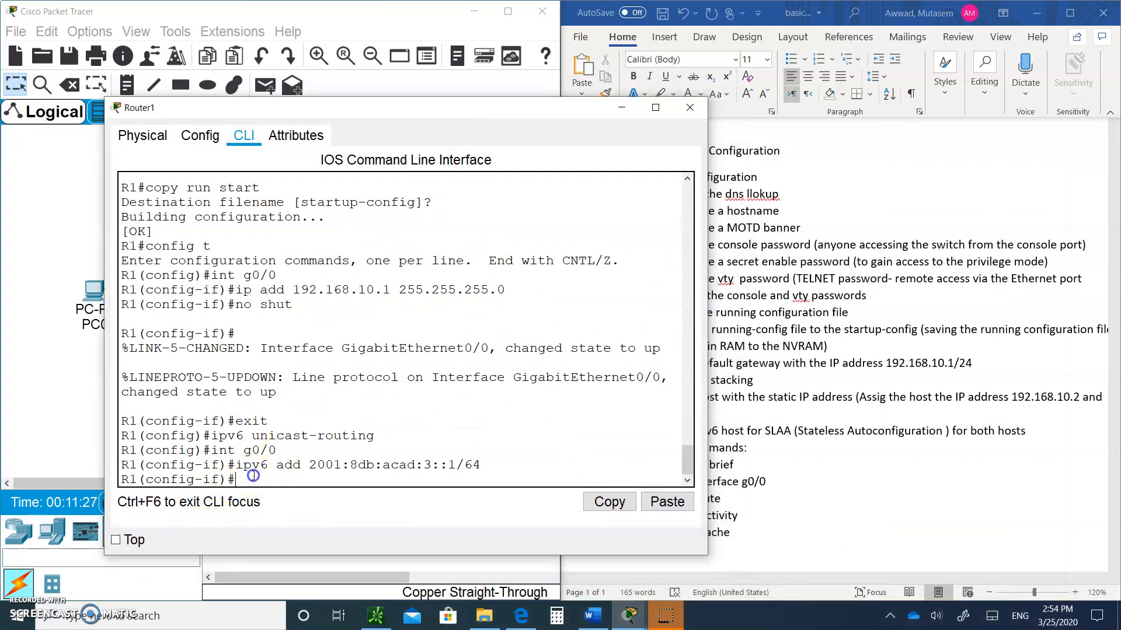
Step: Exit to privileged mode and page through 'sh run' showing IPv6 routing, banner and encrypted passwords
type("exit")
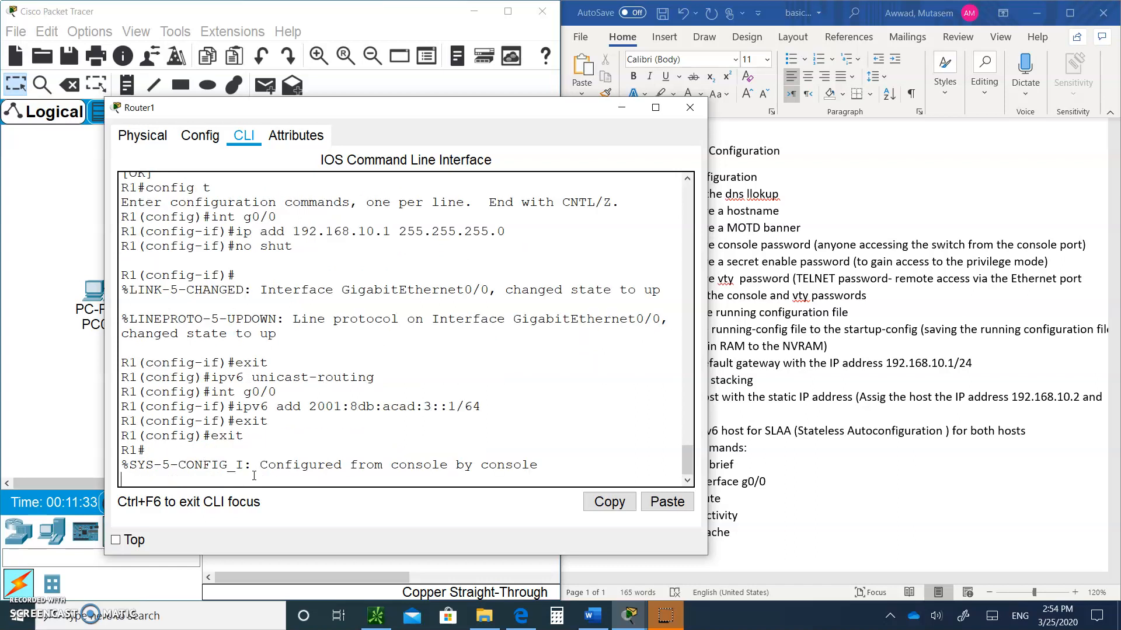
type("sh r")
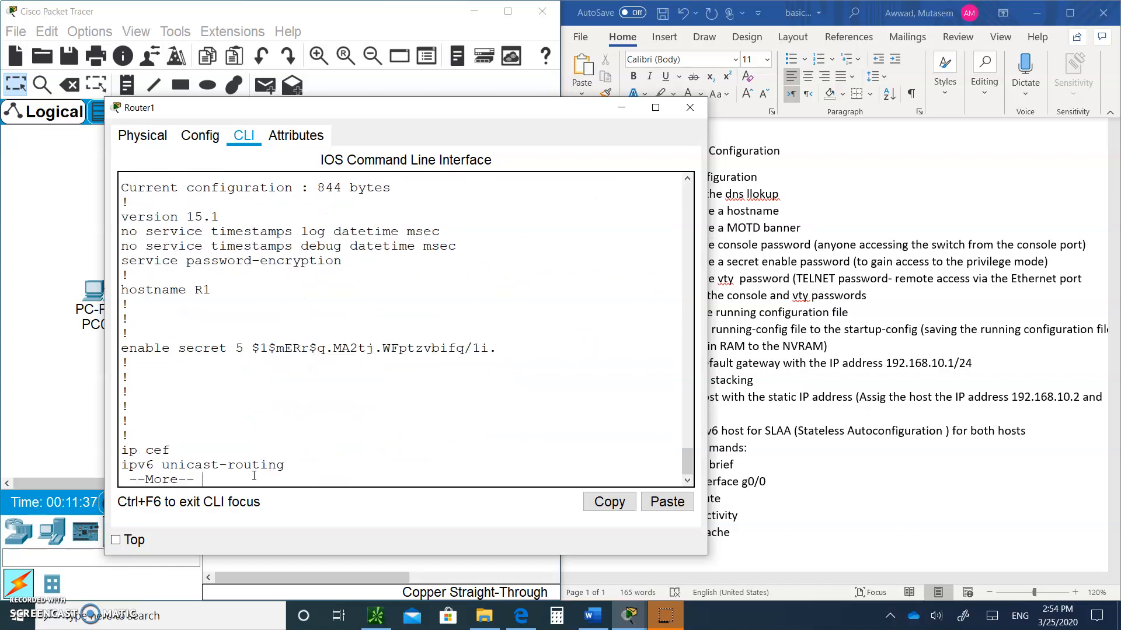
key("space")
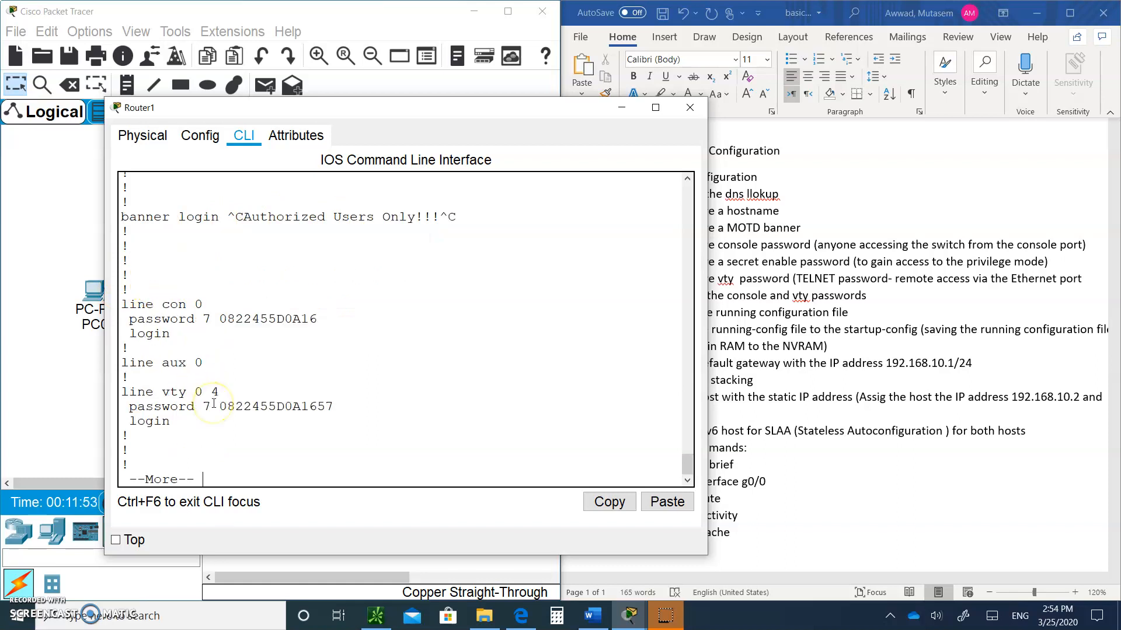
Step: Save R1's configuration with 'copy run start' and close the Router1 window
key("space")
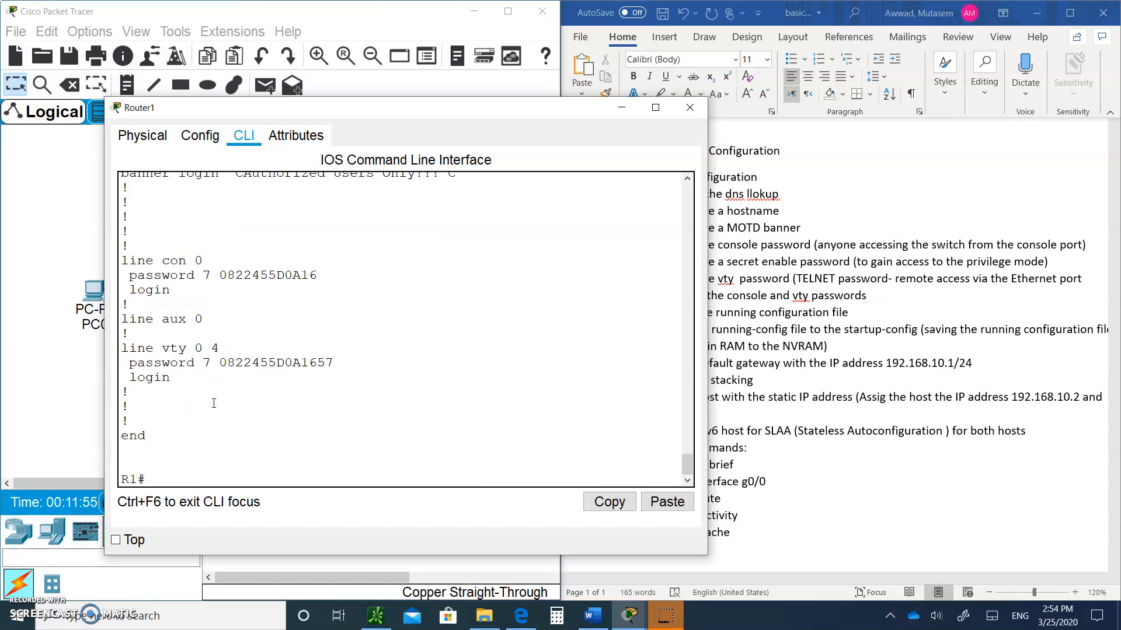
type("copy")
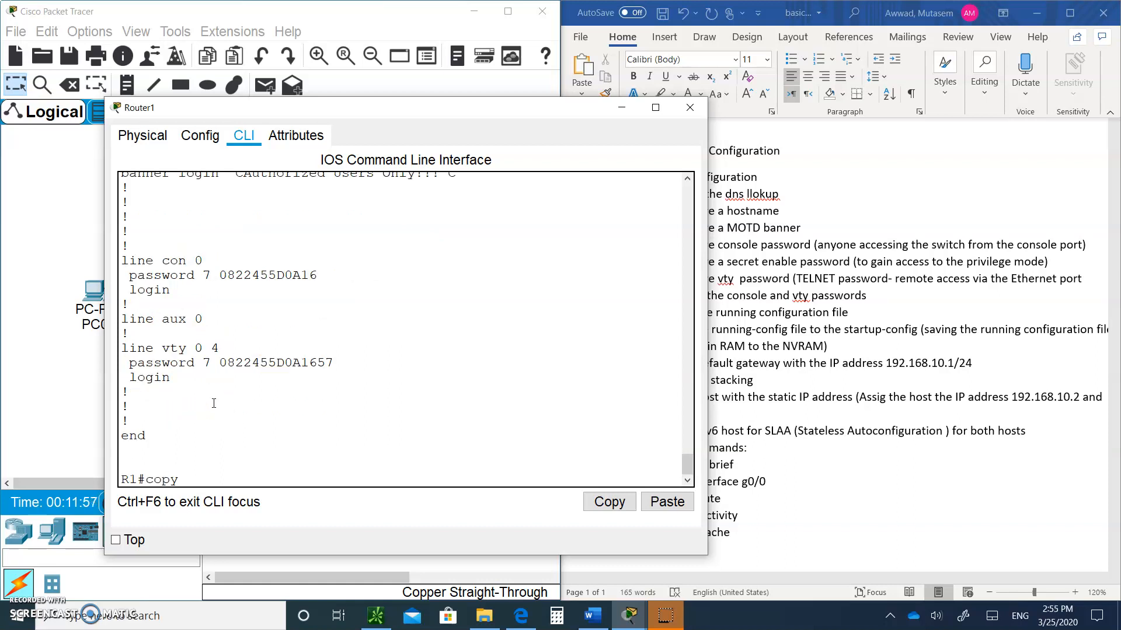
type("run")
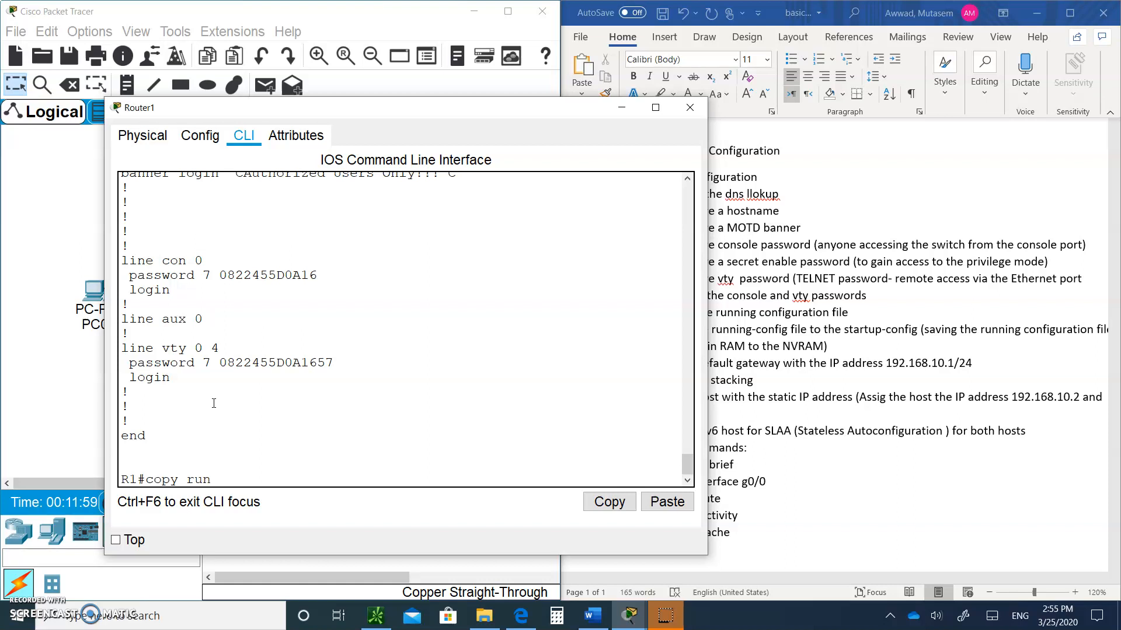
type("start")
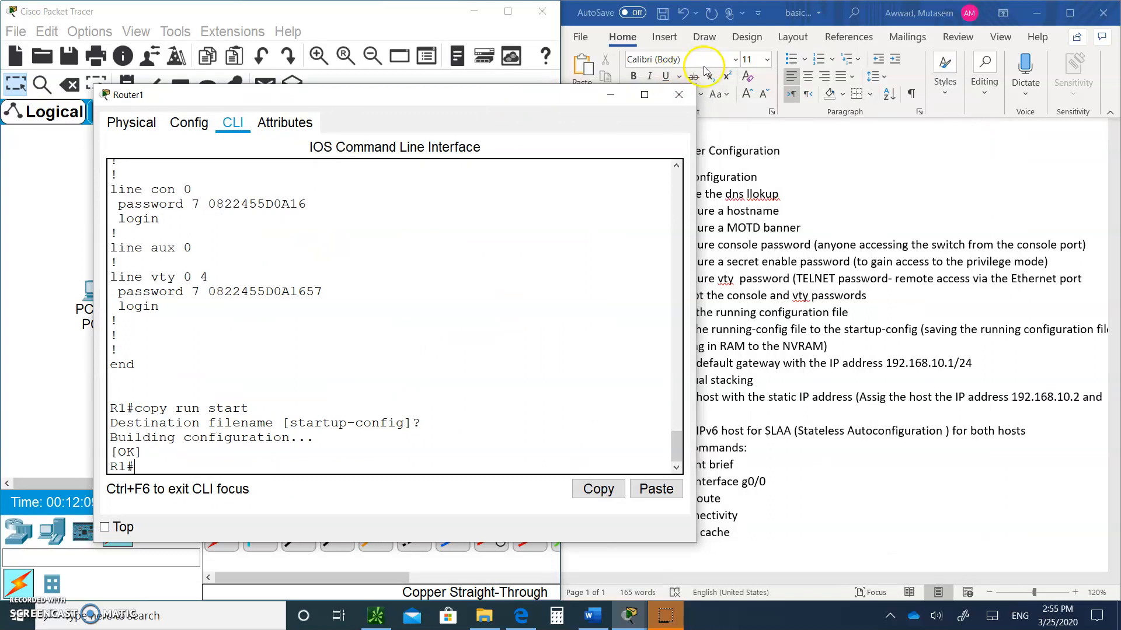
left_click(677, 94)
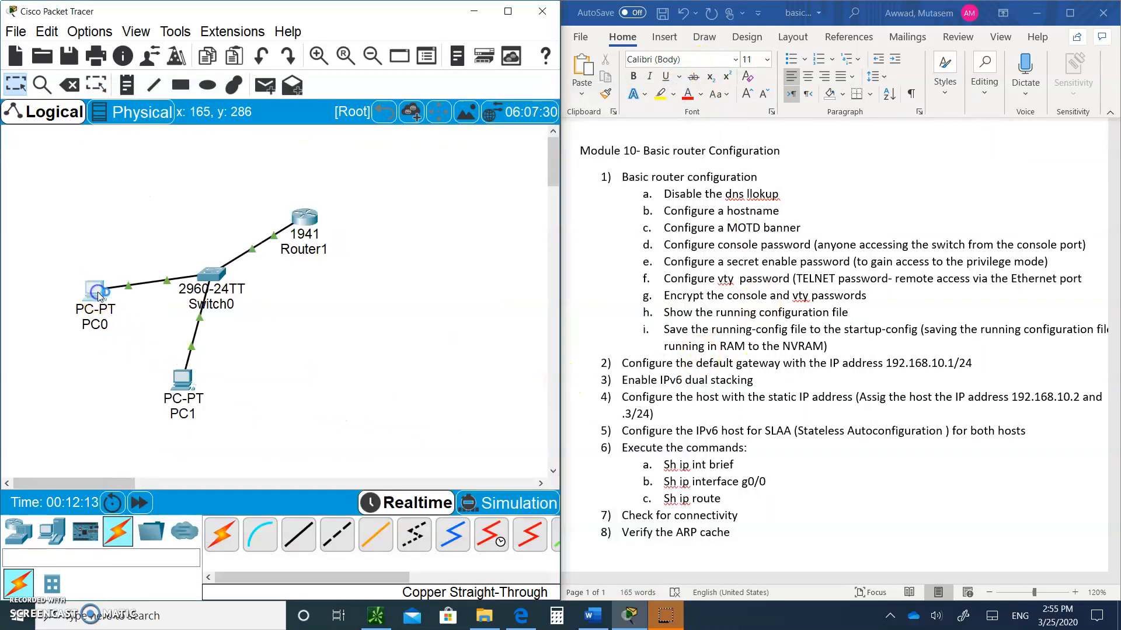
Step: Set PC0's IP Configuration to 192.168.10.2 with mask 255.255.255.0, then move to PC1's window
double_click(95, 293)
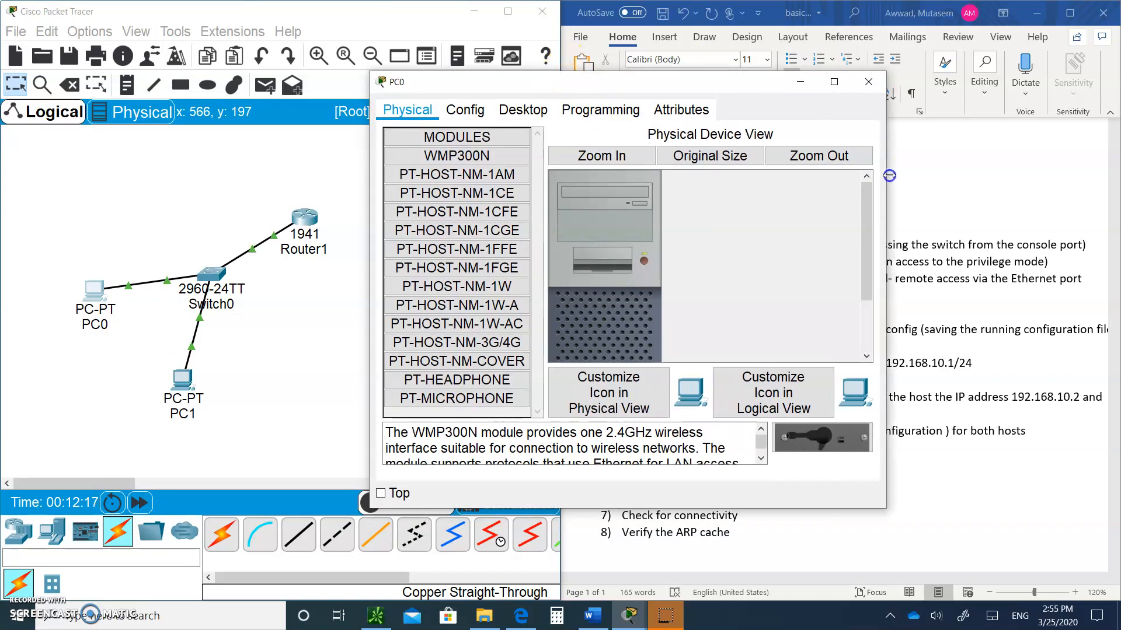
left_click(523, 110)
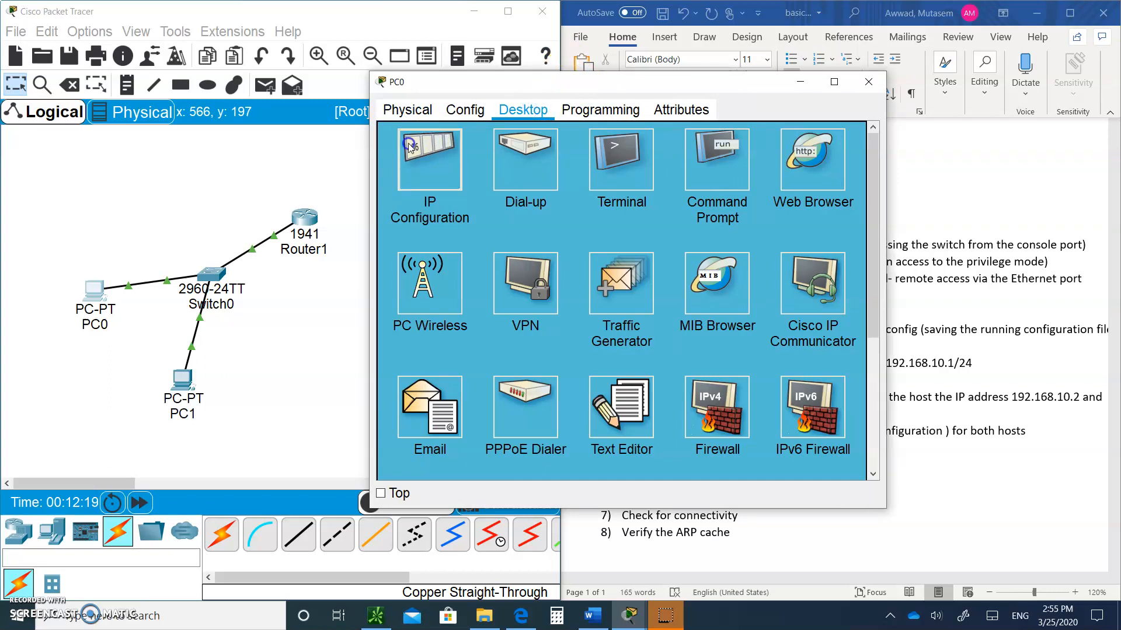
left_click(429, 159)
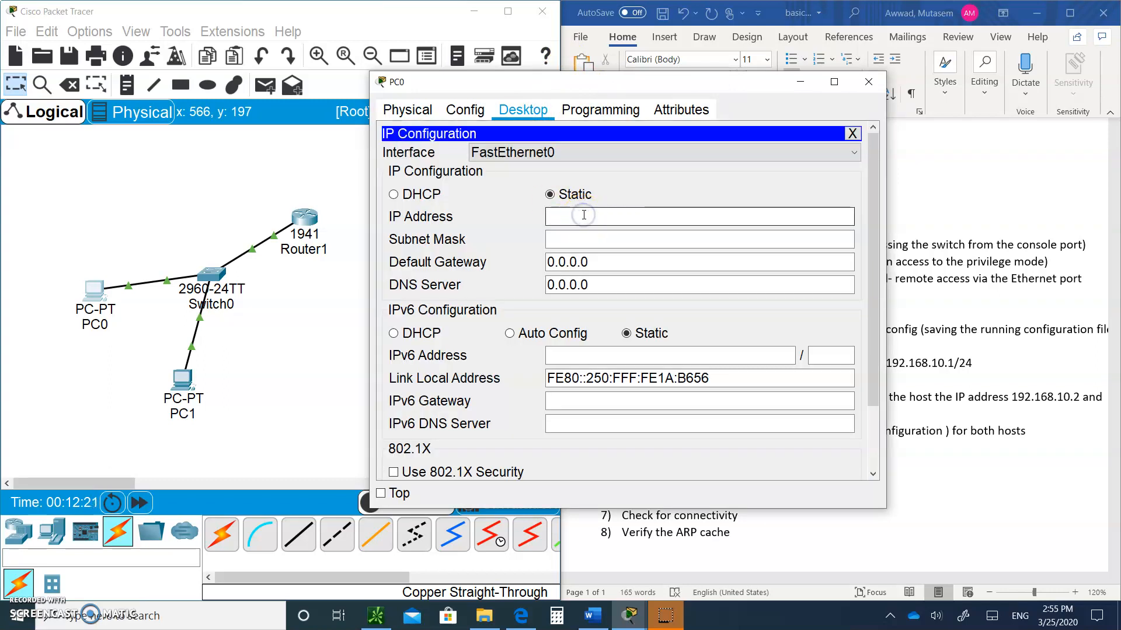
type("192.")
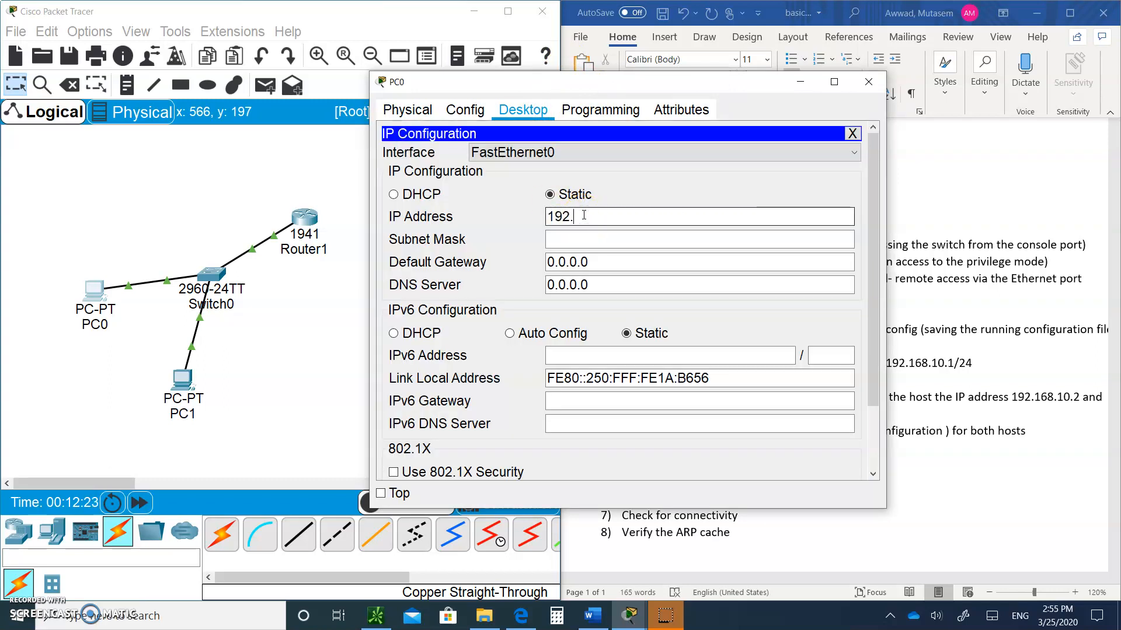
type("168.10.2")
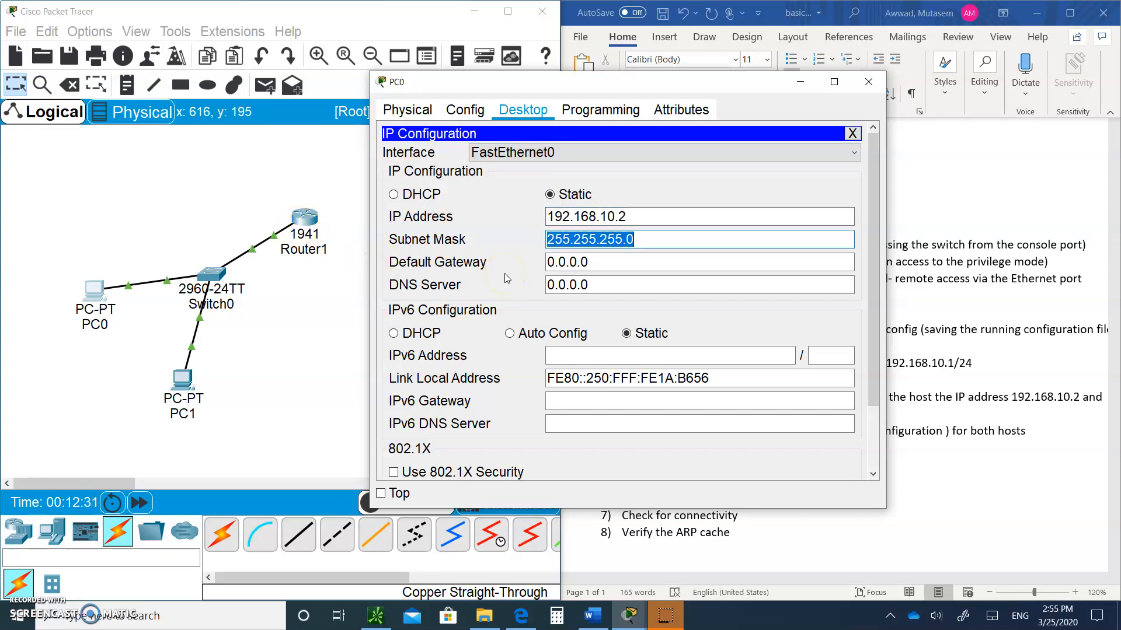
left_click(699, 262)
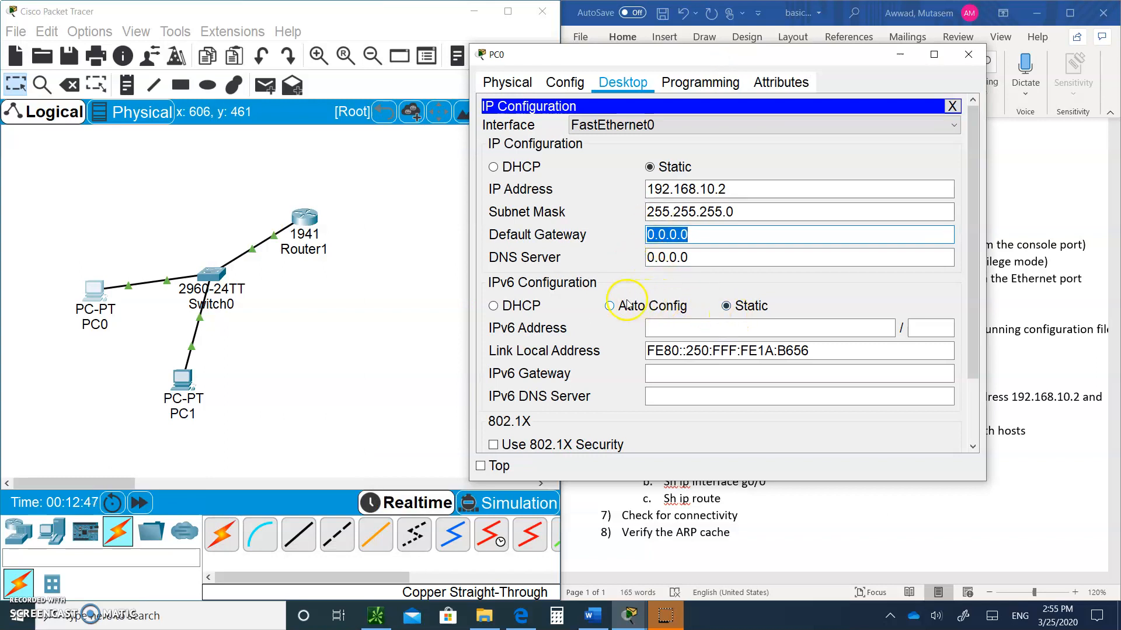
left_click(609, 305)
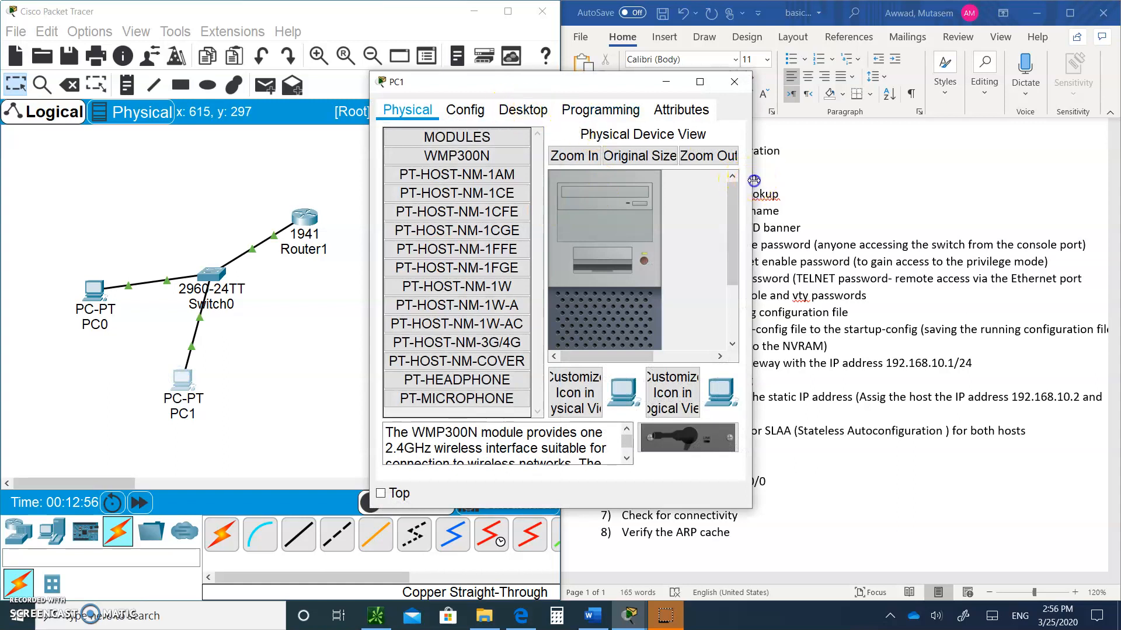
Step: Set PC1's IP Configuration to 192.168.10.3 with auto-filled mask 255.255.255.0
left_click(523, 110)
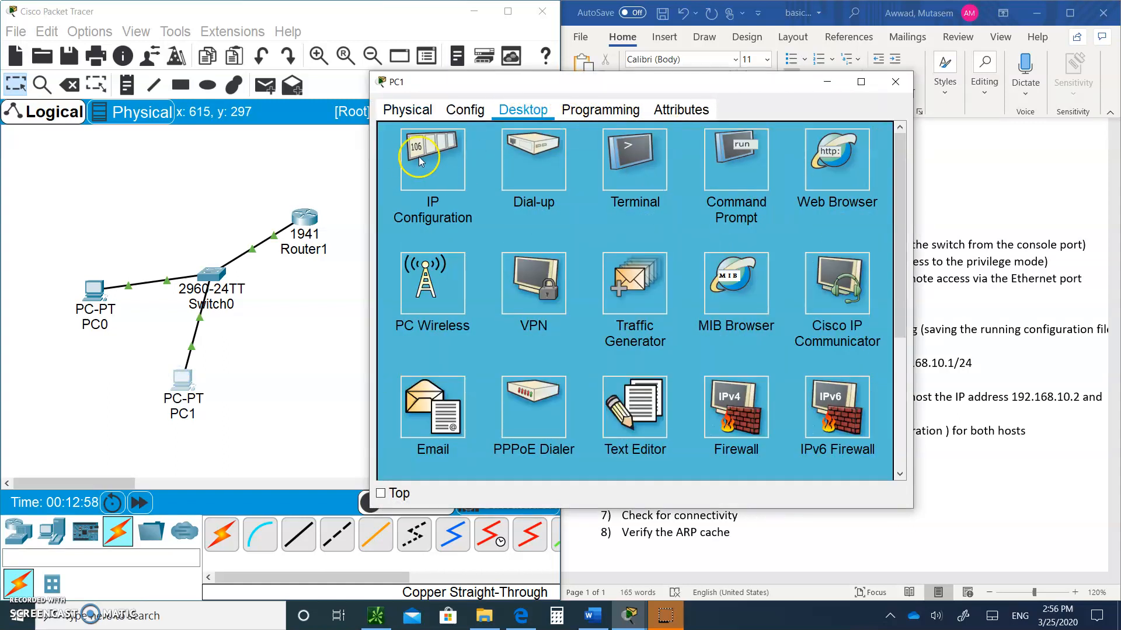
left_click(432, 157)
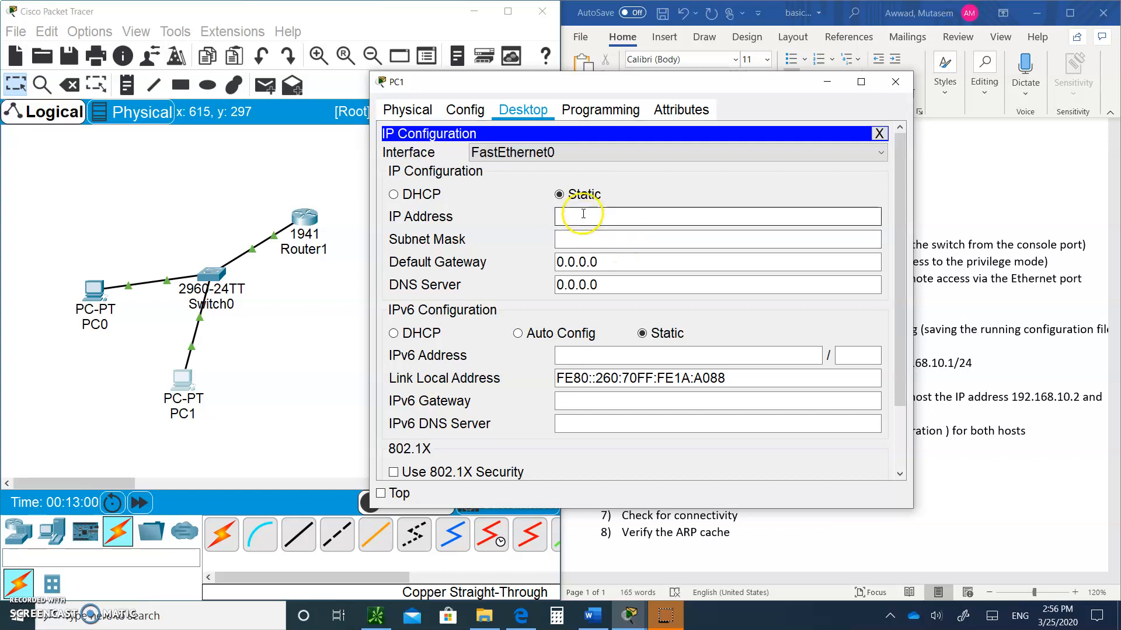
type("192.168.10.3")
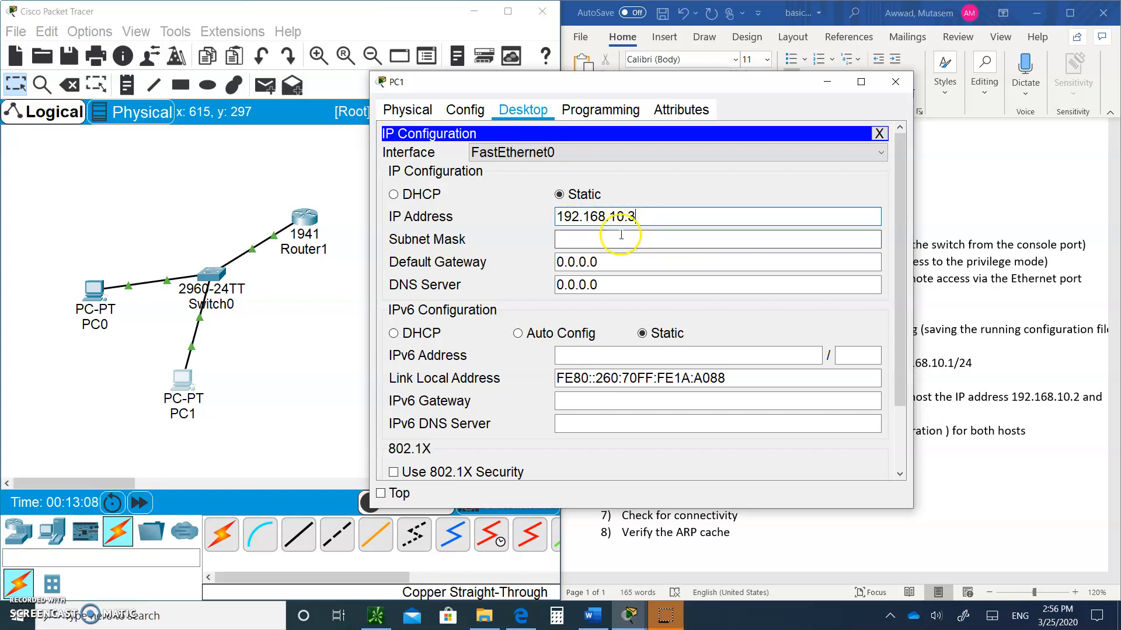
left_click(717, 238)
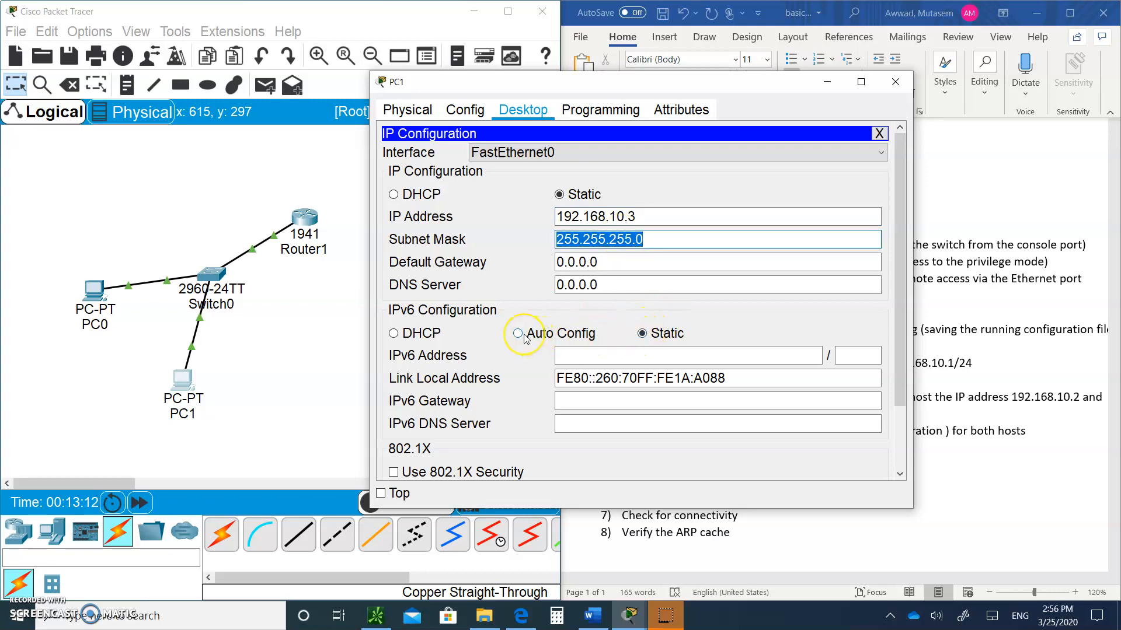
left_click(487, 333)
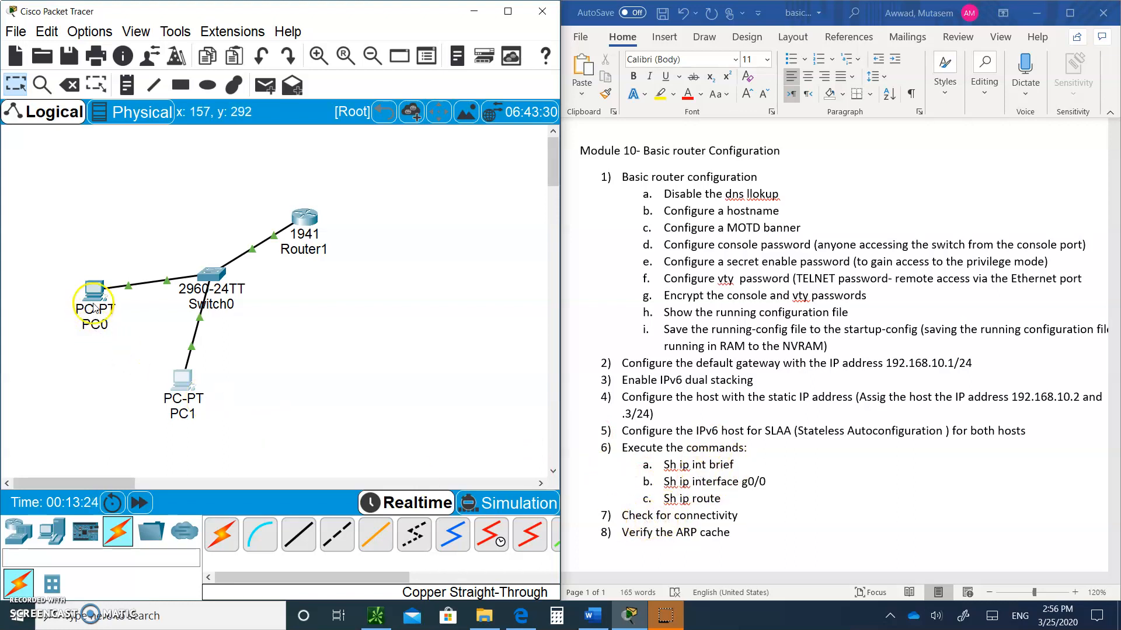
Step: Run 'ipconfig' and 'arp -a' in PC0's Command Prompt, showing 192.168.10.2/24 and an empty ARP cache
double_click(93, 293)
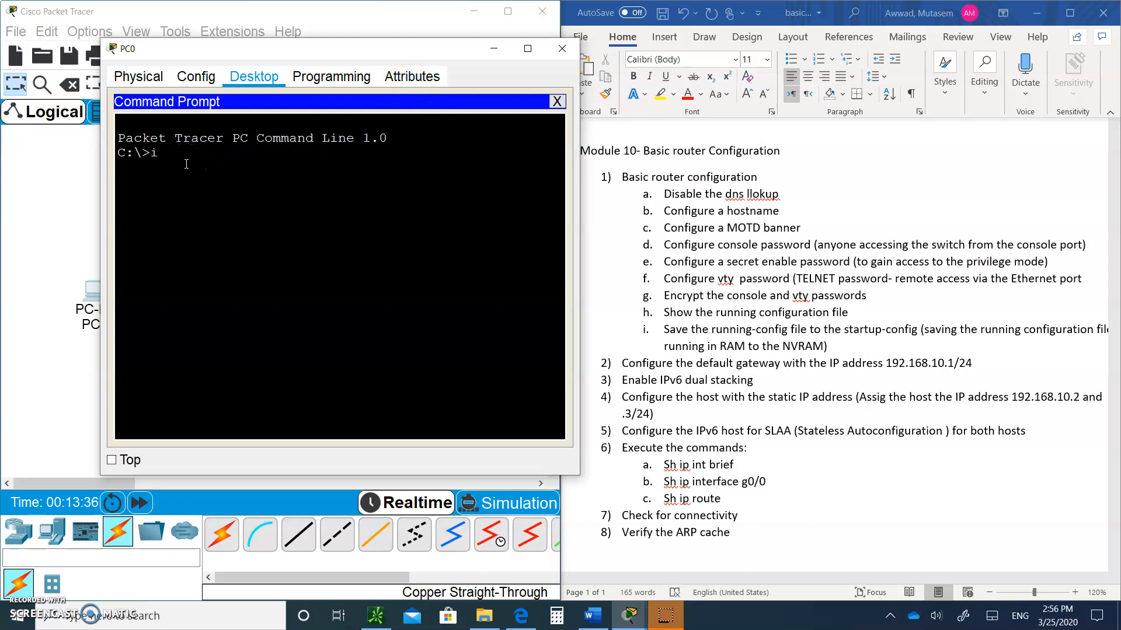
type("pconfig")
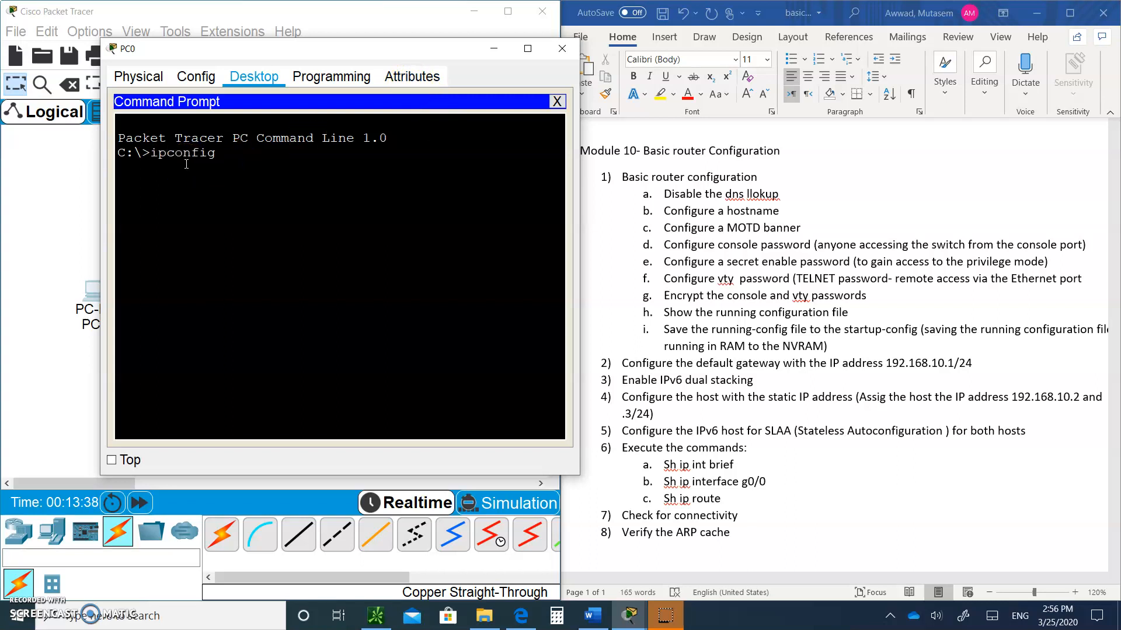
key("enter")
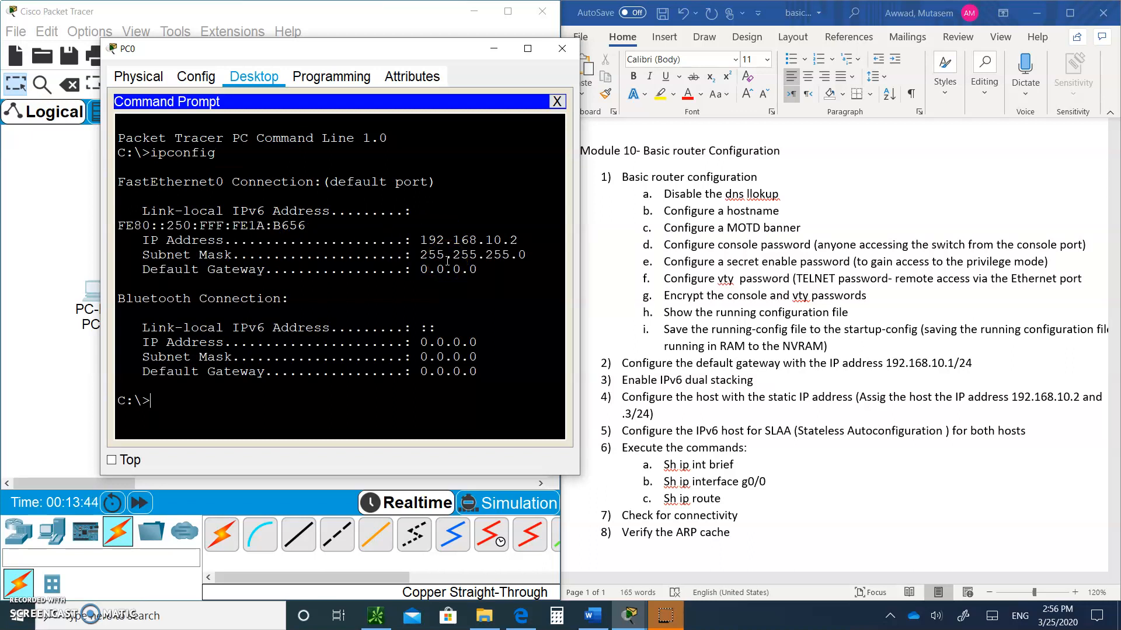
type("arp -a")
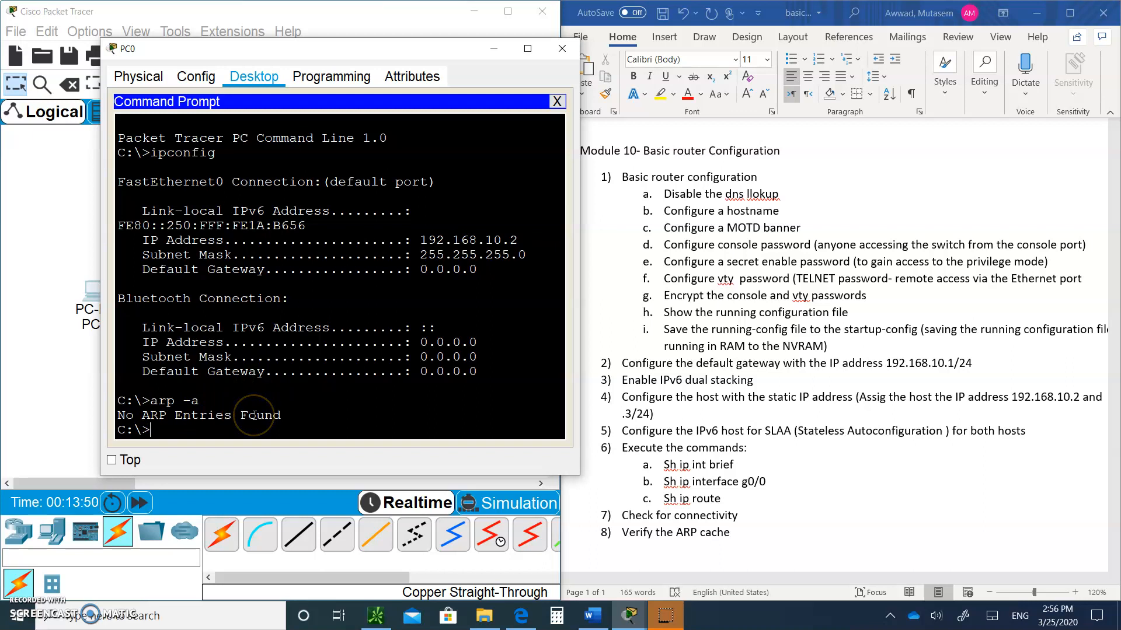
mouse_move(288, 258)
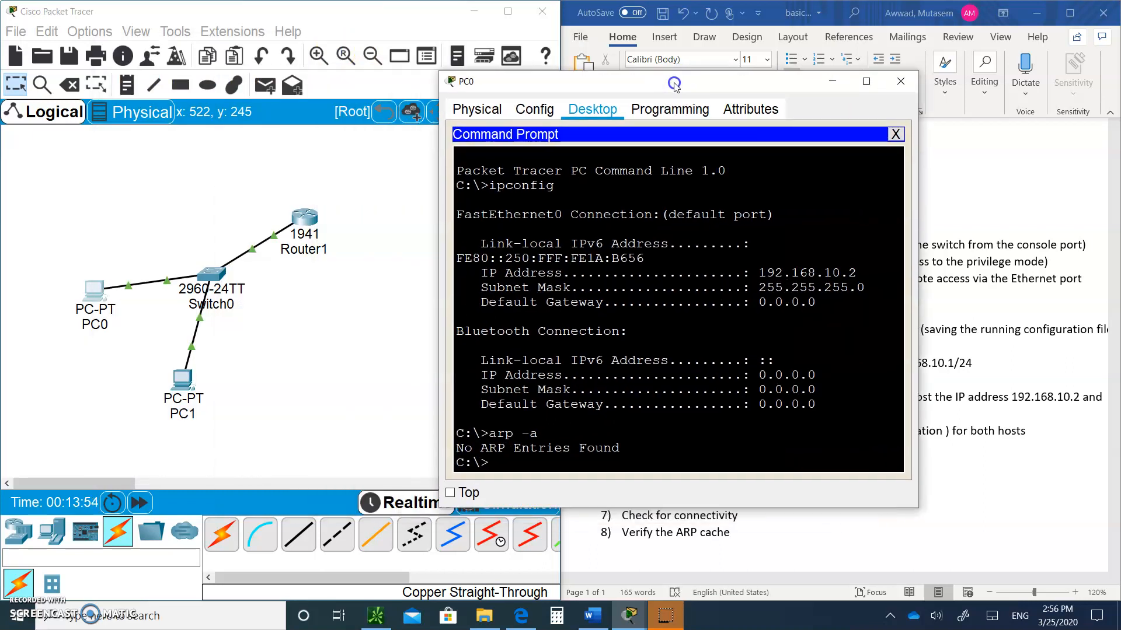
mouse_move(537, 388)
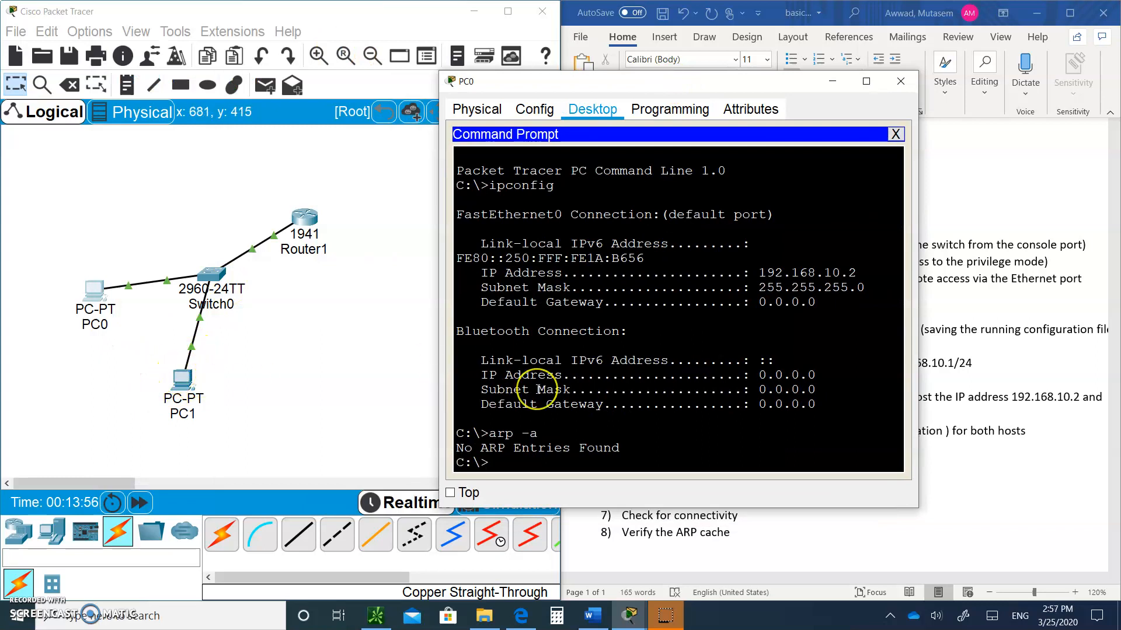
Step: Ping 192.168.10.3 from PC0 and confirm replies with 0% loss
type("ping")
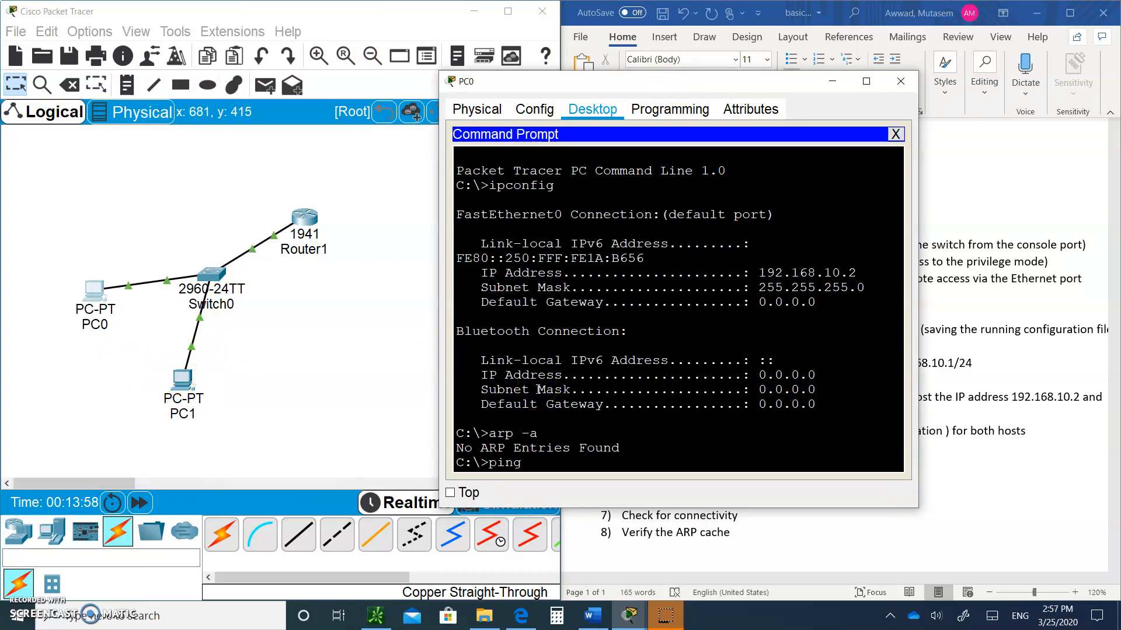
type("192.1")
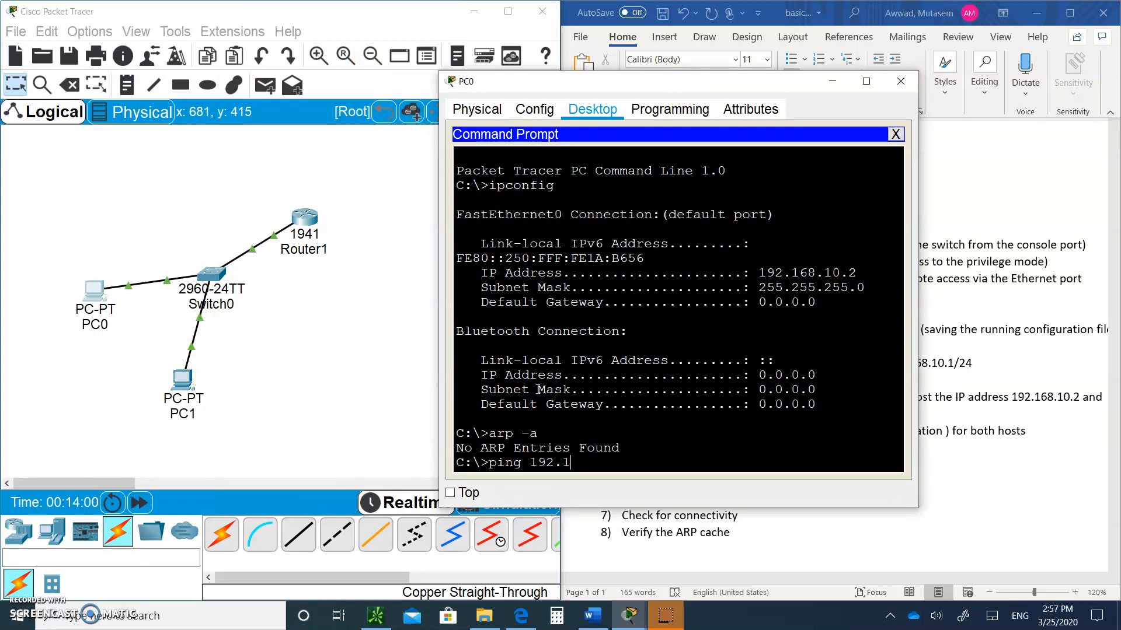
type("69")
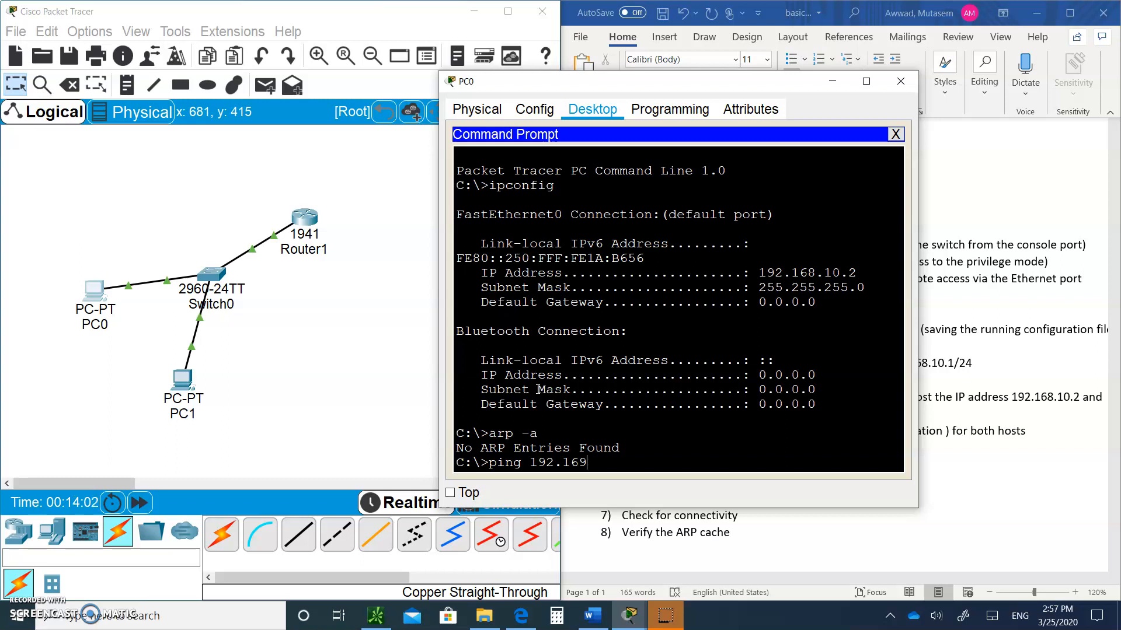
type("8.")
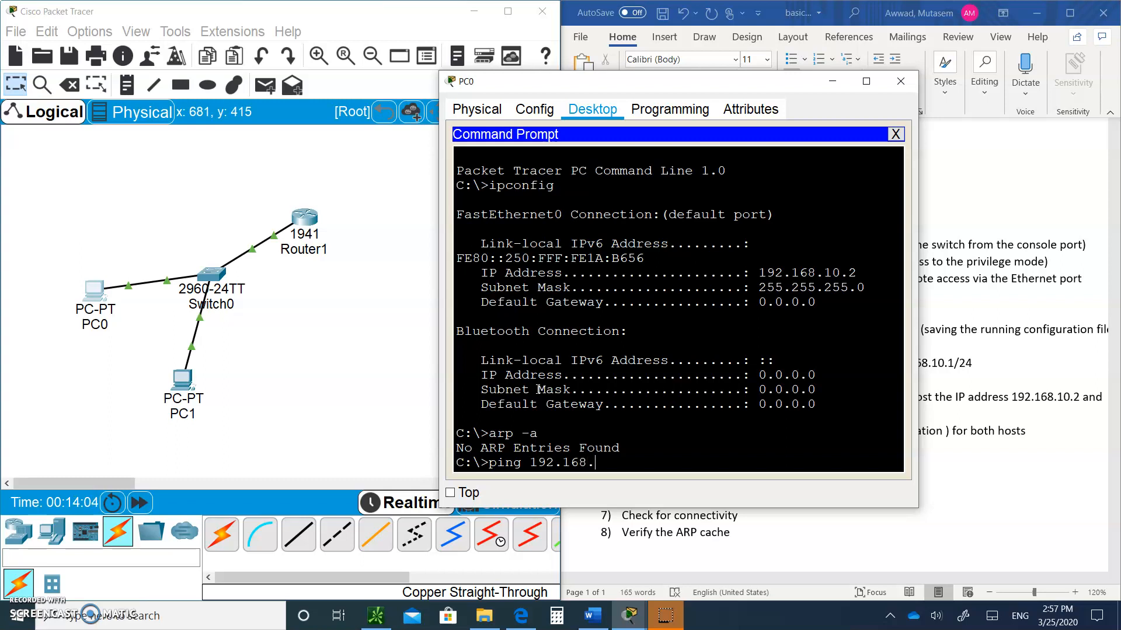
type("10.")
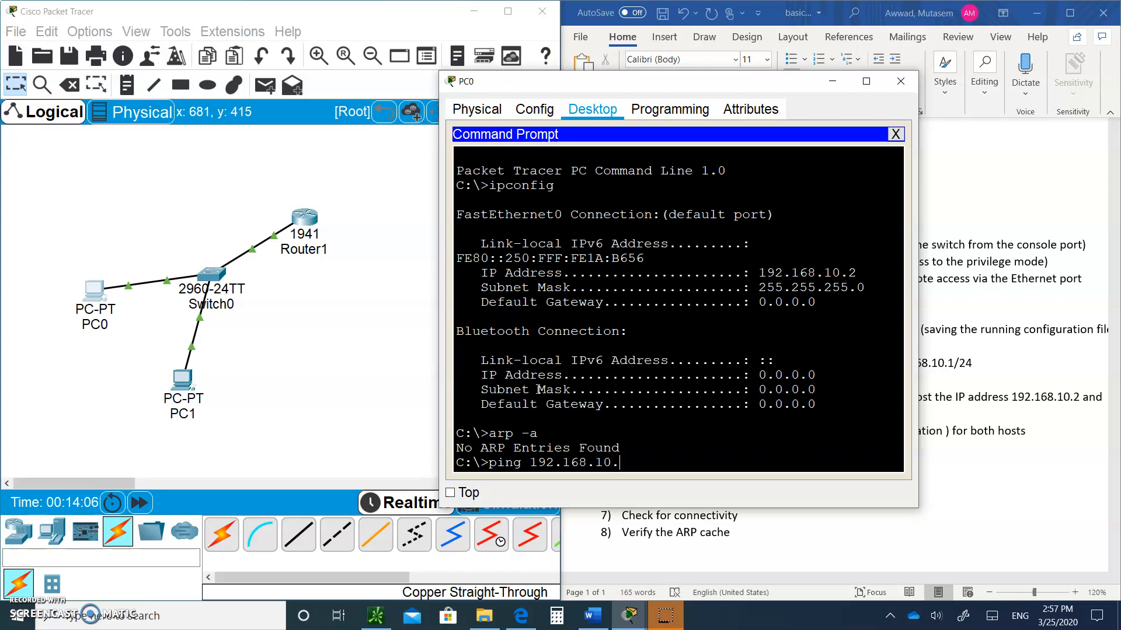
type("3")
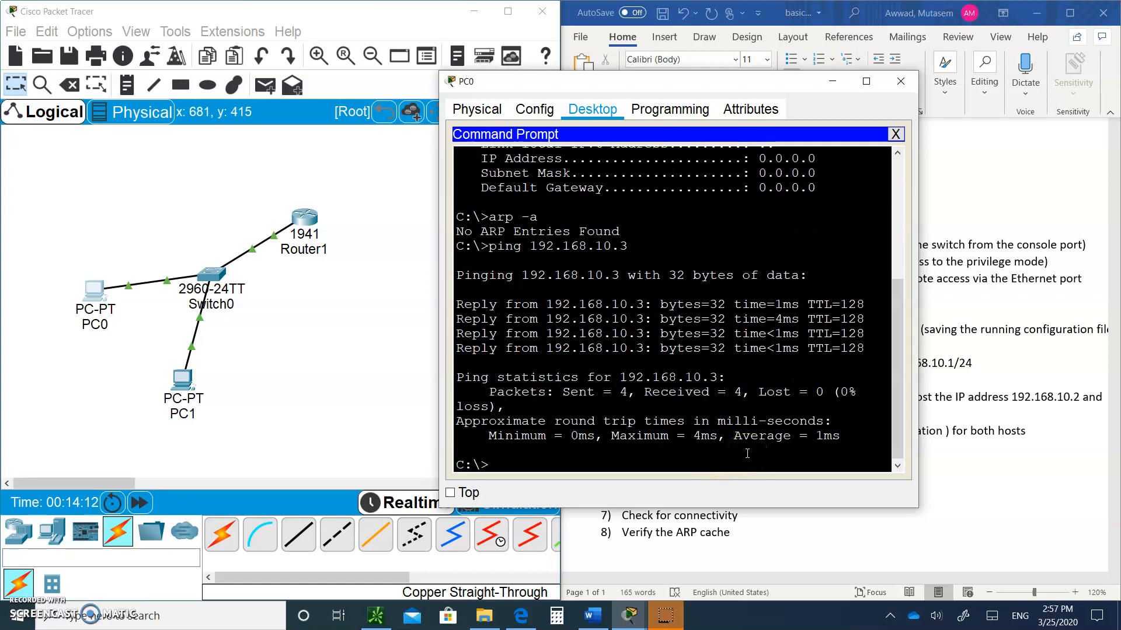
type("ping 192.168.10.3")
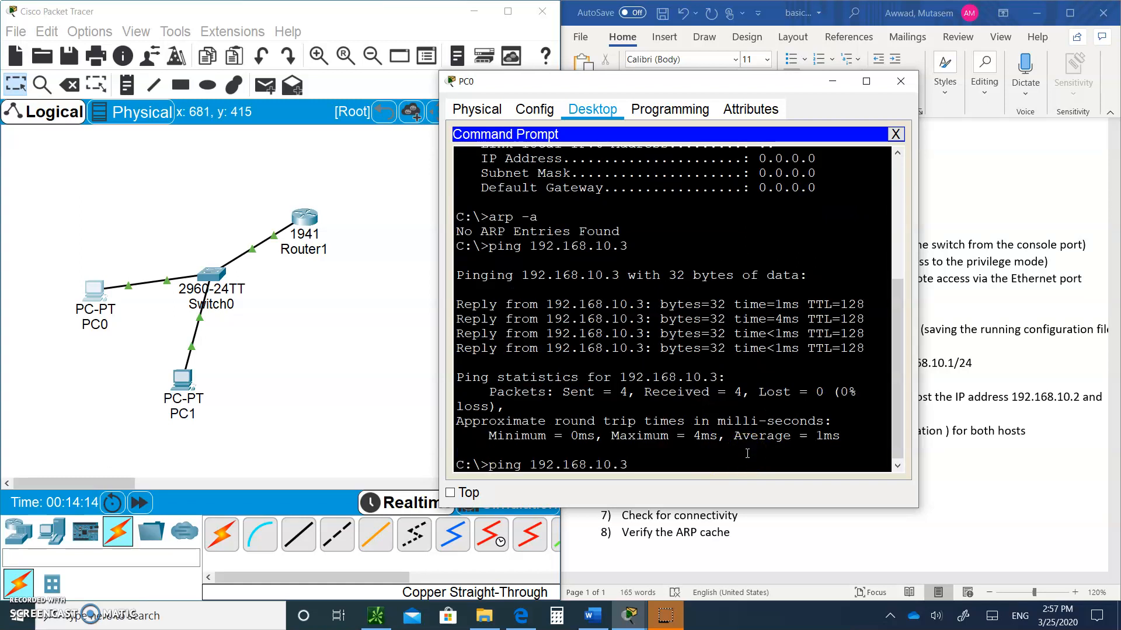
Step: Run arp -a and highlight the 192.168.10.3 dynamic entry in PC0's ARP cache
type("arp -a")
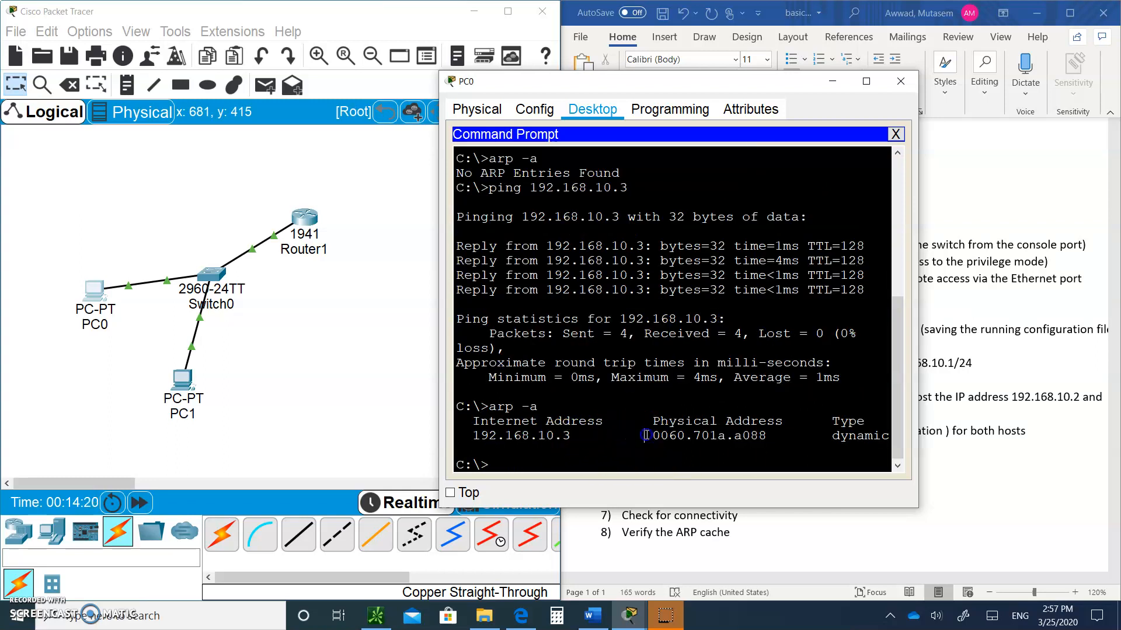
left_click_drag(643, 436, 775, 436)
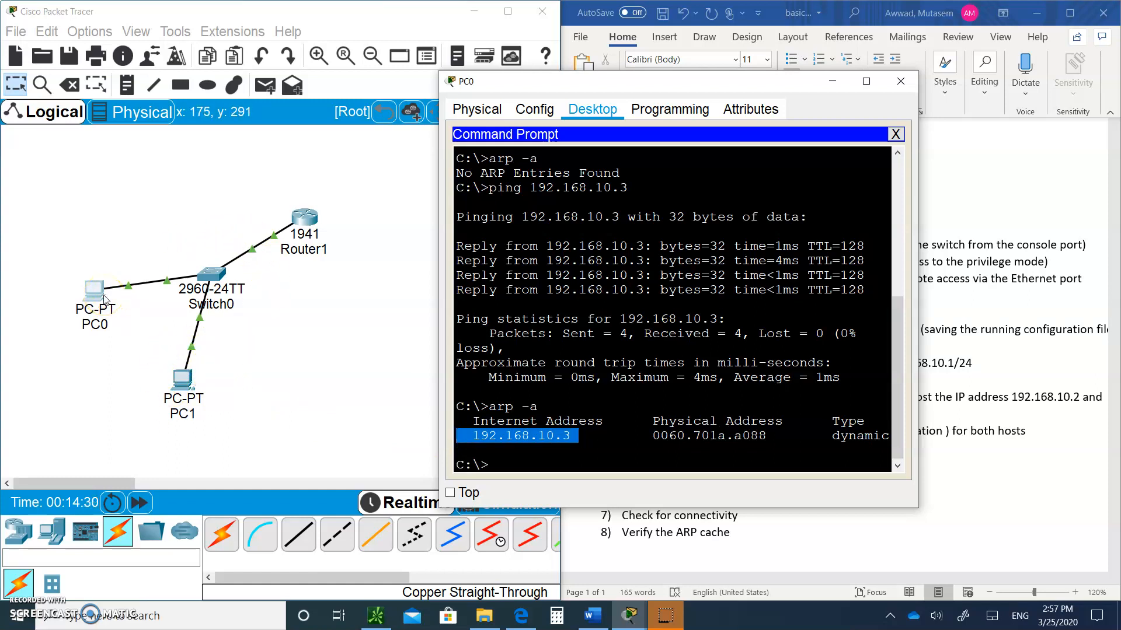
mouse_move(492, 349)
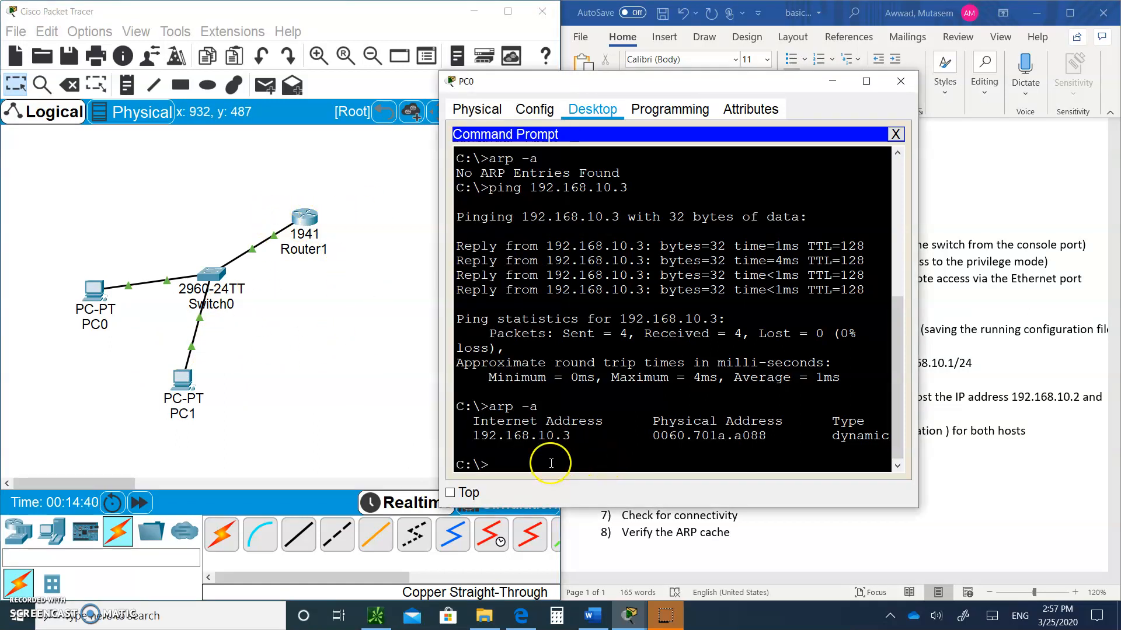
Step: Ping the router at 192.168.10.1, then list both 192.168.10.1 and 192.168.10.3 with arp -a
type("p")
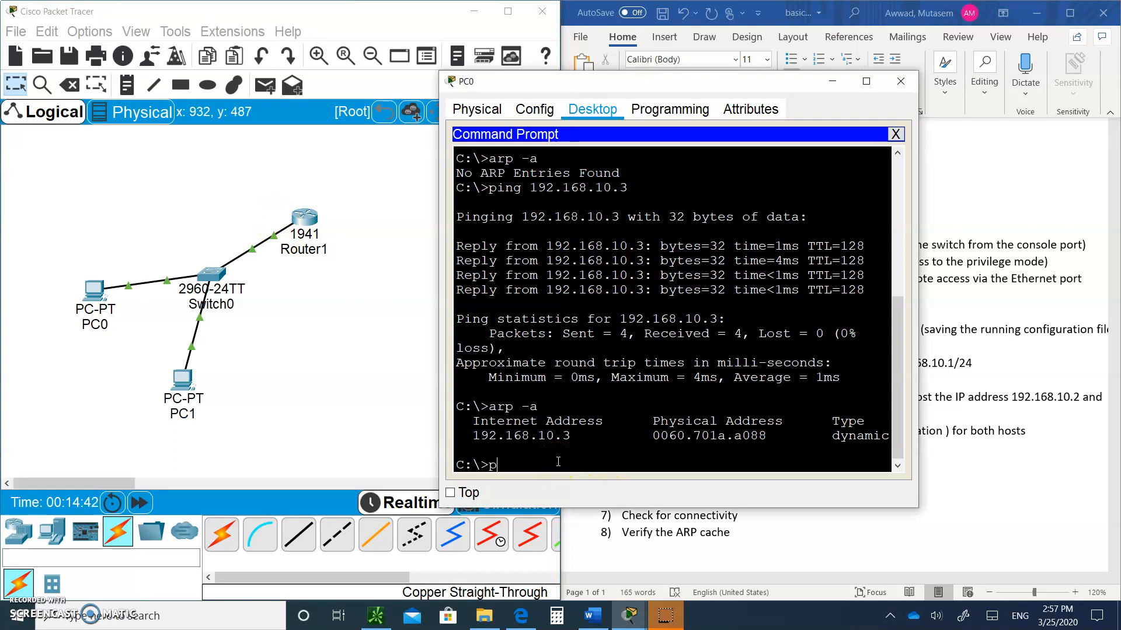
type("ing 192.168")
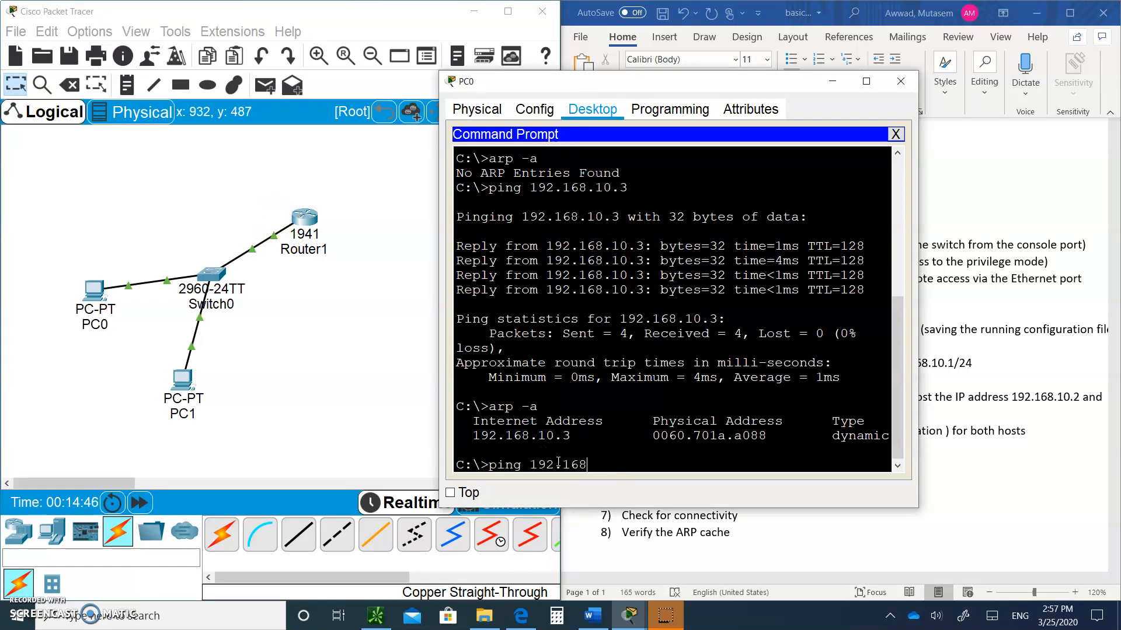
type(".10.1")
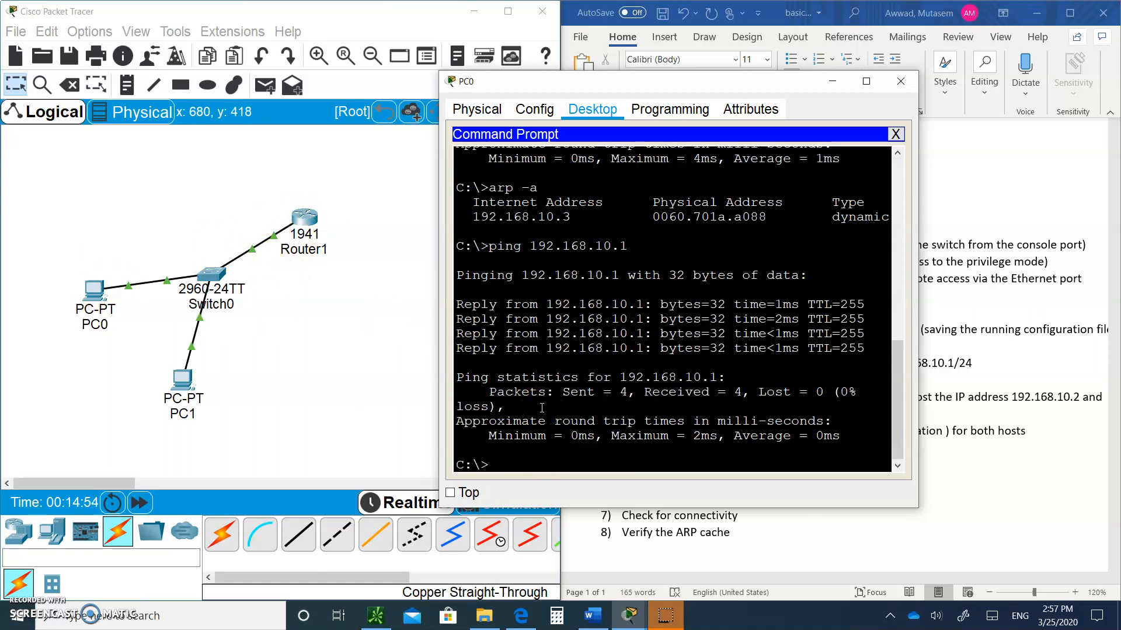
type("arp -a")
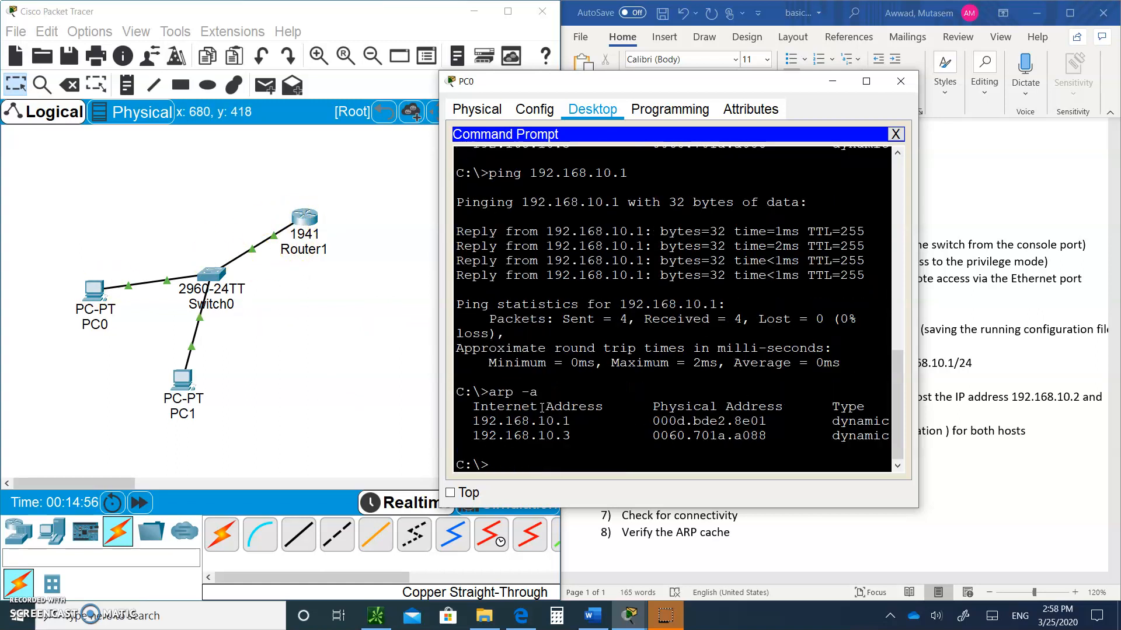
mouse_move(569, 423)
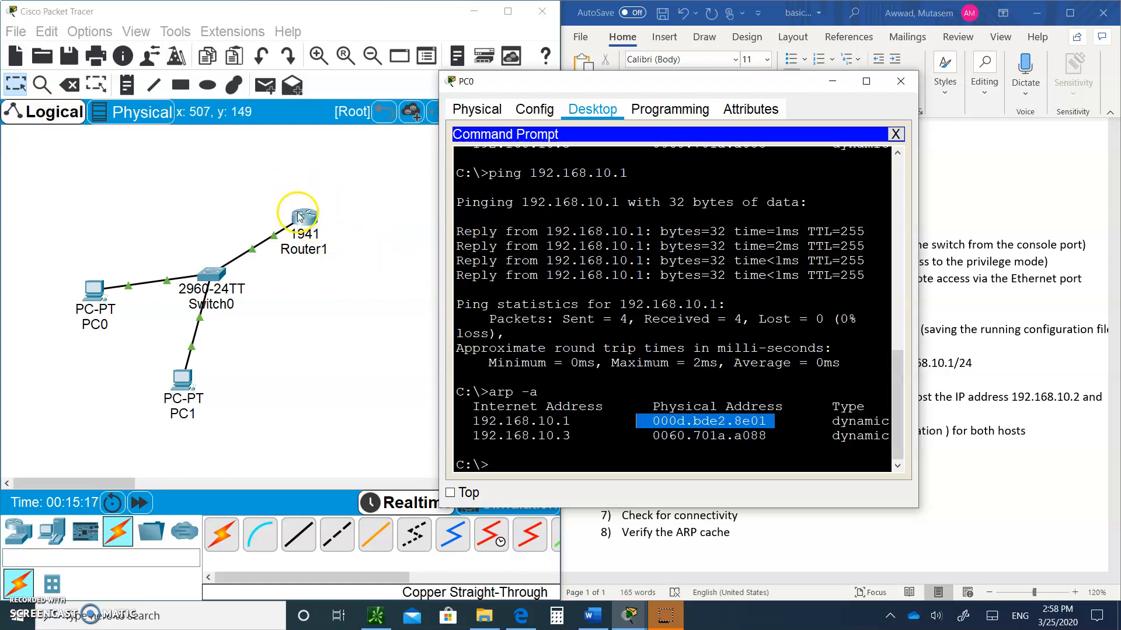
mouse_move(586, 434)
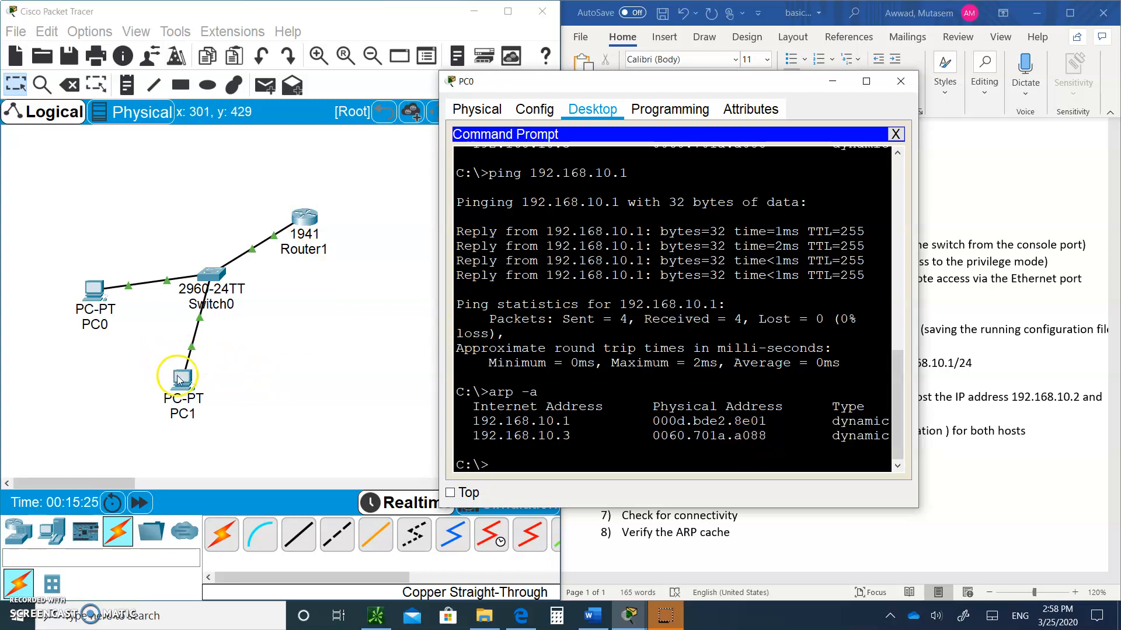
Step: Run ipconfig /all on PC1 to confirm 192.168.10.3 and MAC 0060.701A.A088, then return to Router1's CLI
left_click(177, 378)
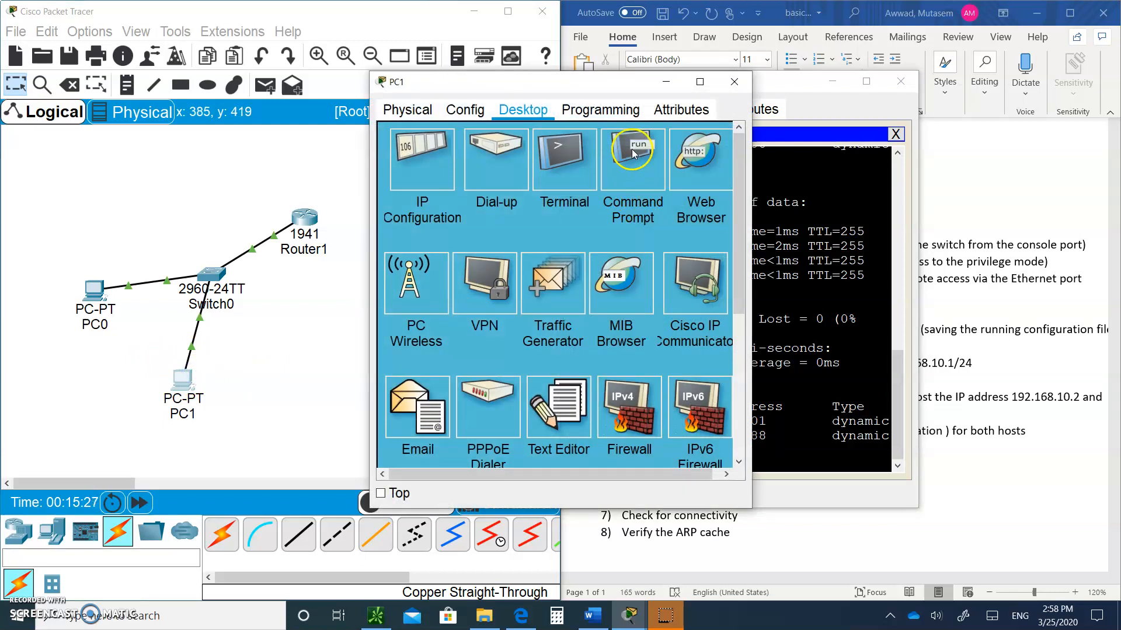
left_click(631, 155)
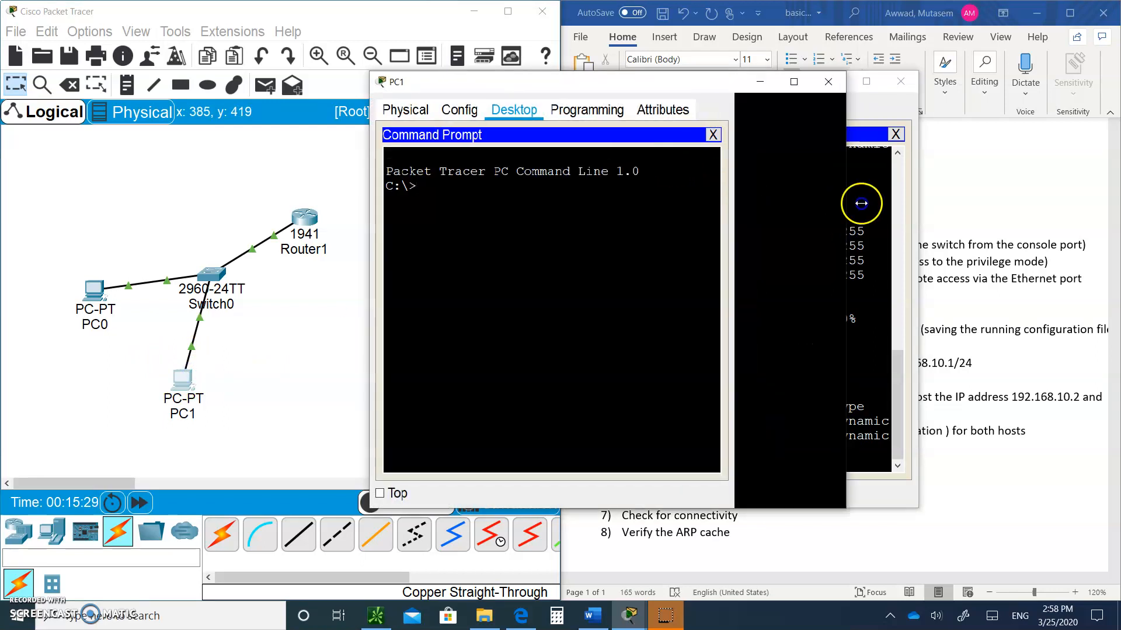
type("i")
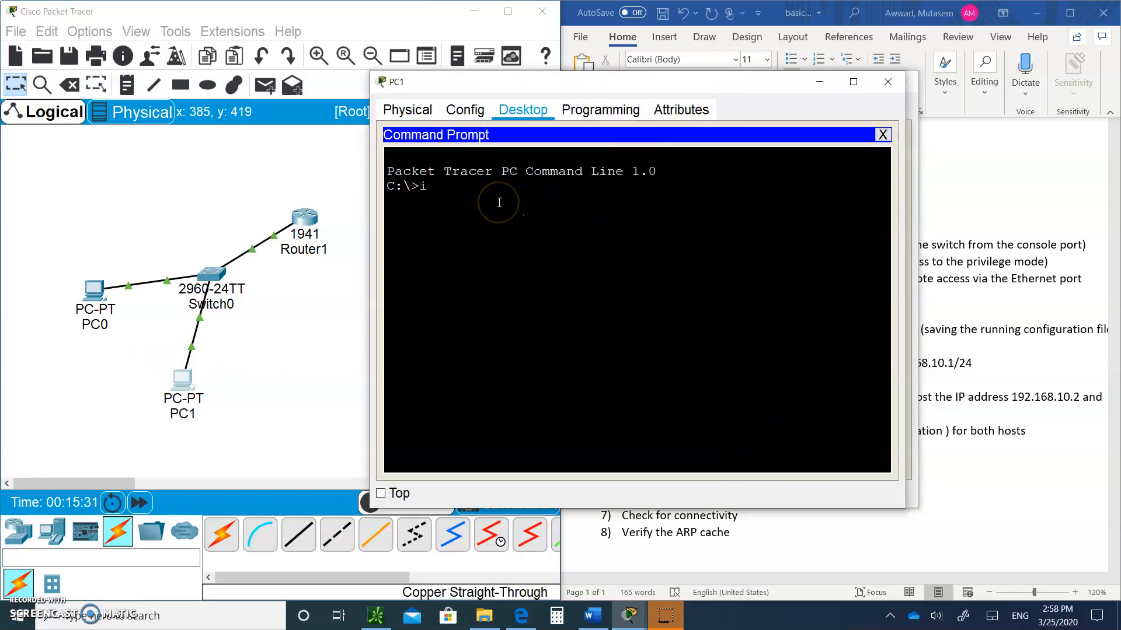
type("pconfig")
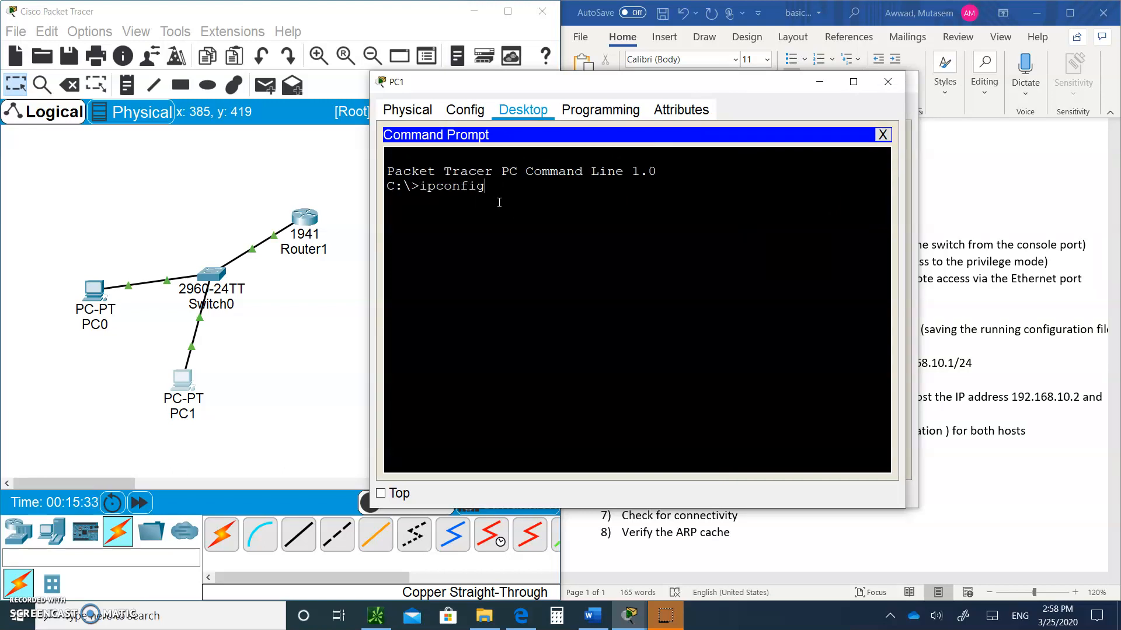
type("/all")
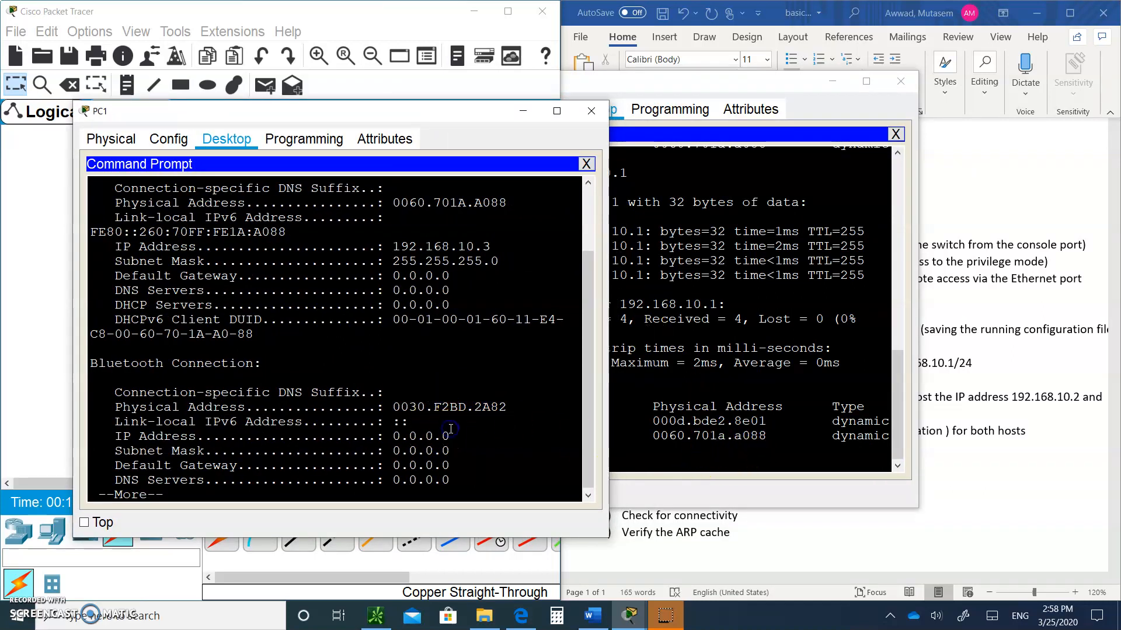
left_click(584, 163)
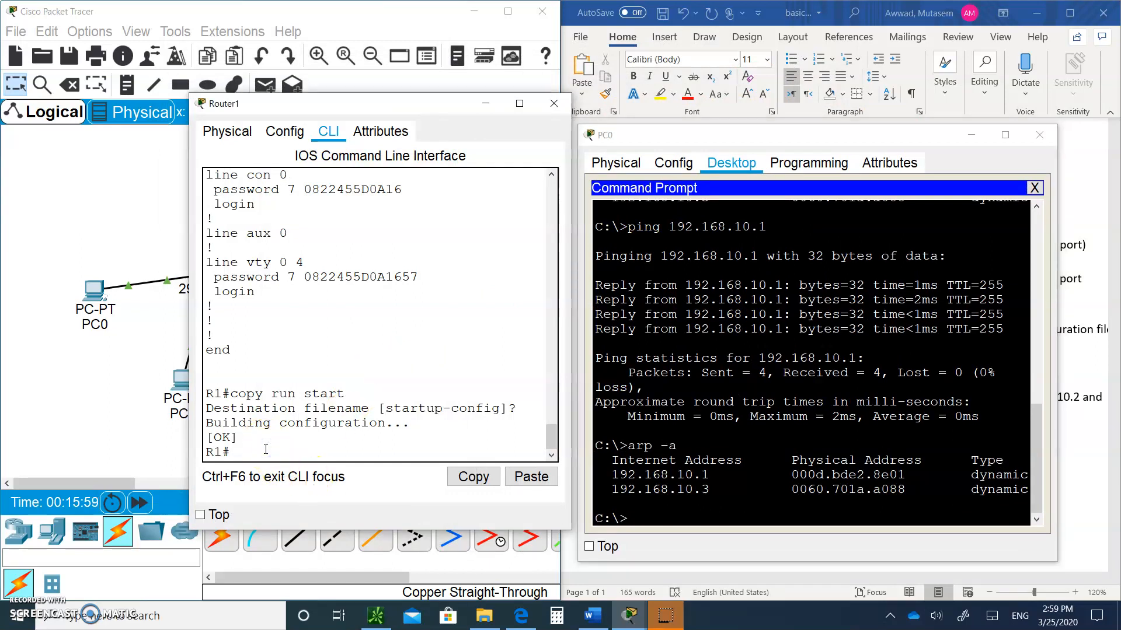
Step: Run show ip interface g0/0 on Router1 and page through its settings, including Proxy ARP
type("sh int")
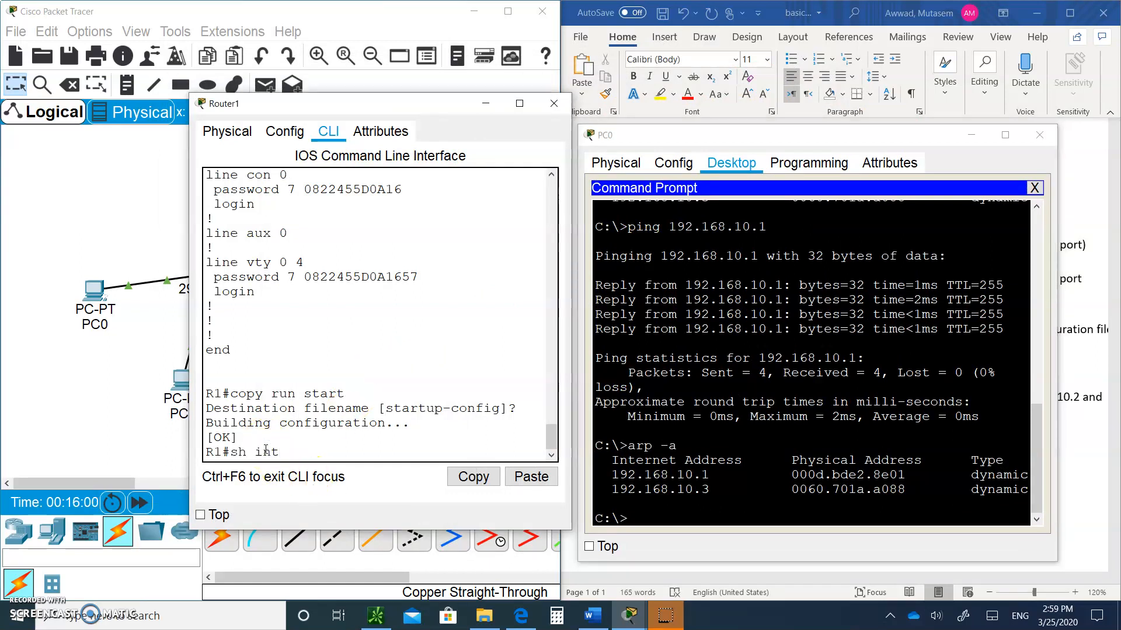
type("ip")
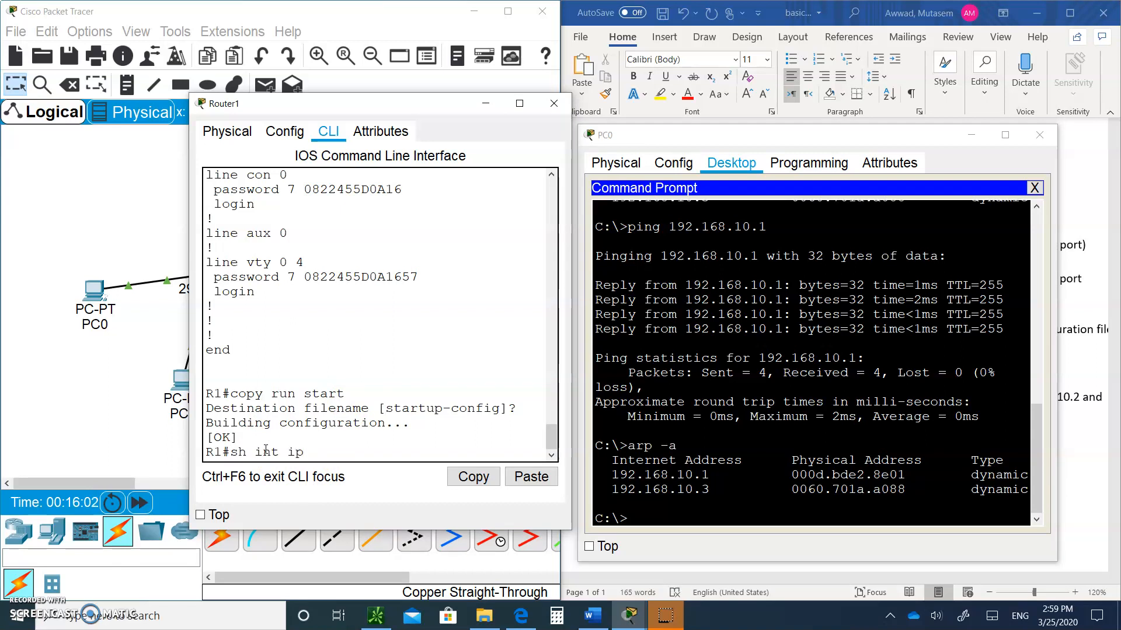
type("g0/0")
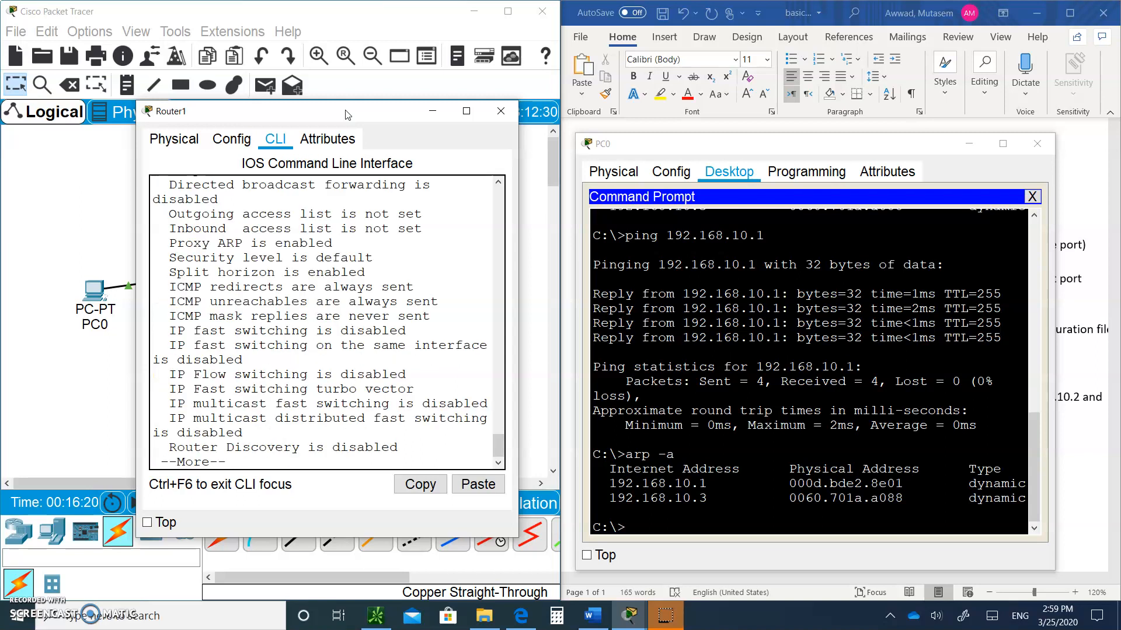
mouse_move(434, 23)
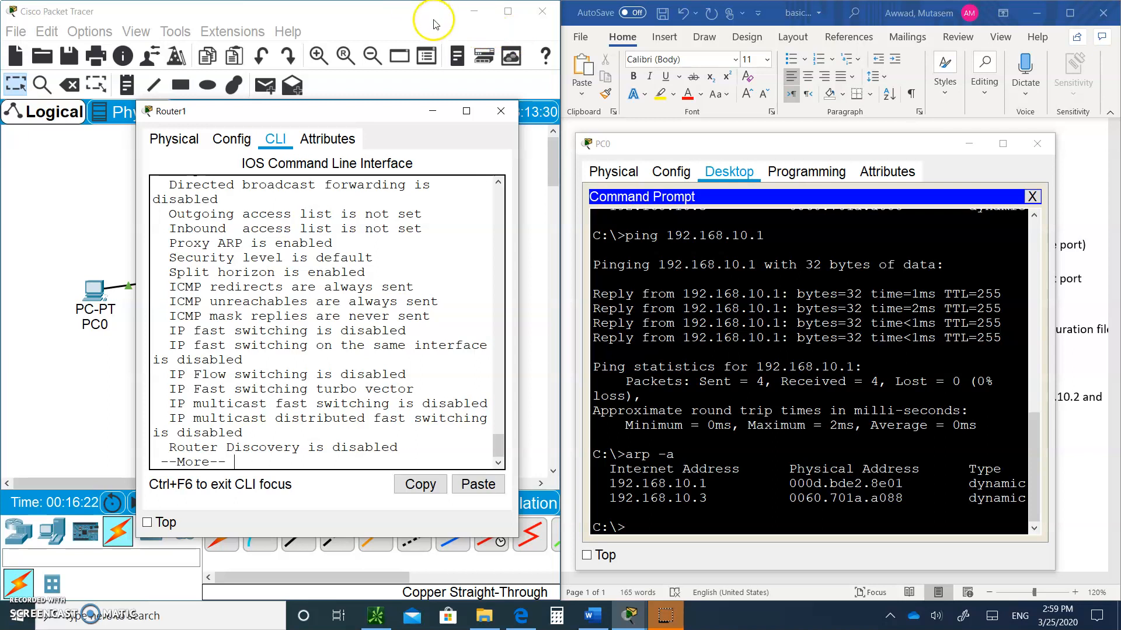
mouse_move(521, 240)
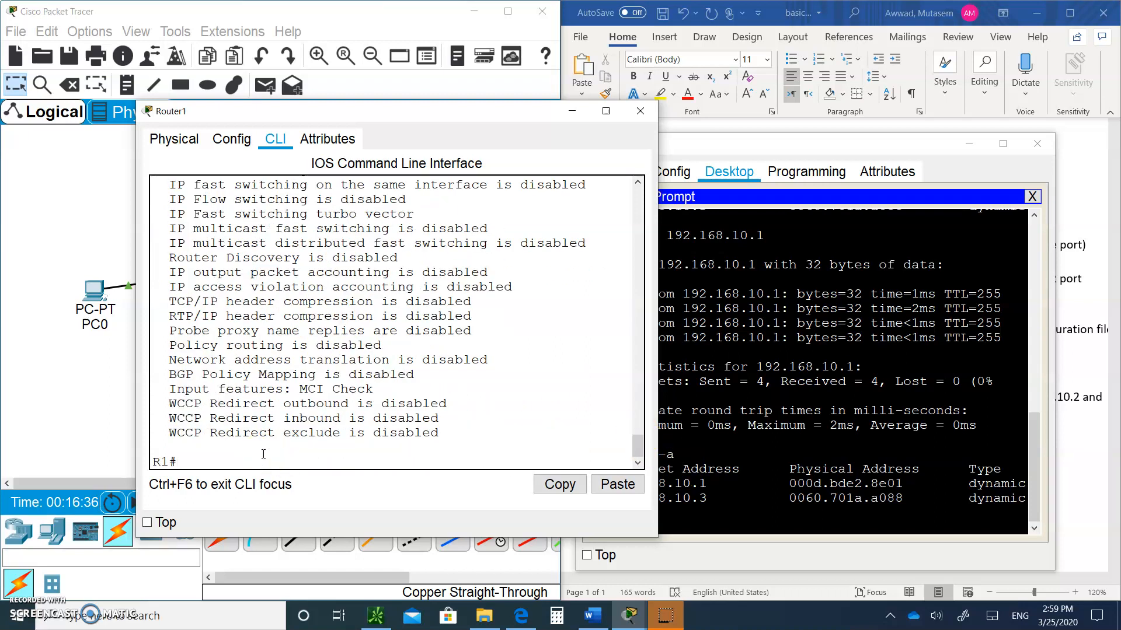
Step: Run show interfaces g0/0 on Router1 to display status, 100Mb/s full-duplex and packet counters
type("sh")
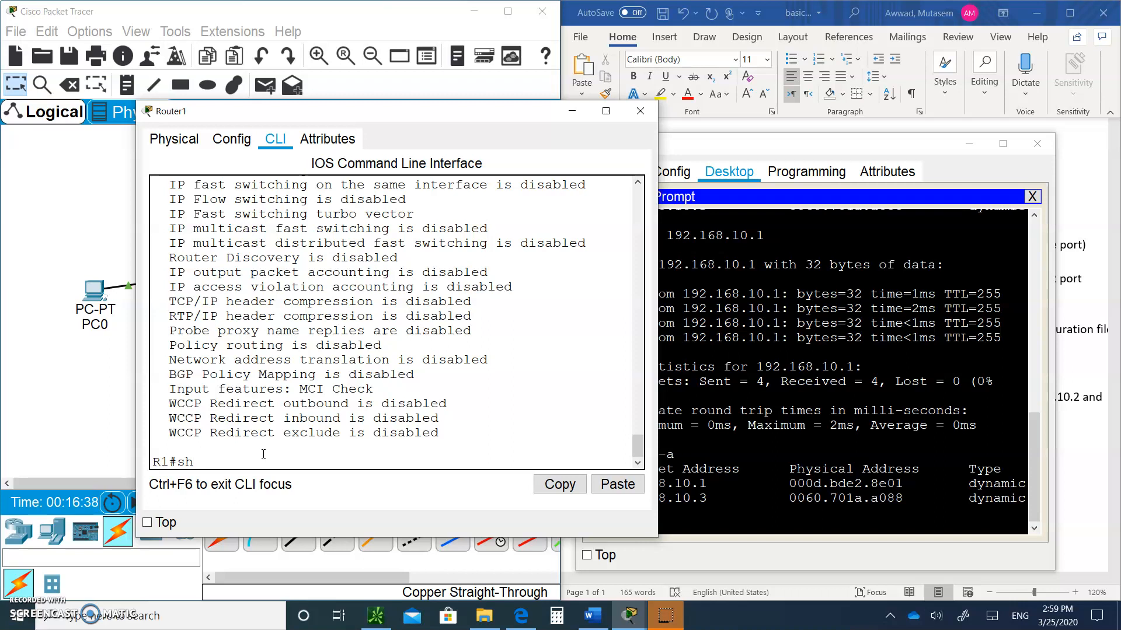
type("interfaces g0/")
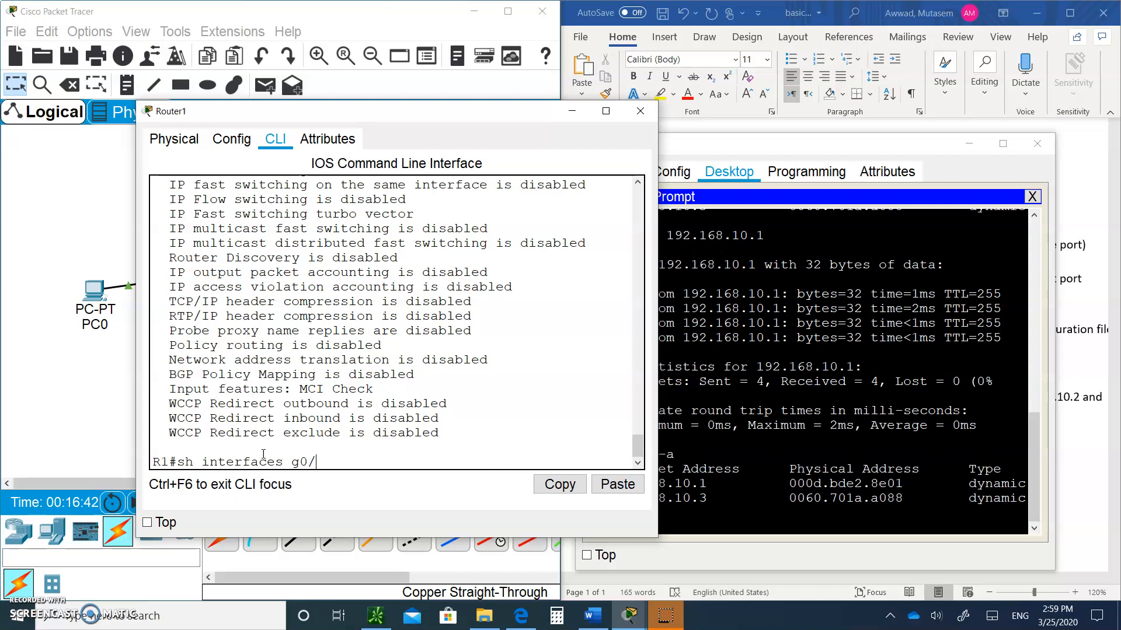
key("enter")
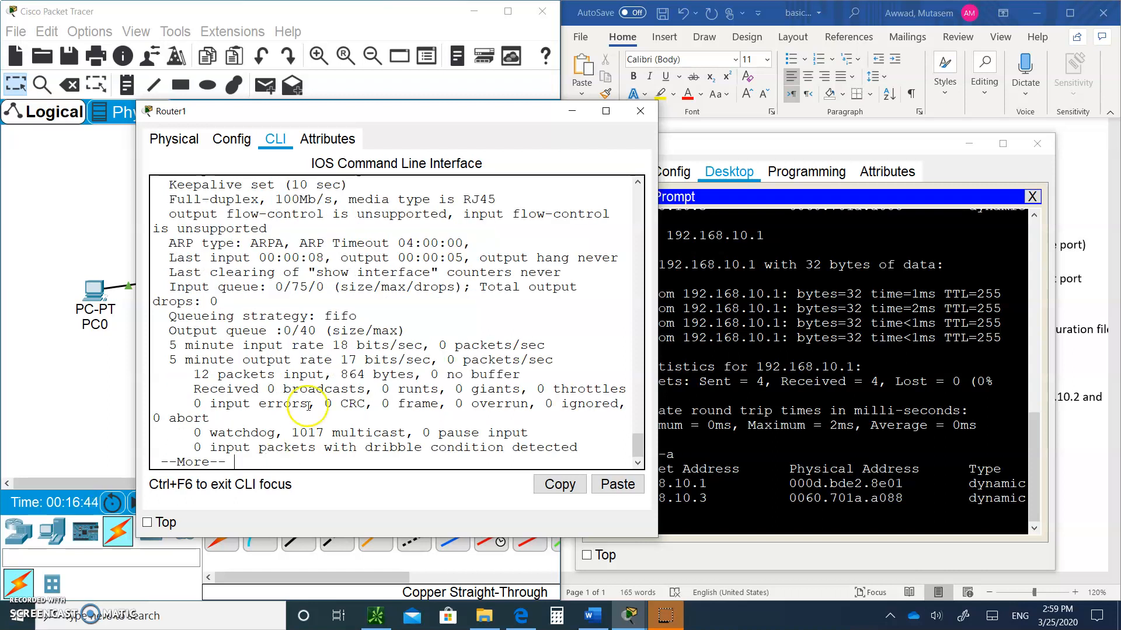